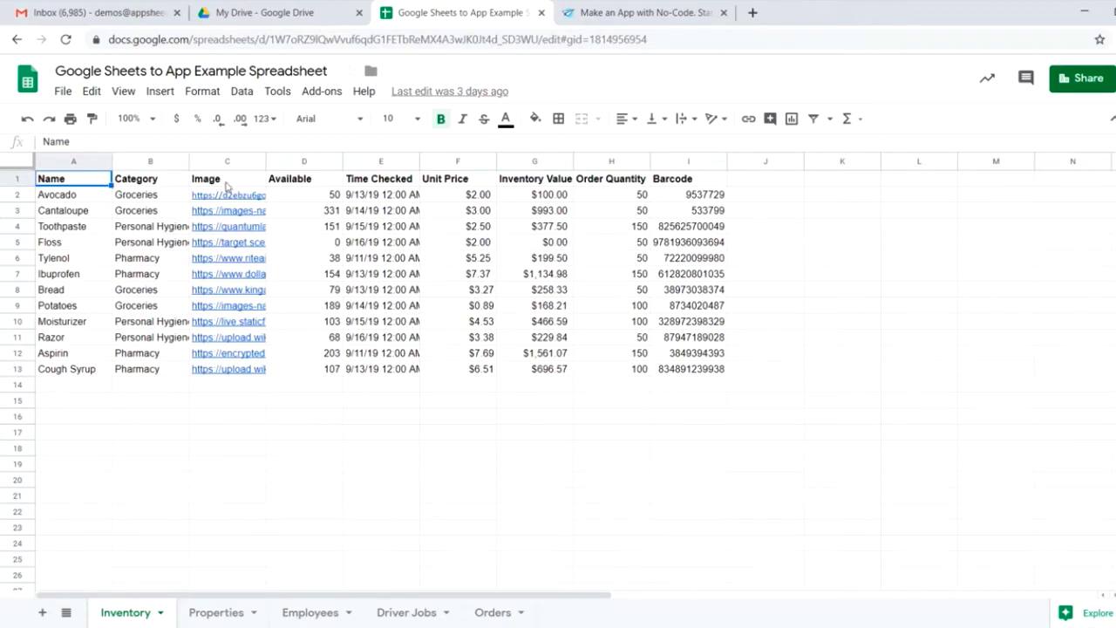
mouse_move(477, 179)
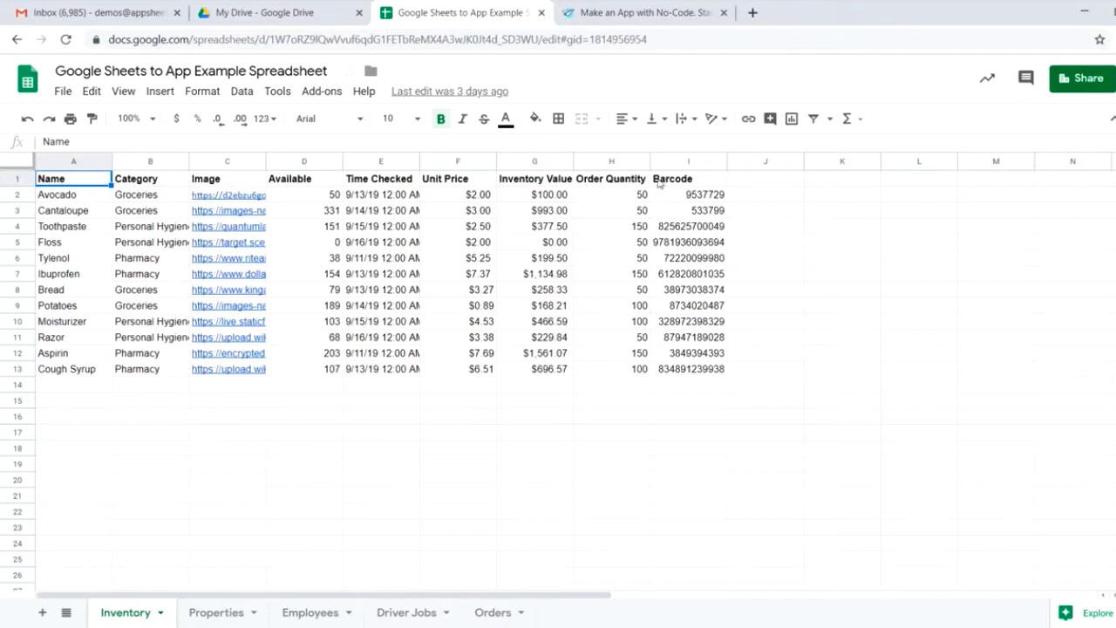
mouse_move(684, 185)
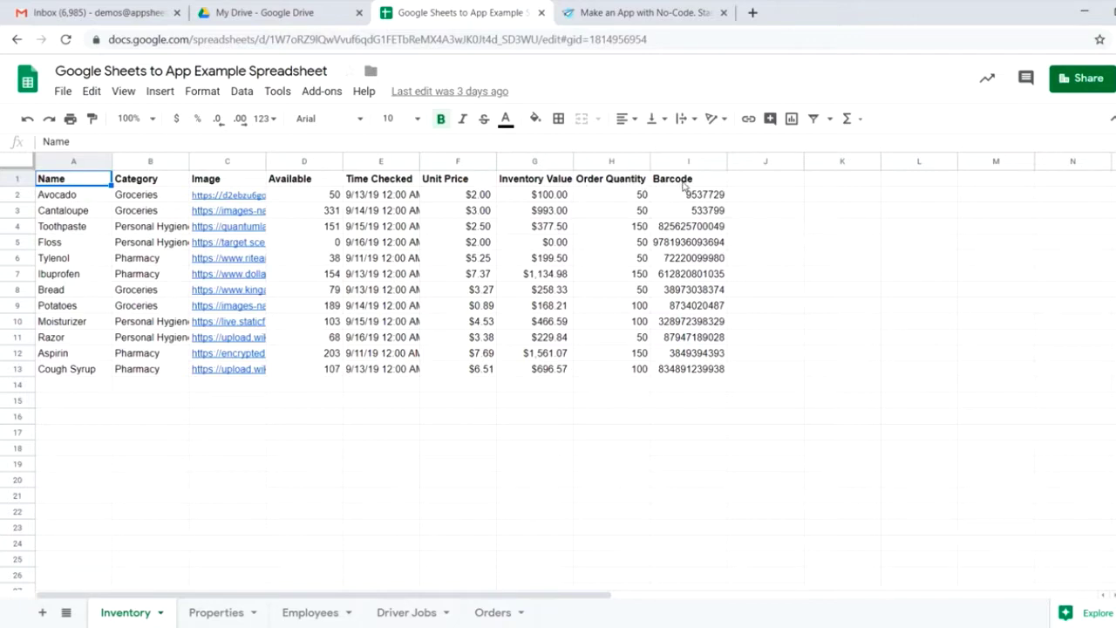
mouse_move(630, 326)
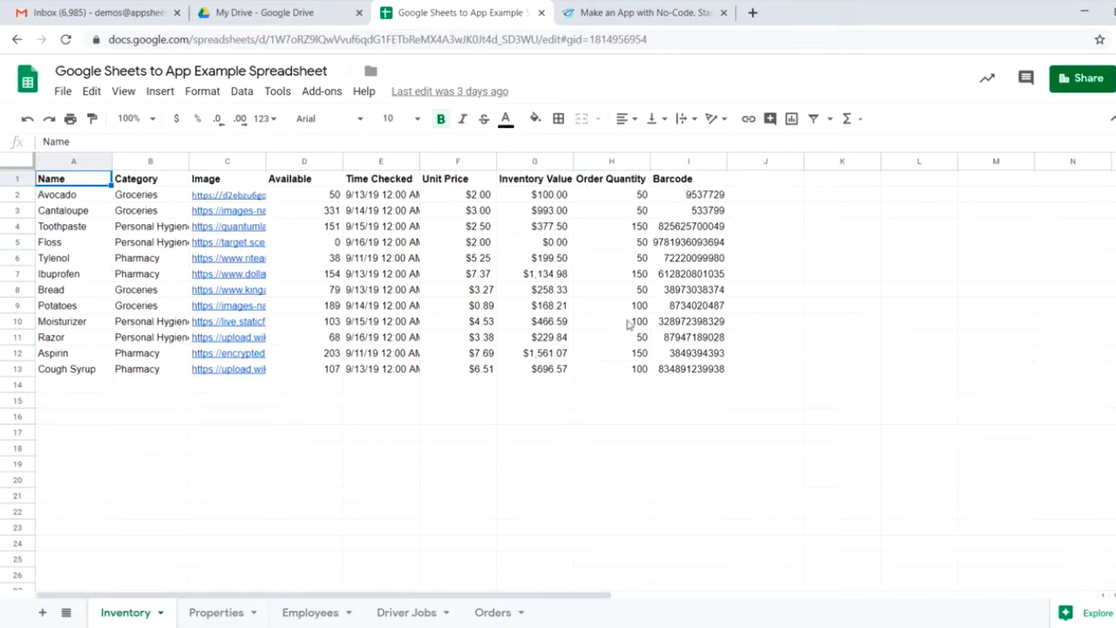
mouse_move(270, 601)
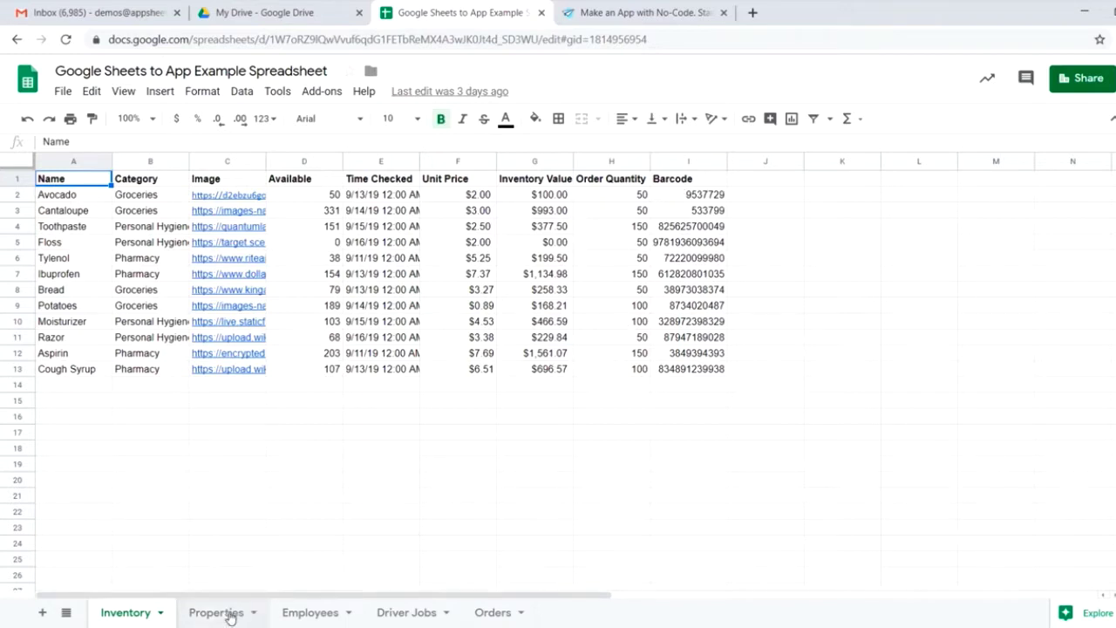
Step: Review the example spreadsheet's Properties, Driver Jobs, Orders and Inventory sheets, checking Bread and Razor Available counts
click(216, 612)
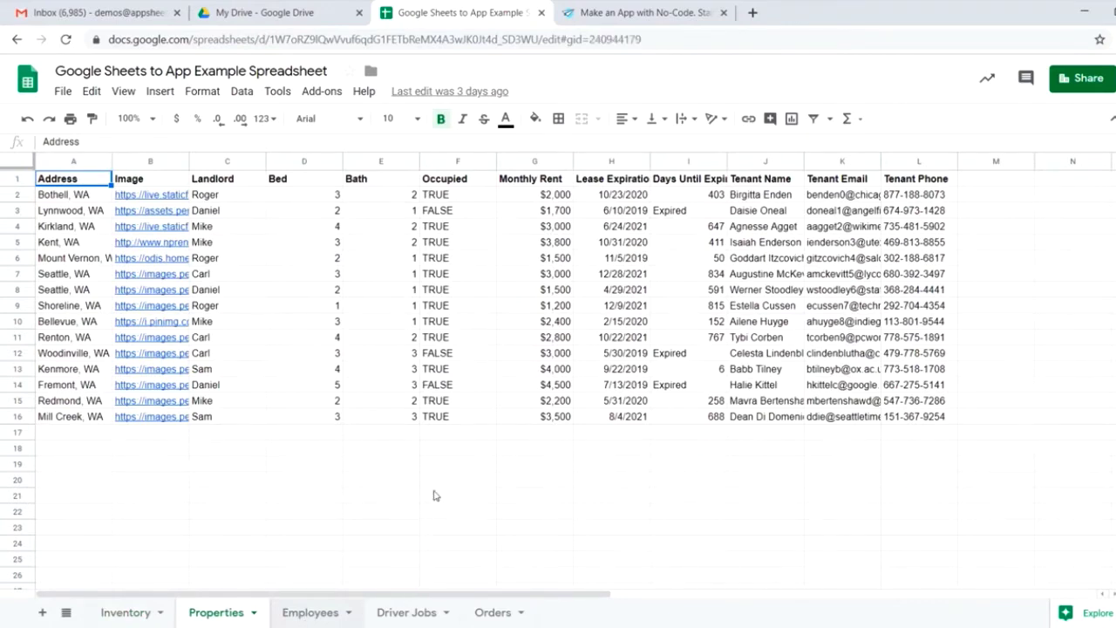
click(406, 611)
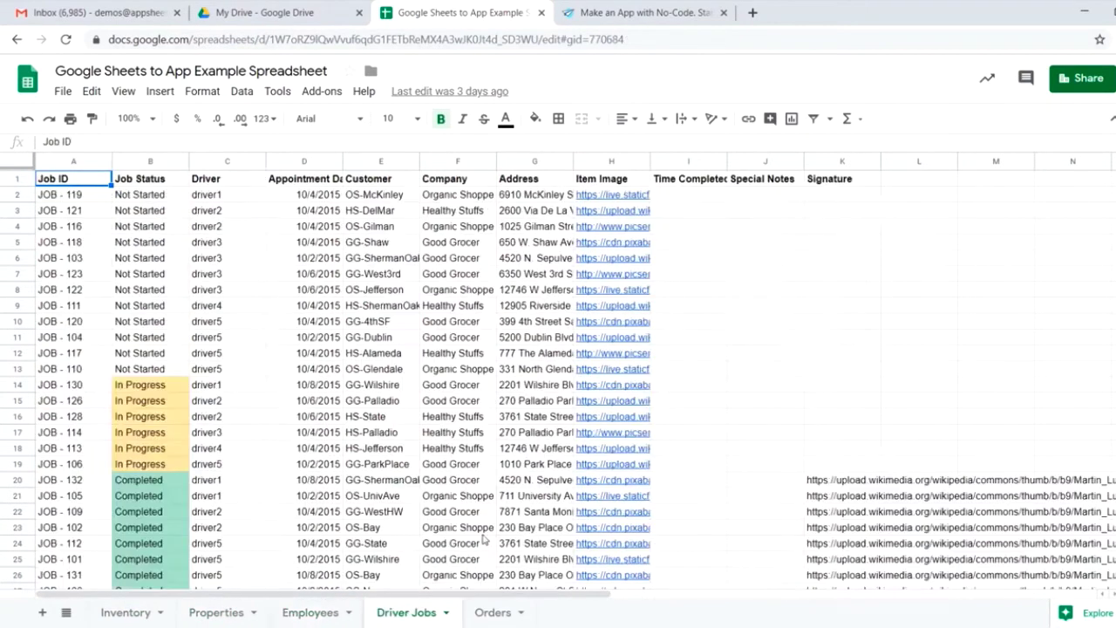
click(492, 610)
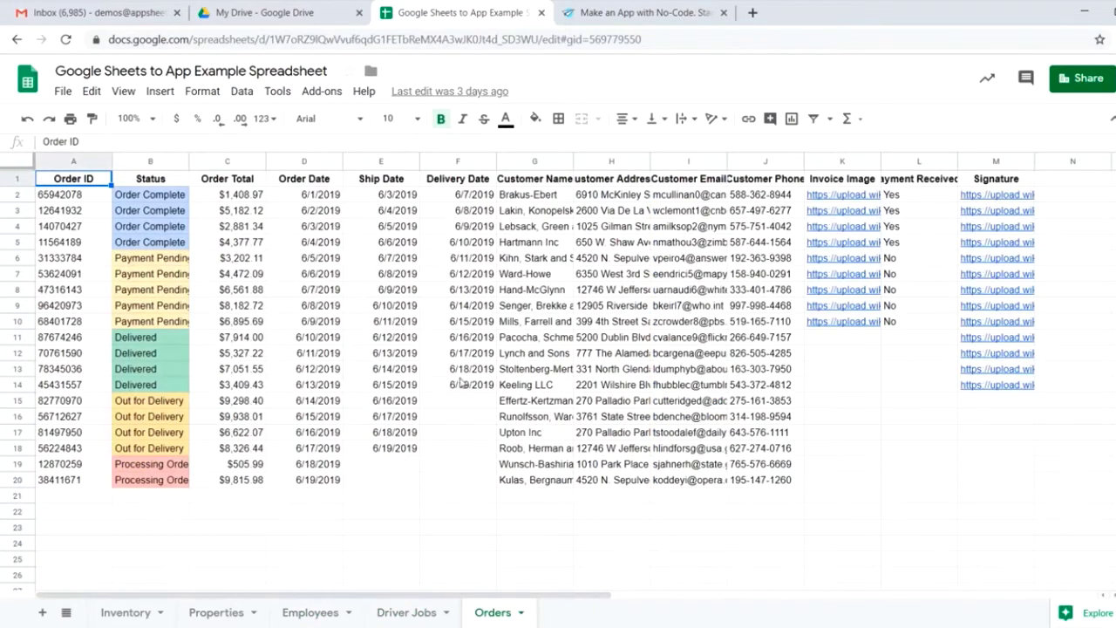
click(125, 612)
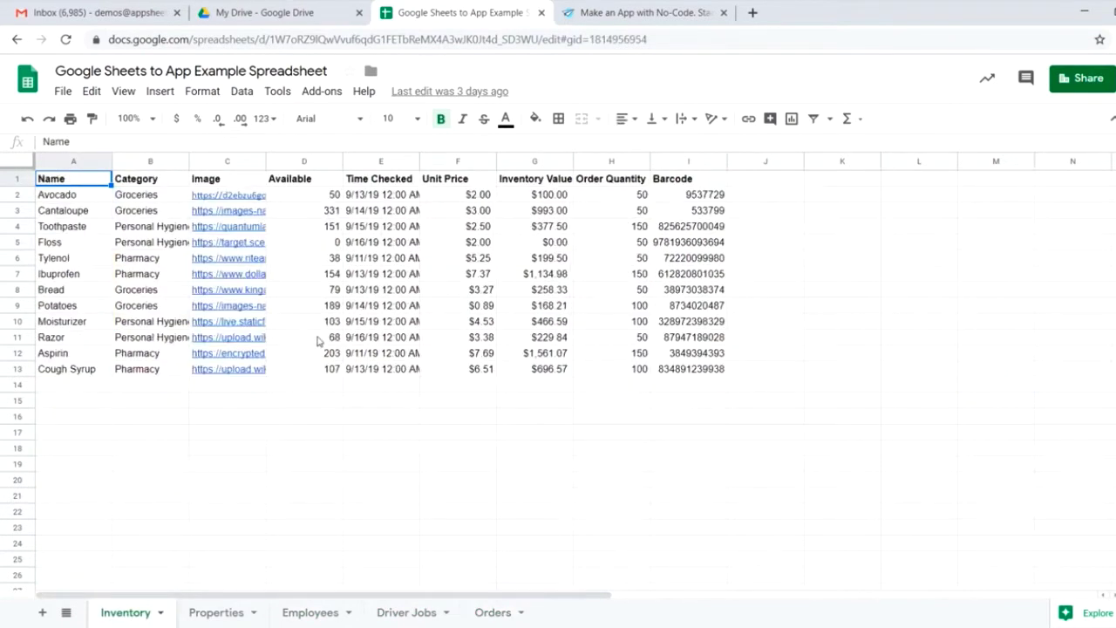
click(303, 289)
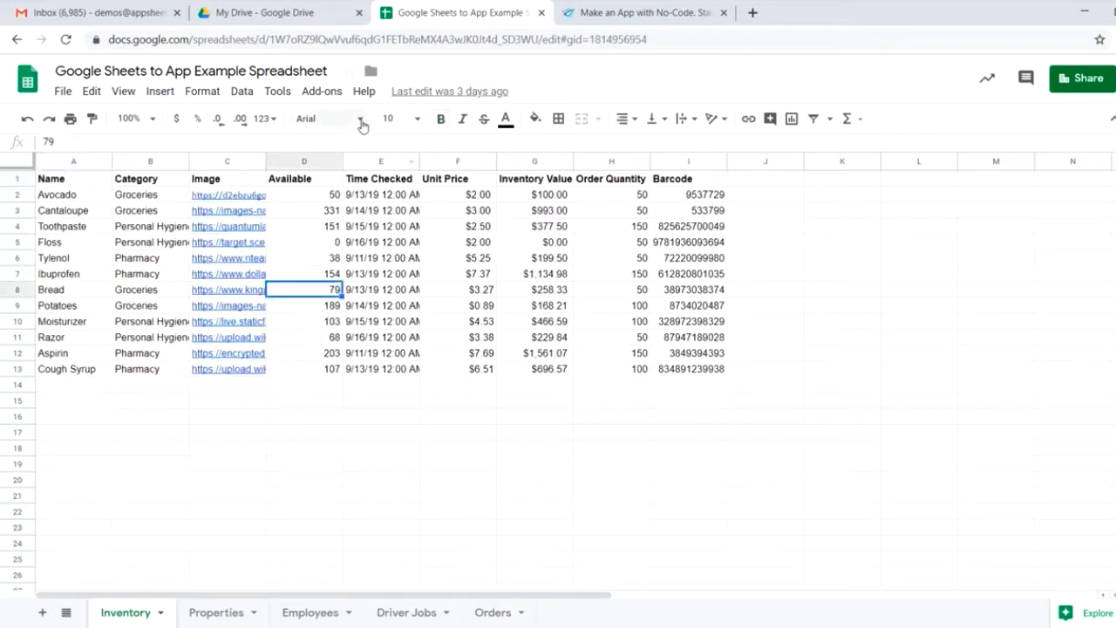
click(304, 337)
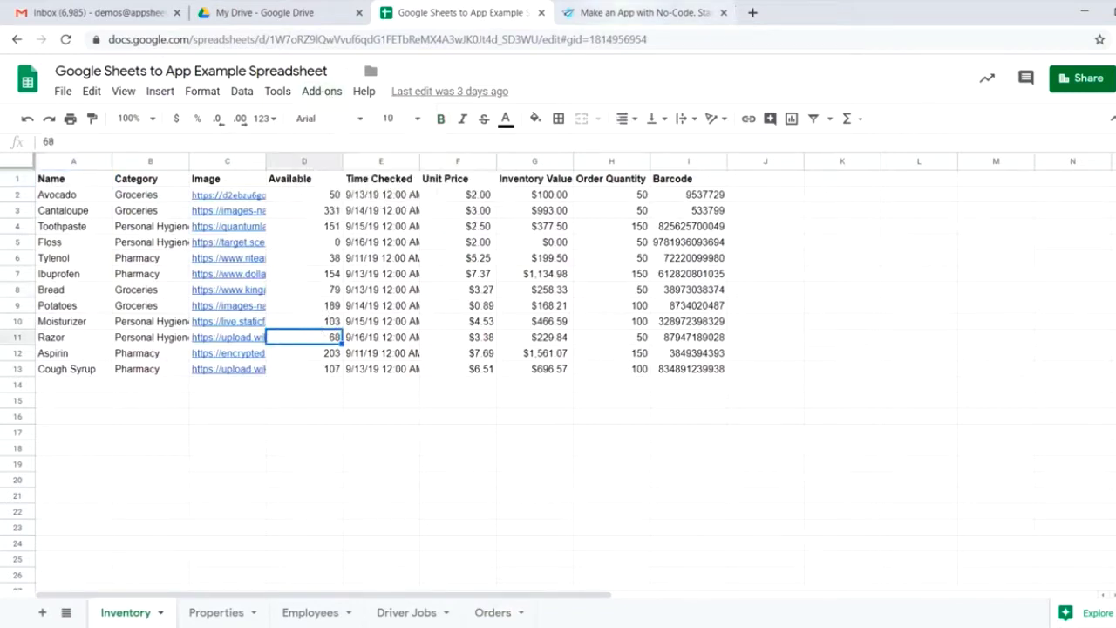
Step: Create a new mobile app 'Inventory Management' in the Inventory Management category from the Google example spreadsheet
click(642, 12)
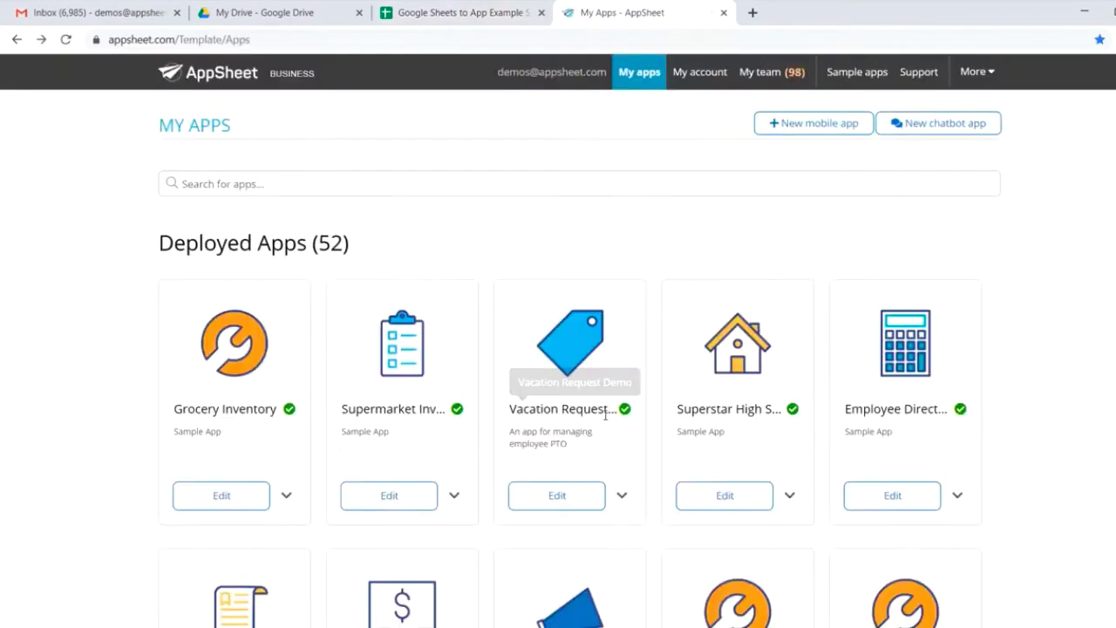
click(813, 122)
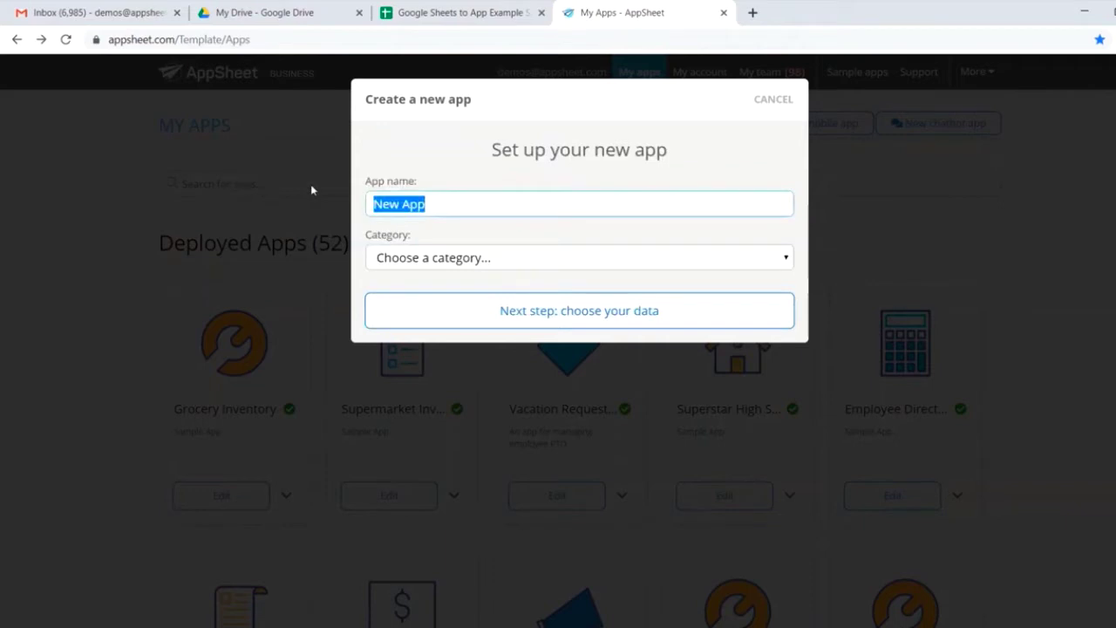
text(Inventory Management)
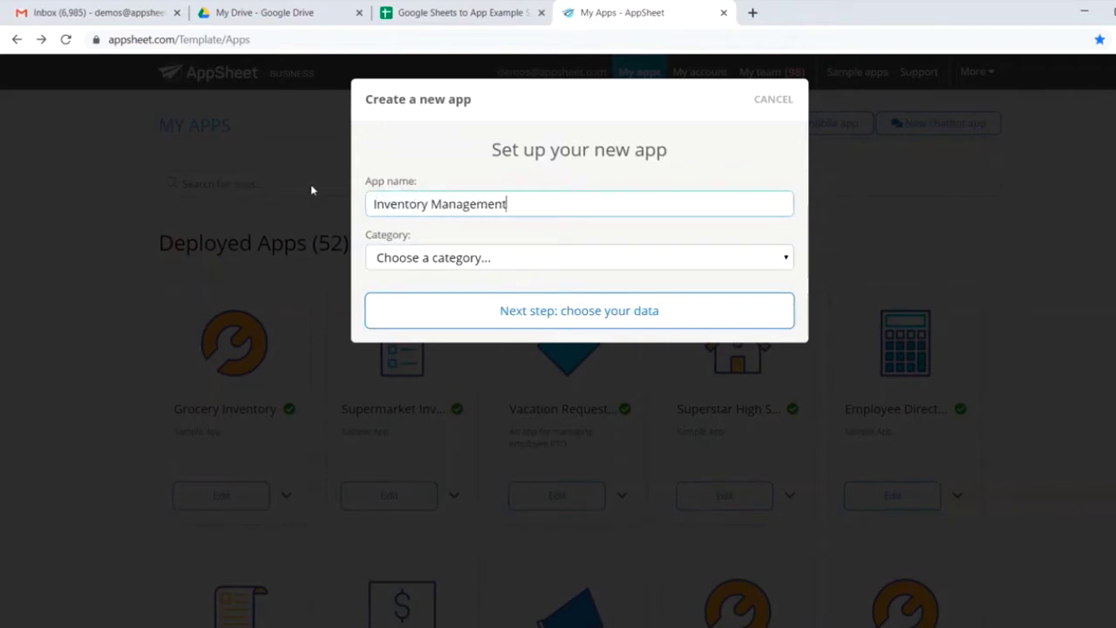
click(579, 256)
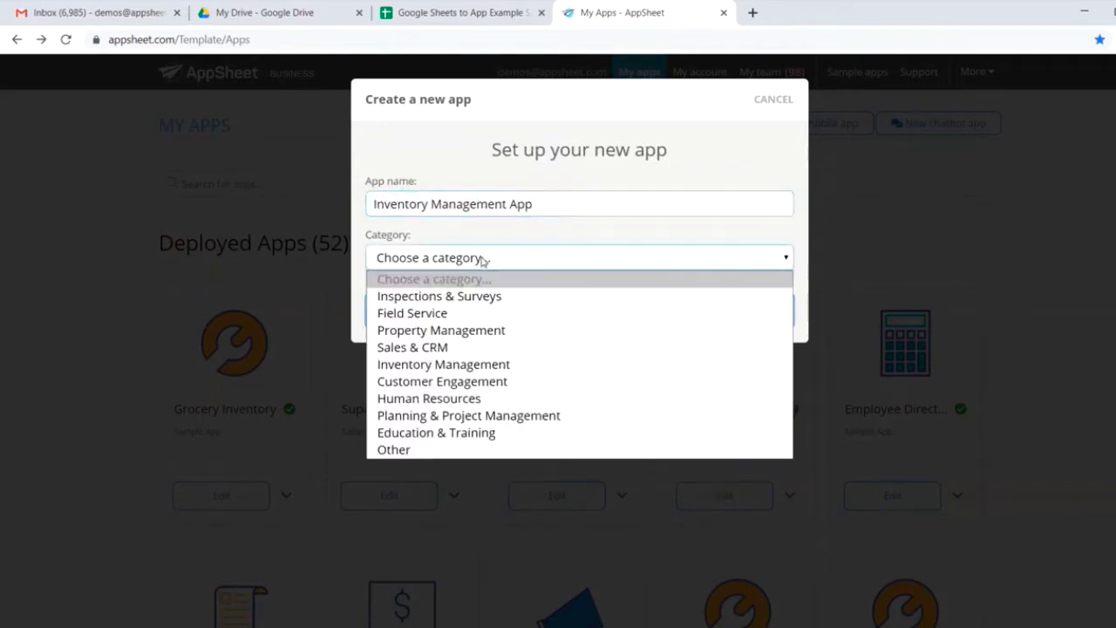
click(443, 365)
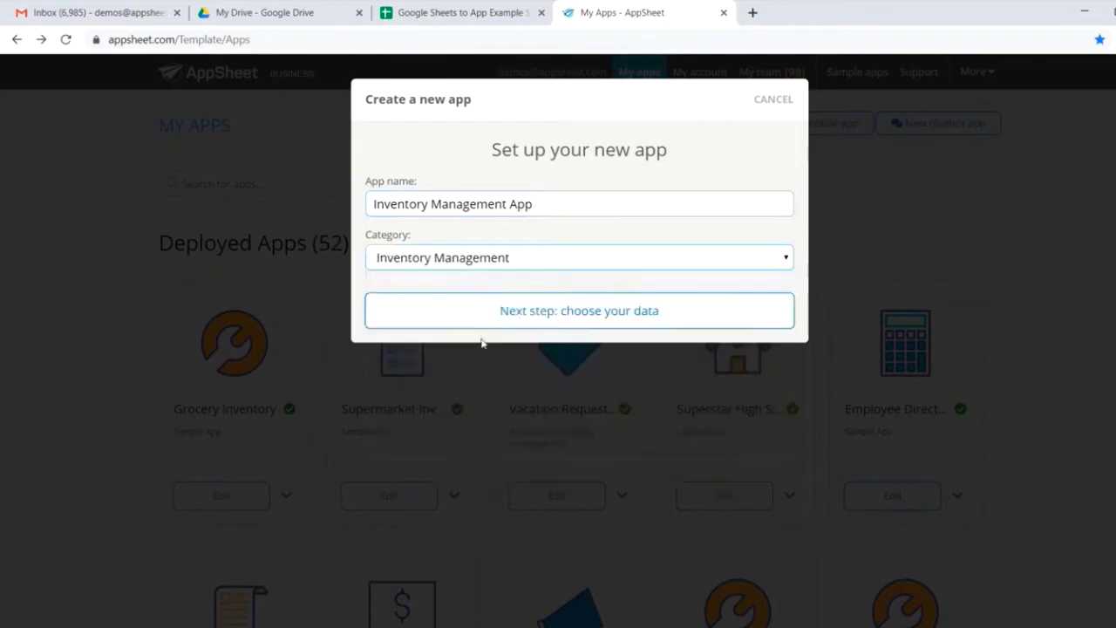
click(580, 311)
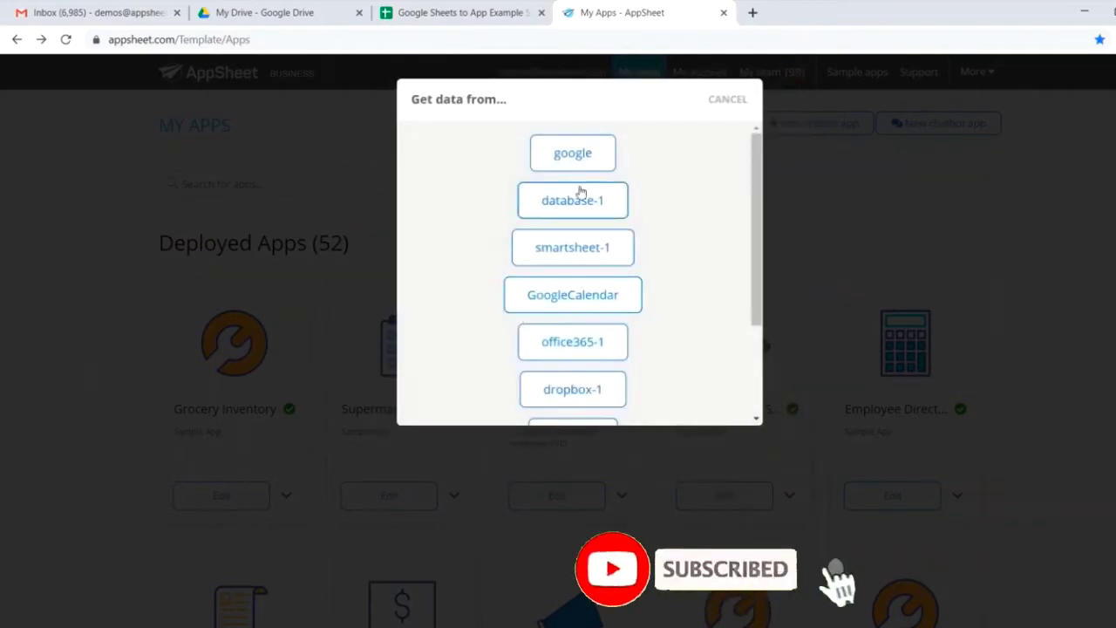
click(572, 153)
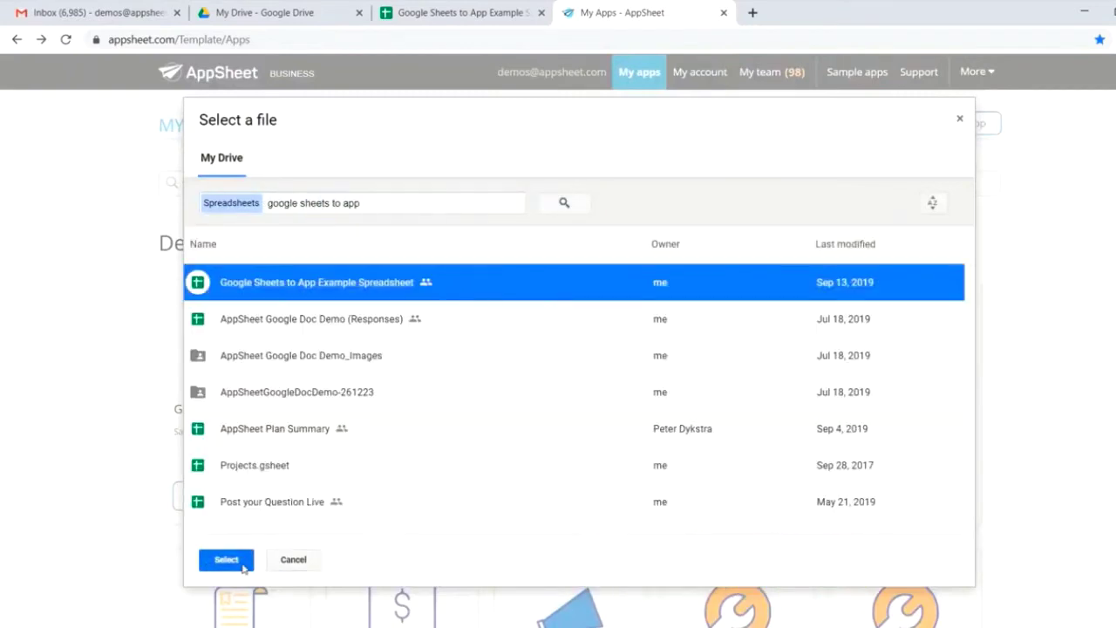
click(227, 558)
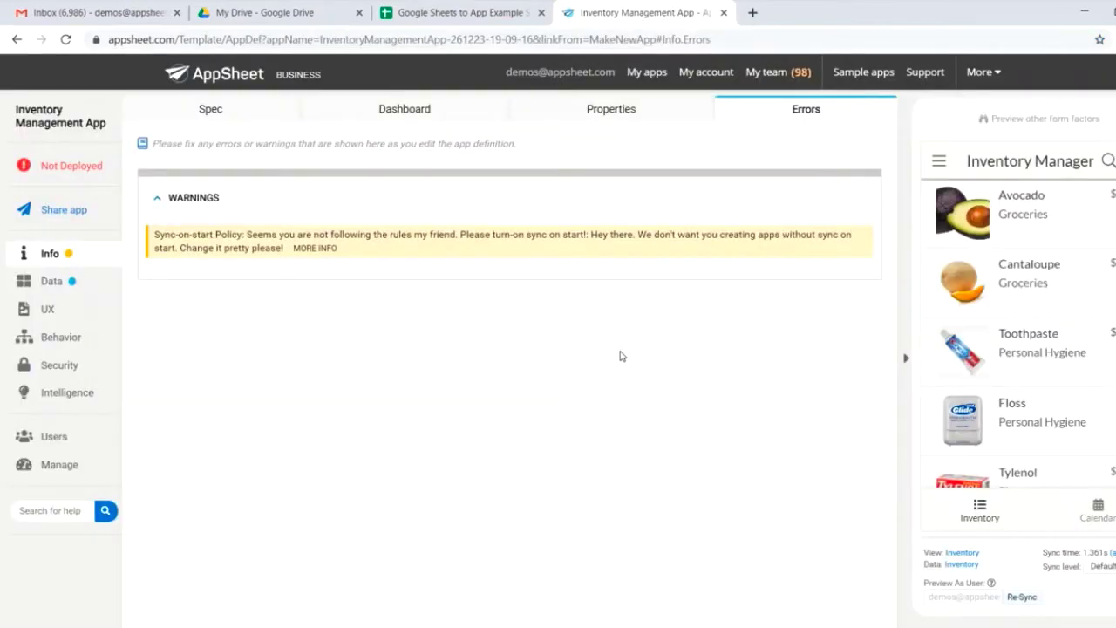
mouse_move(991, 375)
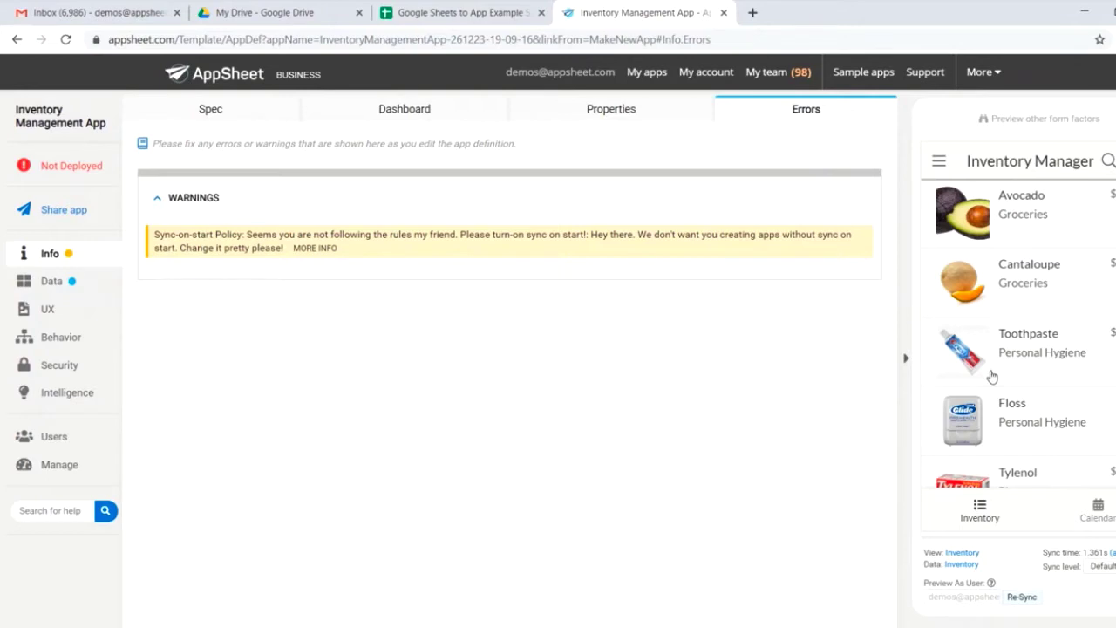
mouse_move(1073, 371)
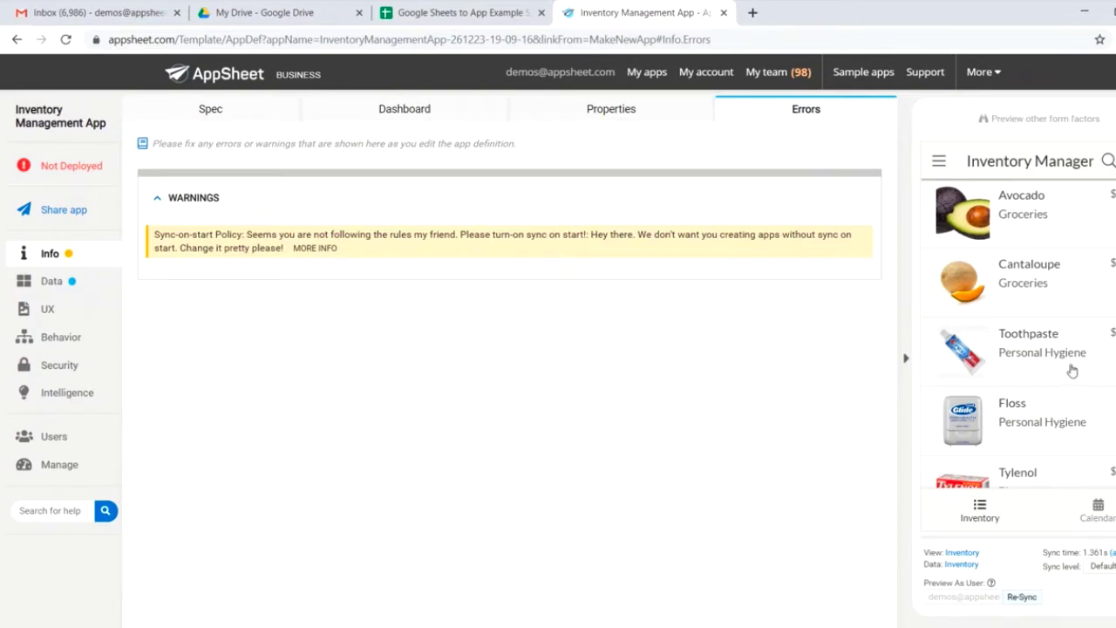
mouse_move(619, 410)
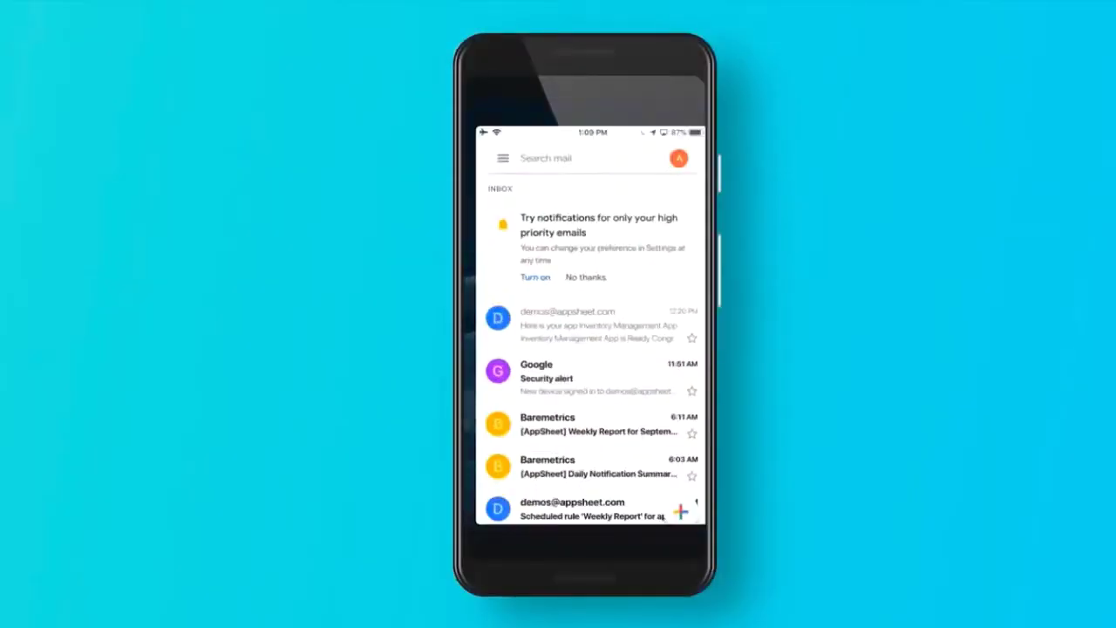
Step: From the 'Here is your app' email, follow the install link and install the Inventory Management App
click(567, 324)
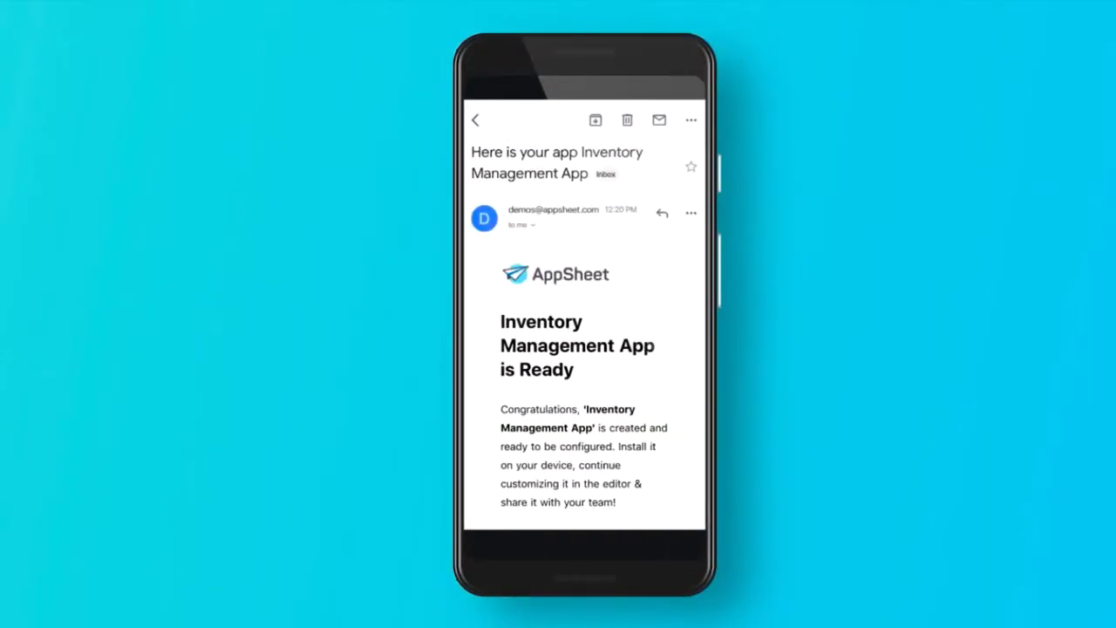
scroll(down, 3)
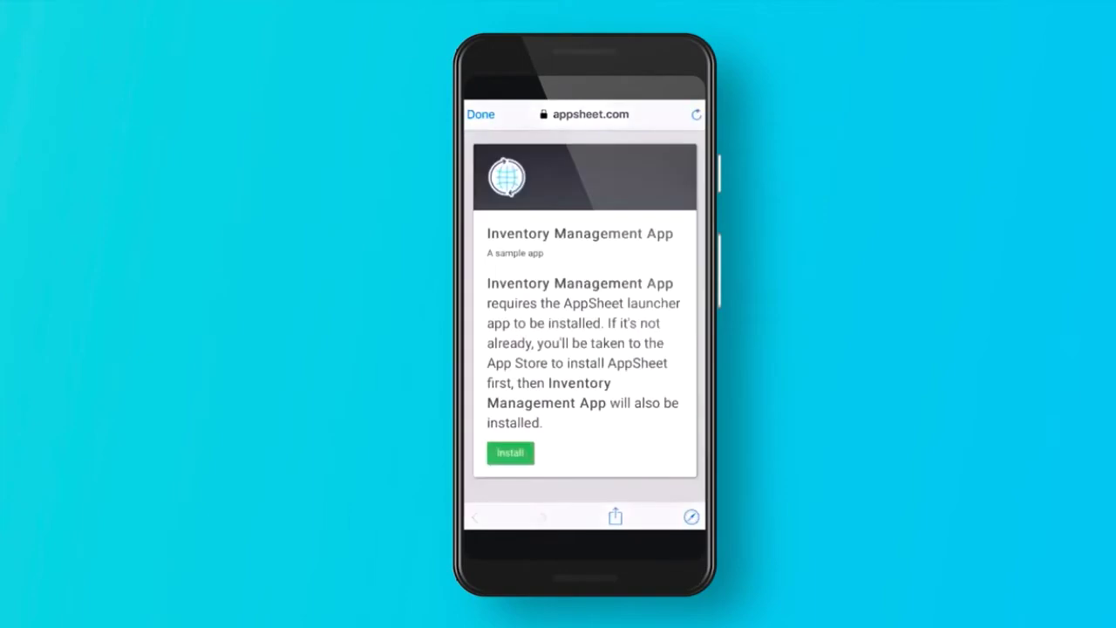
click(509, 453)
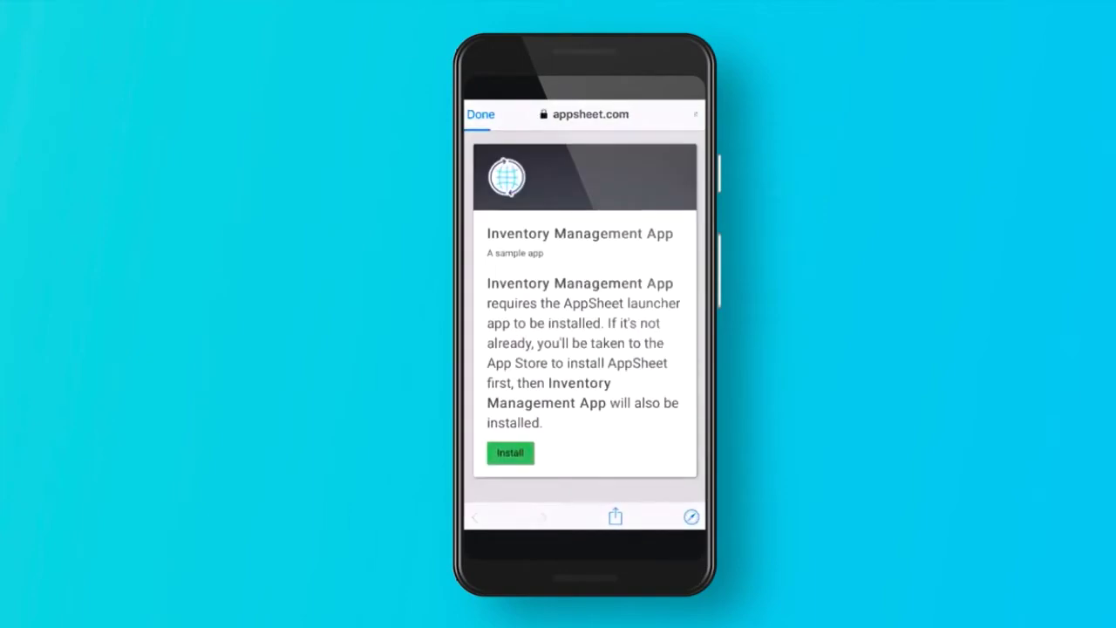
click(510, 453)
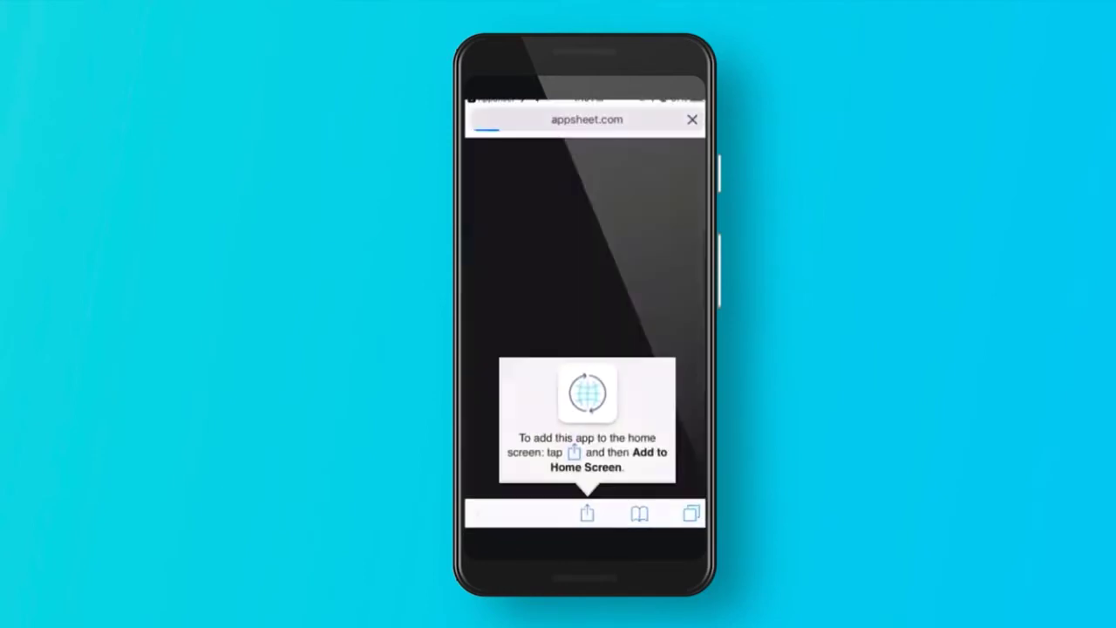
Step: Add the Inventory Management App page to the phone's home screen via Share
click(586, 513)
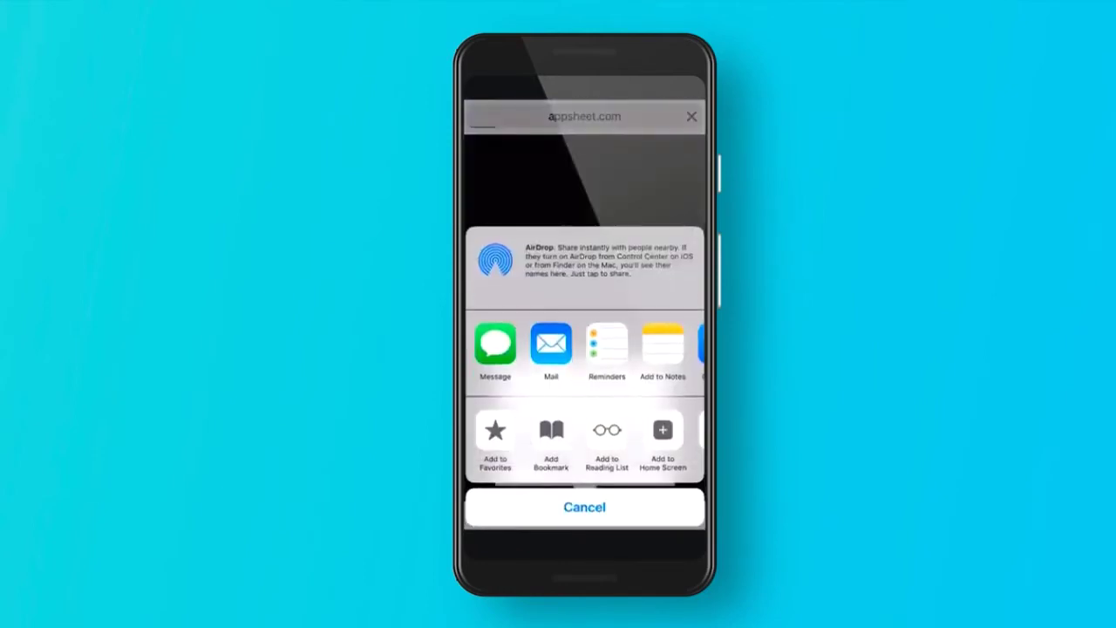
click(663, 437)
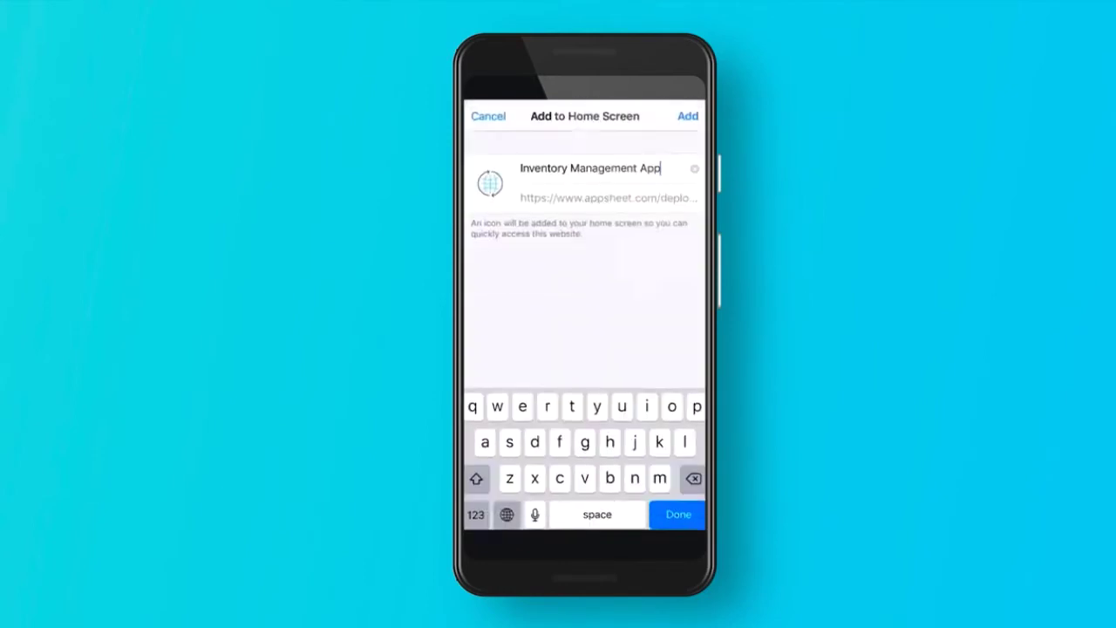
click(489, 115)
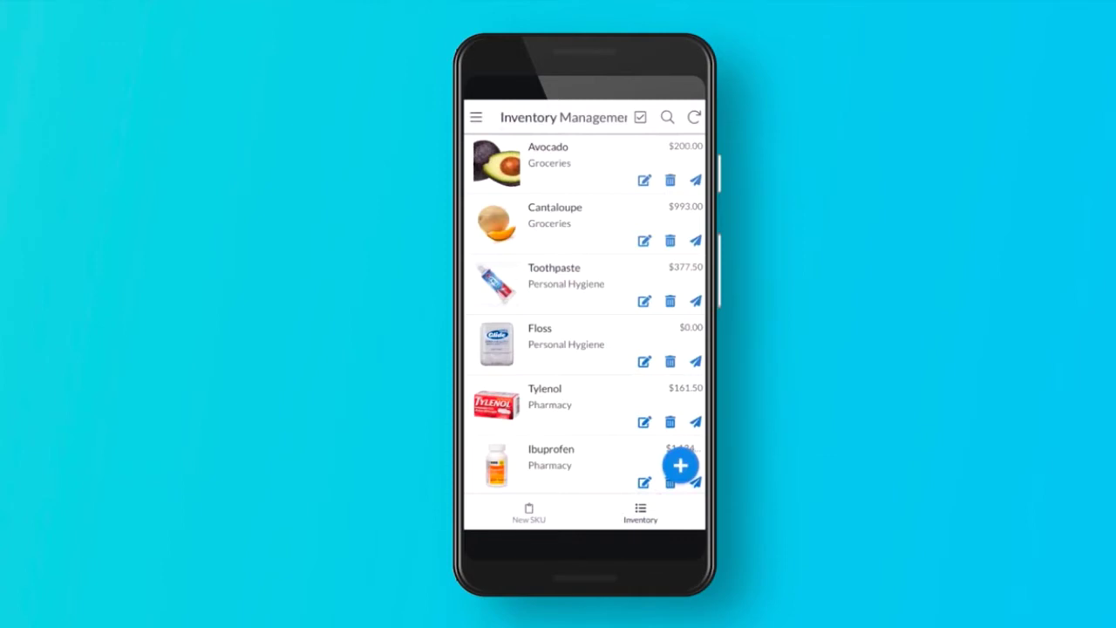
Step: Start a new inventory item and try its Name field in the form
click(680, 467)
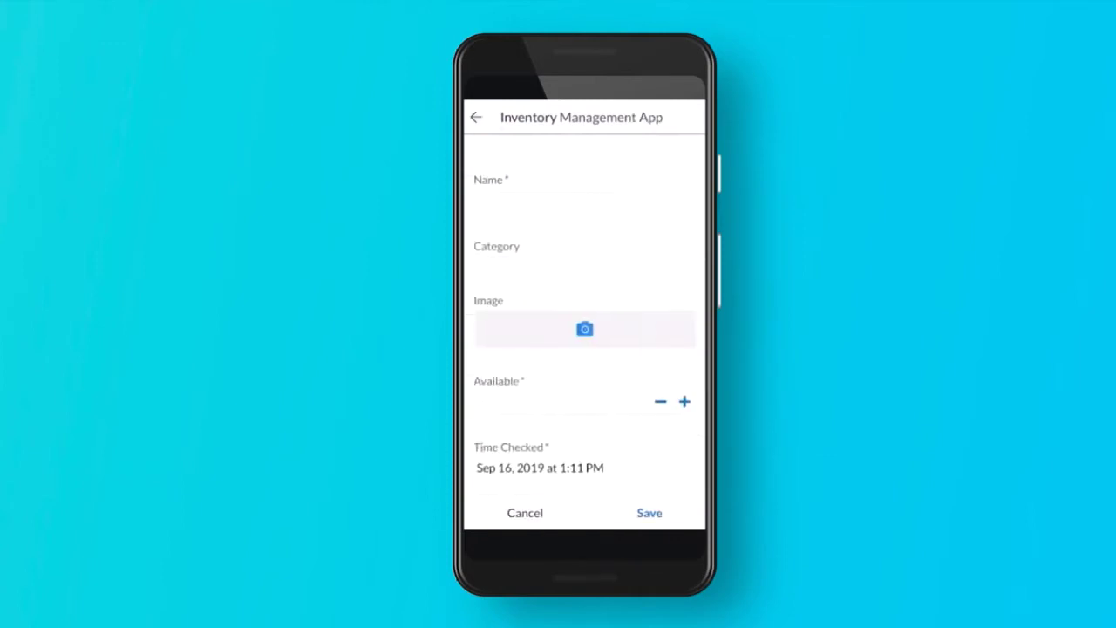
click(585, 201)
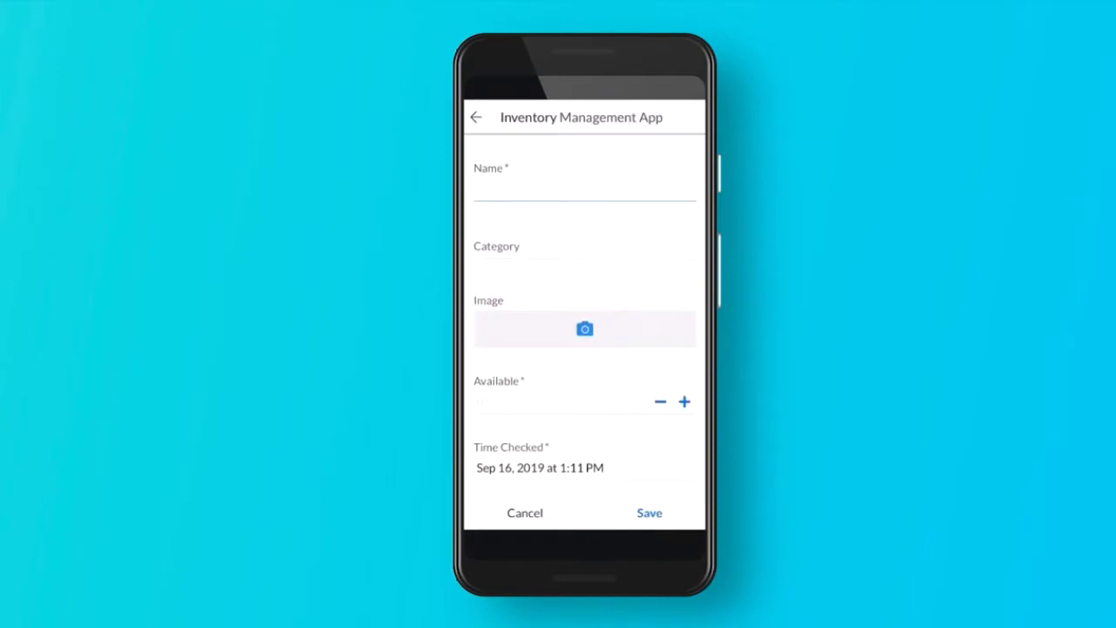
click(583, 190)
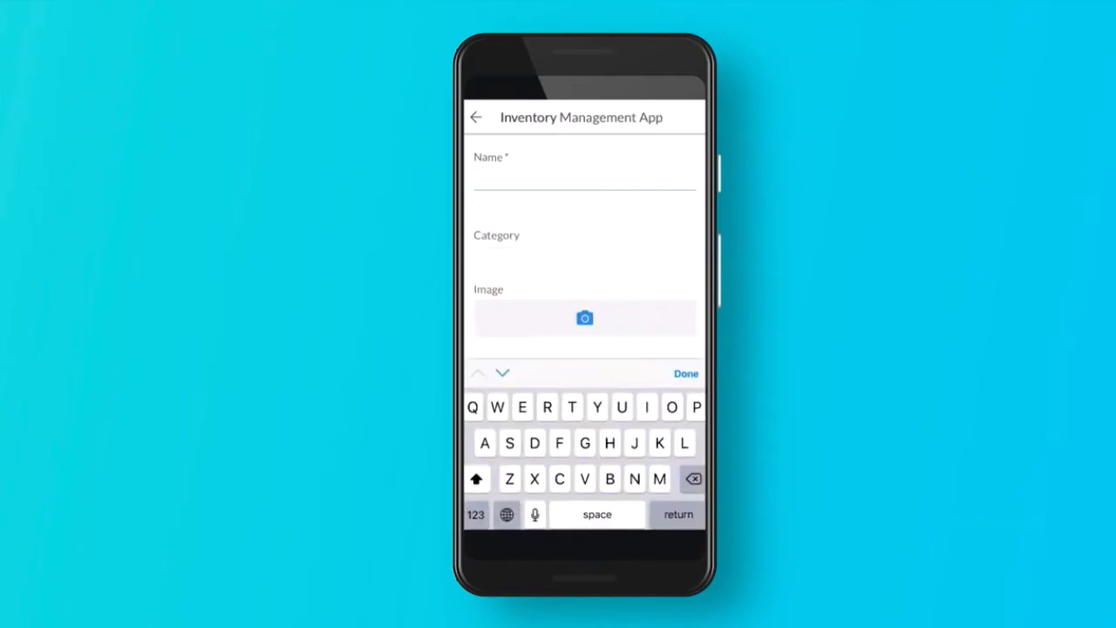
Step: Browse the Inventory list and view the Cantaloupe item's details
scroll(down, 3)
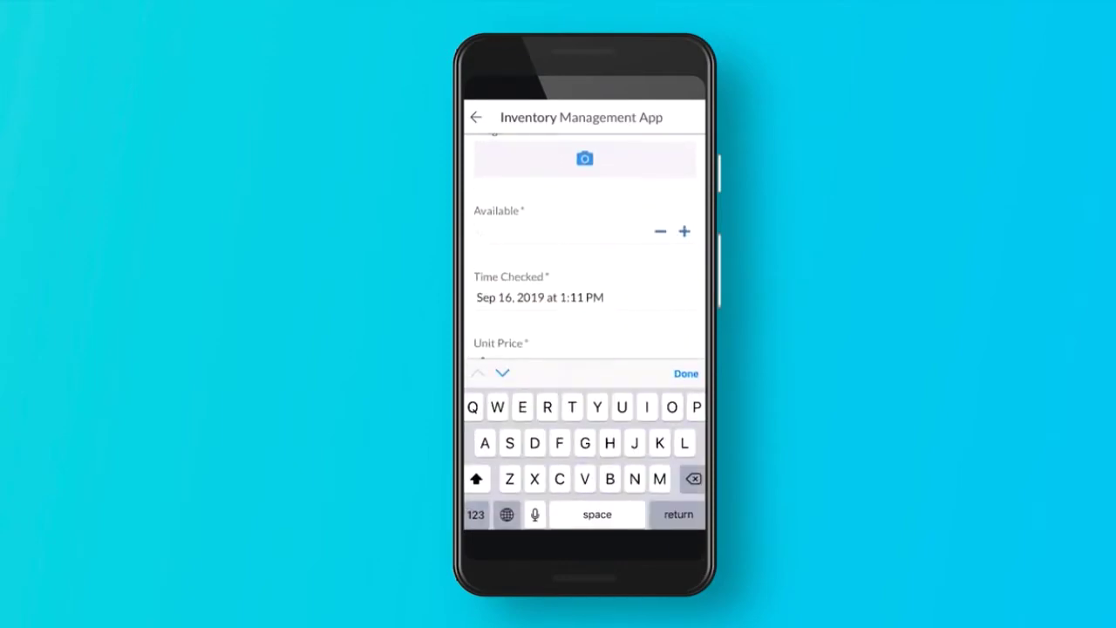
scroll(down, 3)
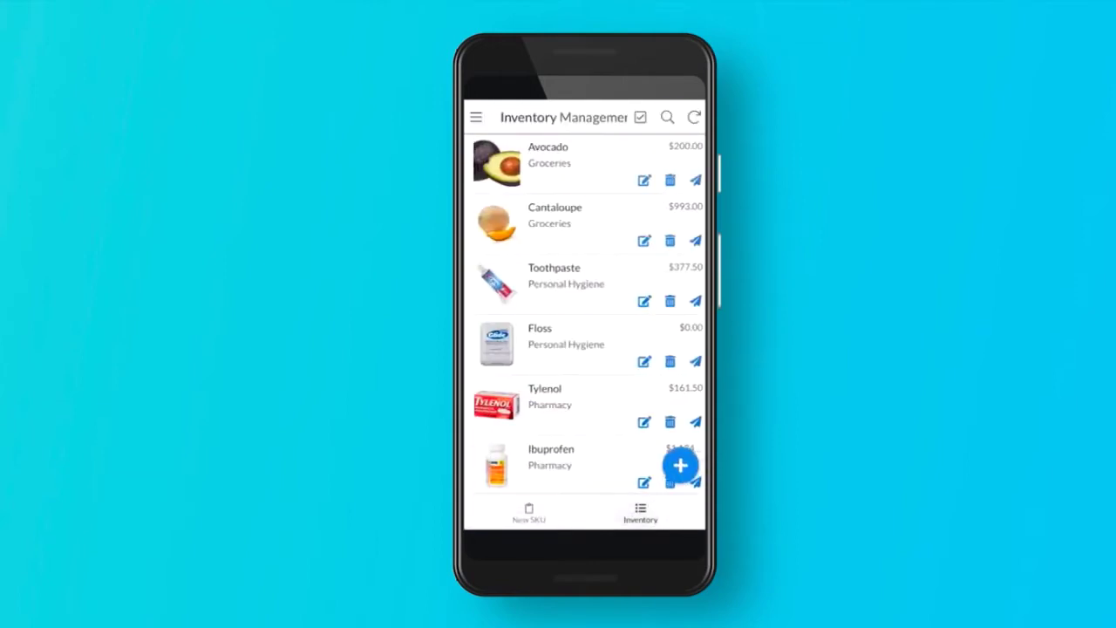
scroll(down, 3)
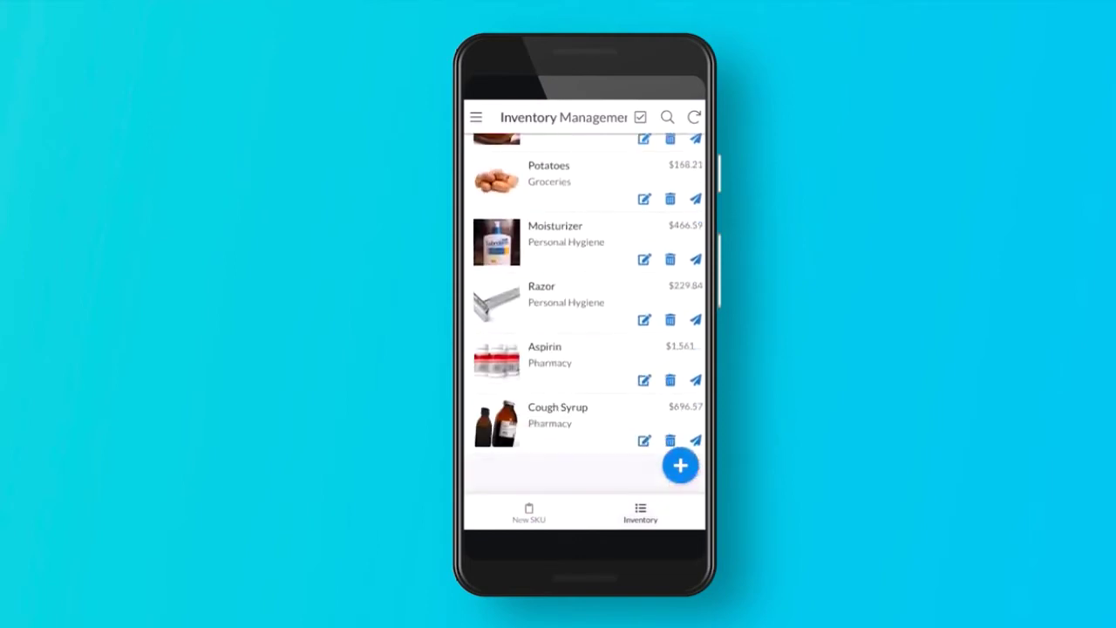
scroll(up, 3)
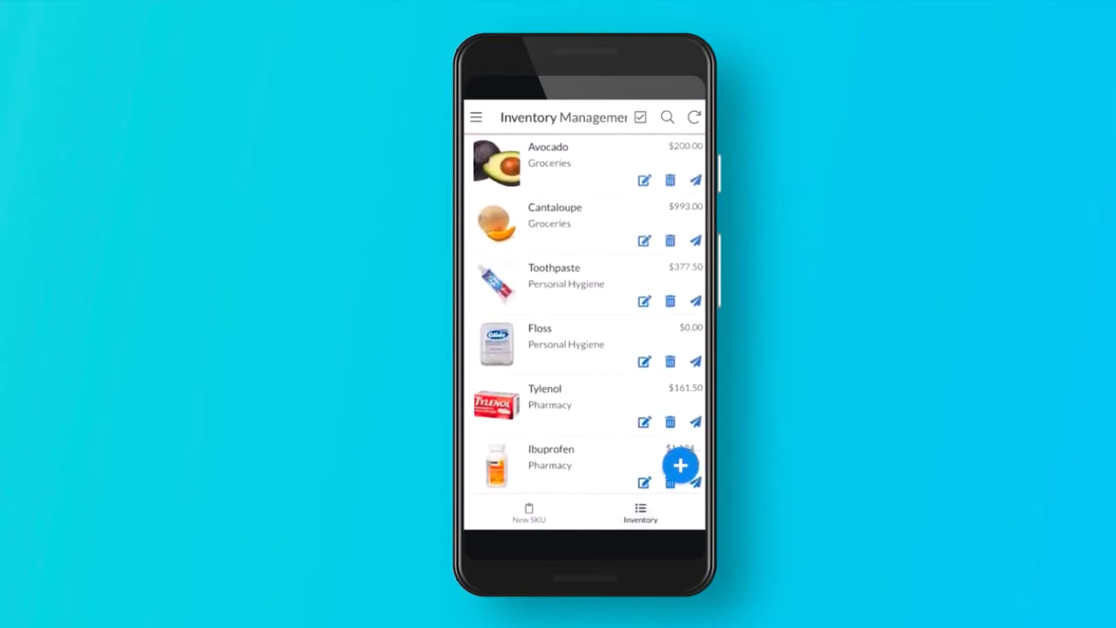
click(554, 217)
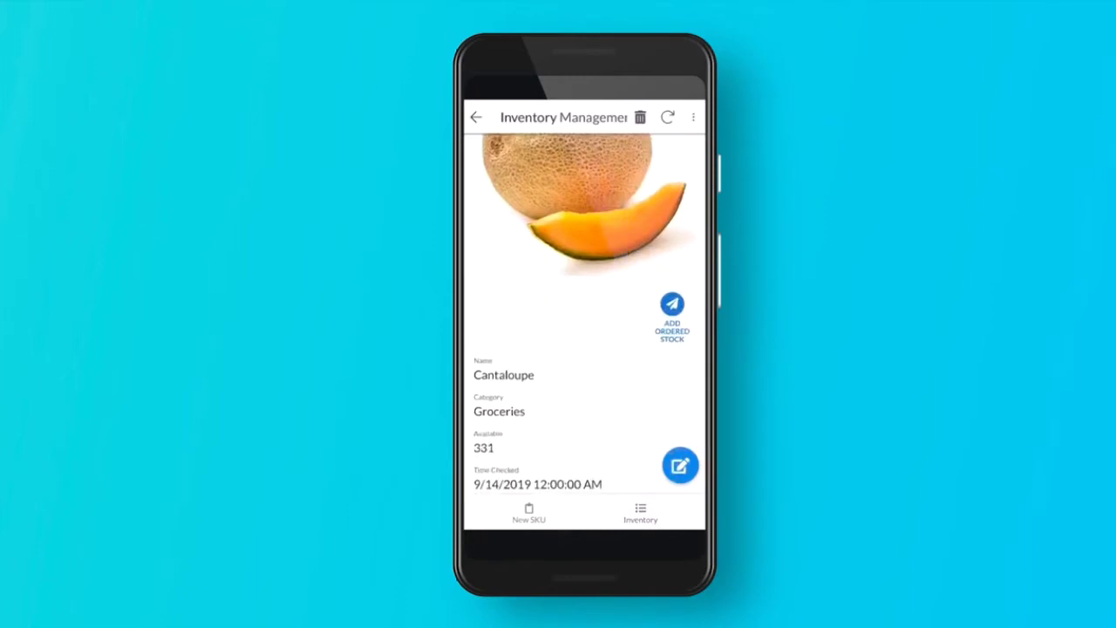
scroll(down, 3)
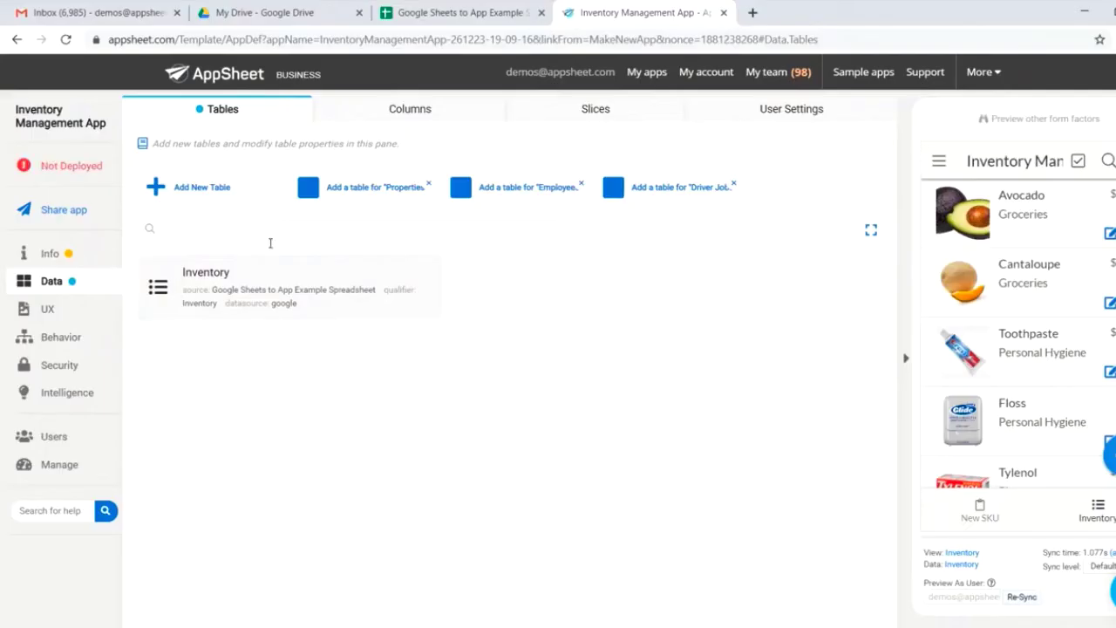
Step: Expand the Inventory table's settings under Data > Tables, showing updates, adds and deletes allowed
click(206, 272)
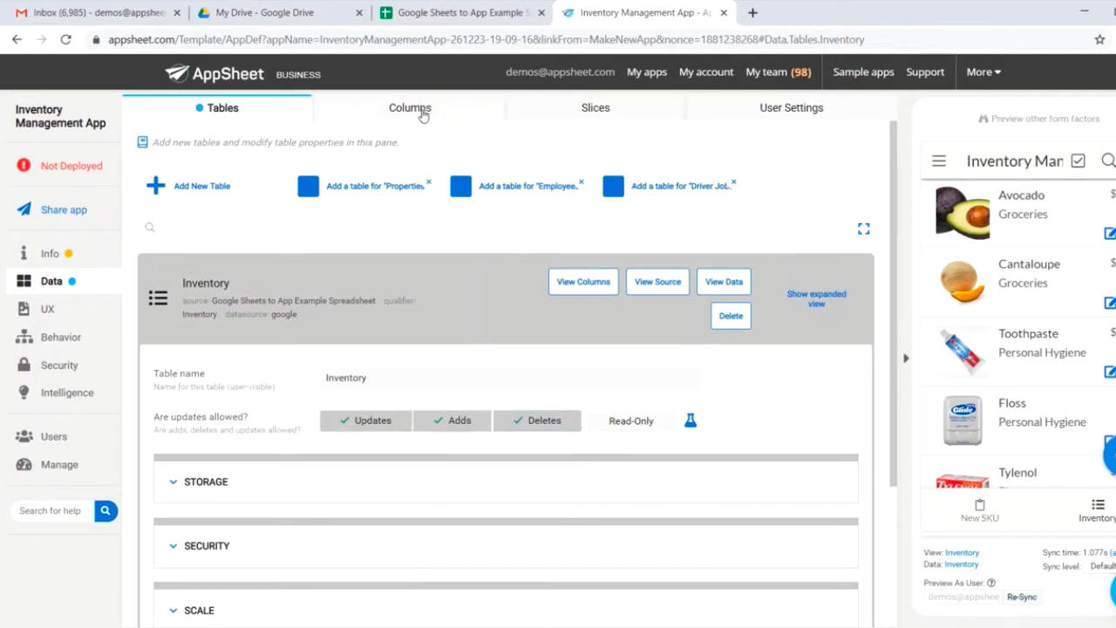
Step: Show the Inventory table's 10 columns with their name, type, key and label settings
click(408, 108)
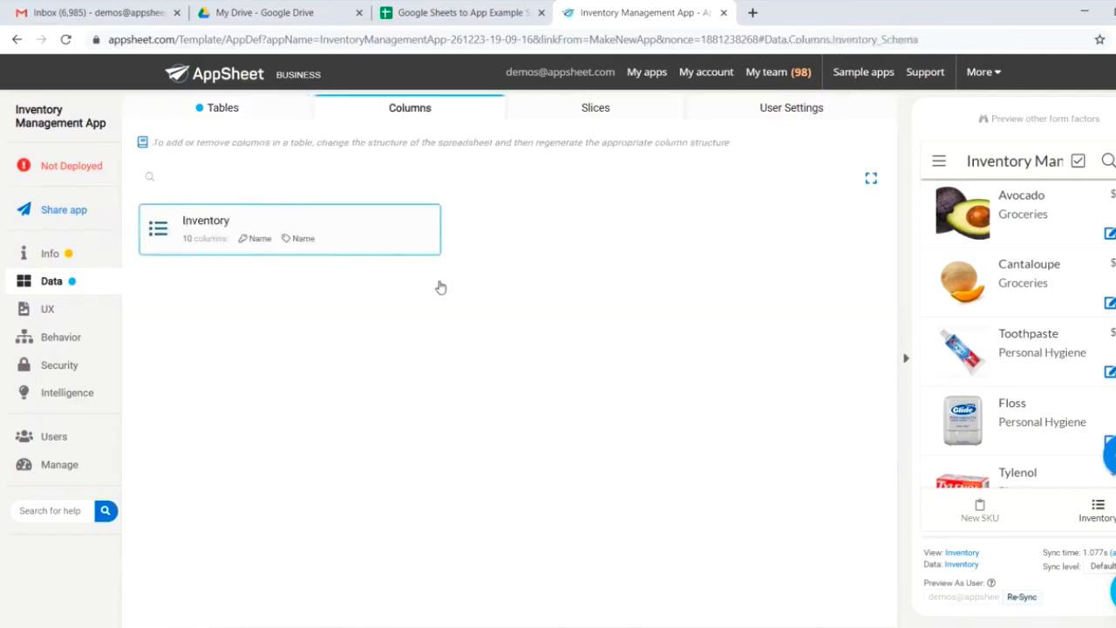
click(290, 229)
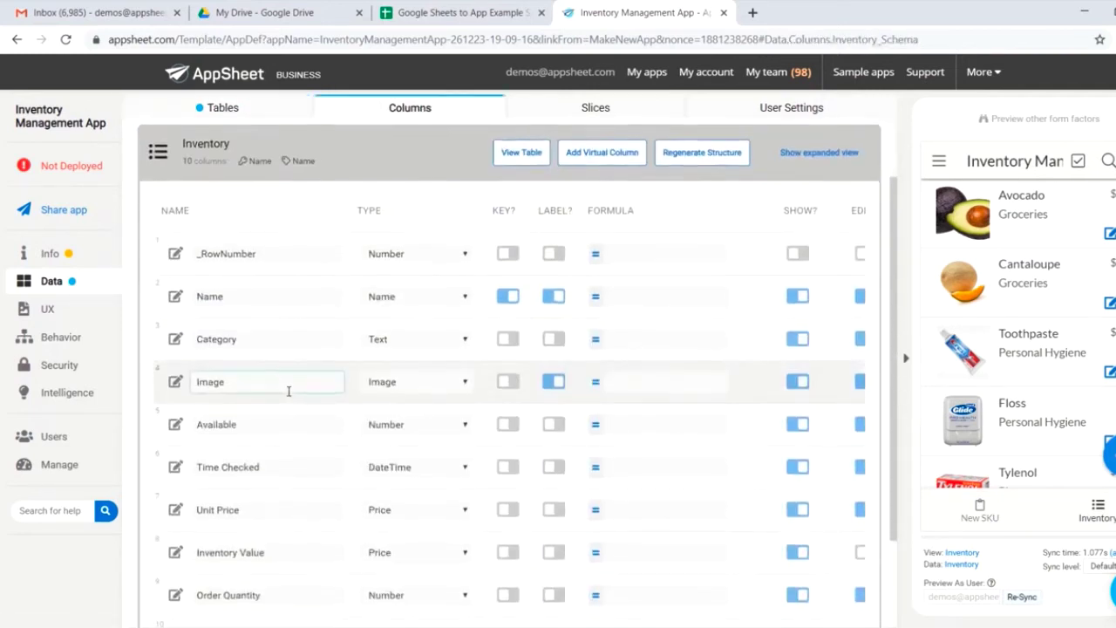
scroll(down, 3)
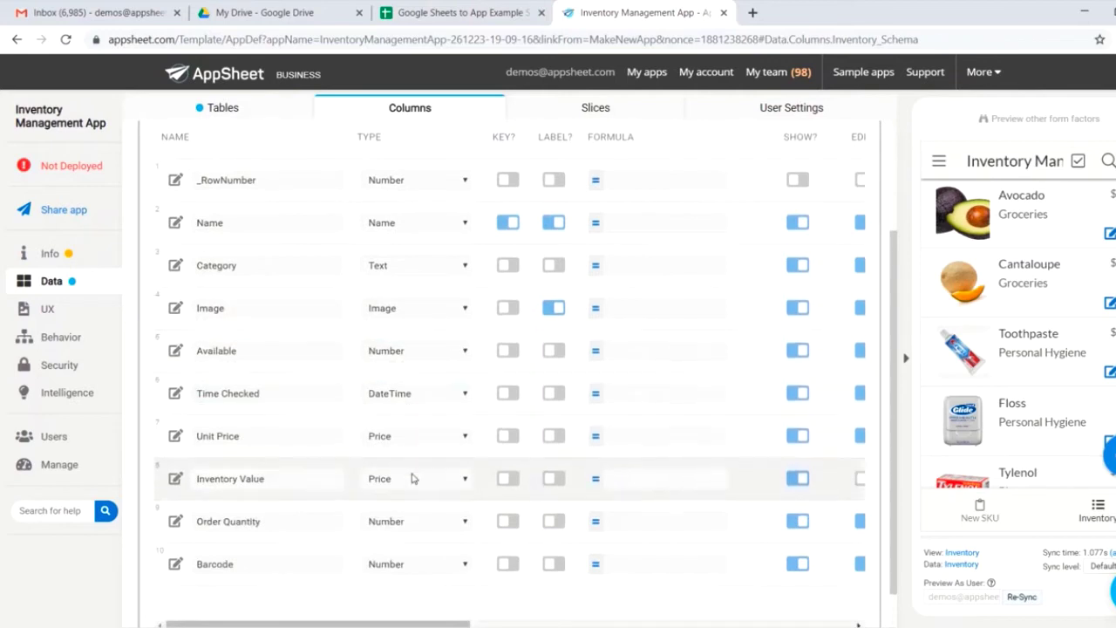
scroll(down, 3)
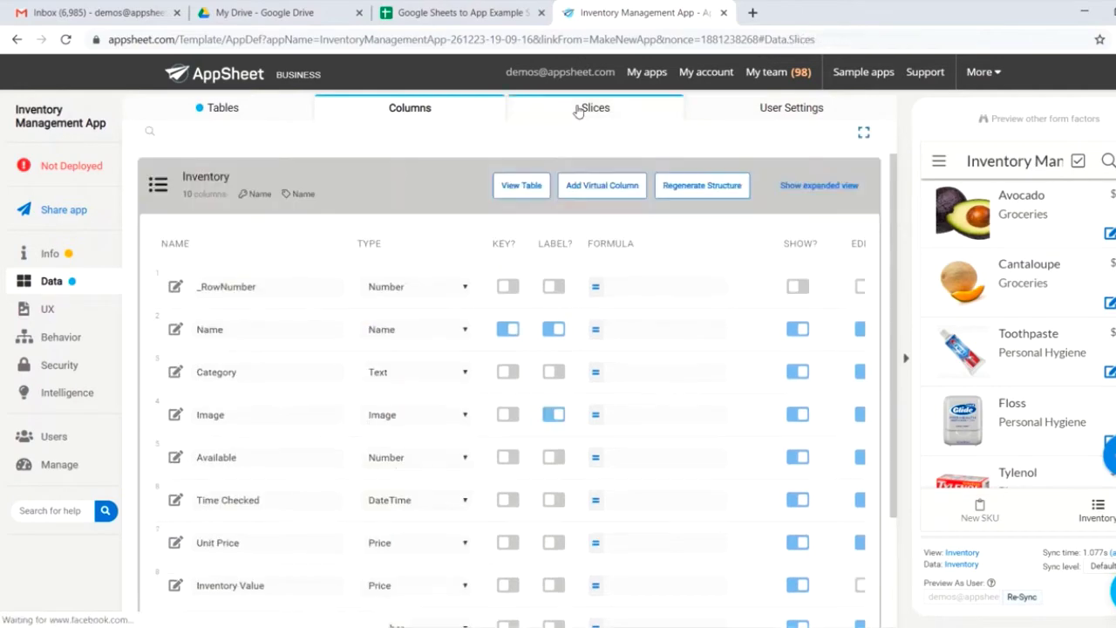
Step: Add a new slice on the Inventory table, dismissing the row filter Expression Assistant, and go to UX views
click(597, 109)
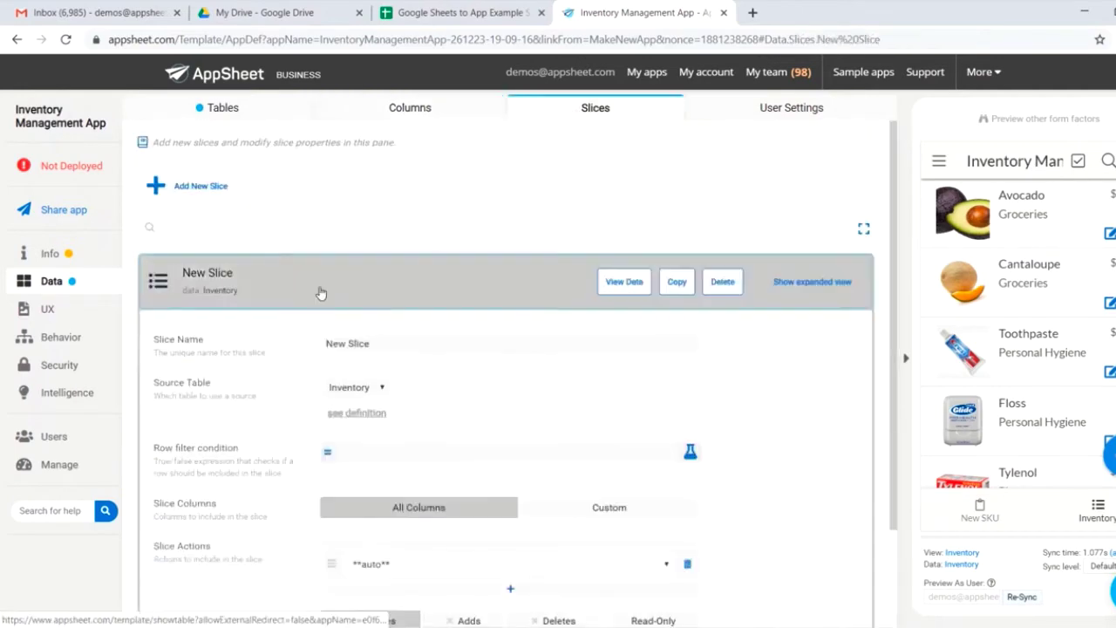
scroll(down, 3)
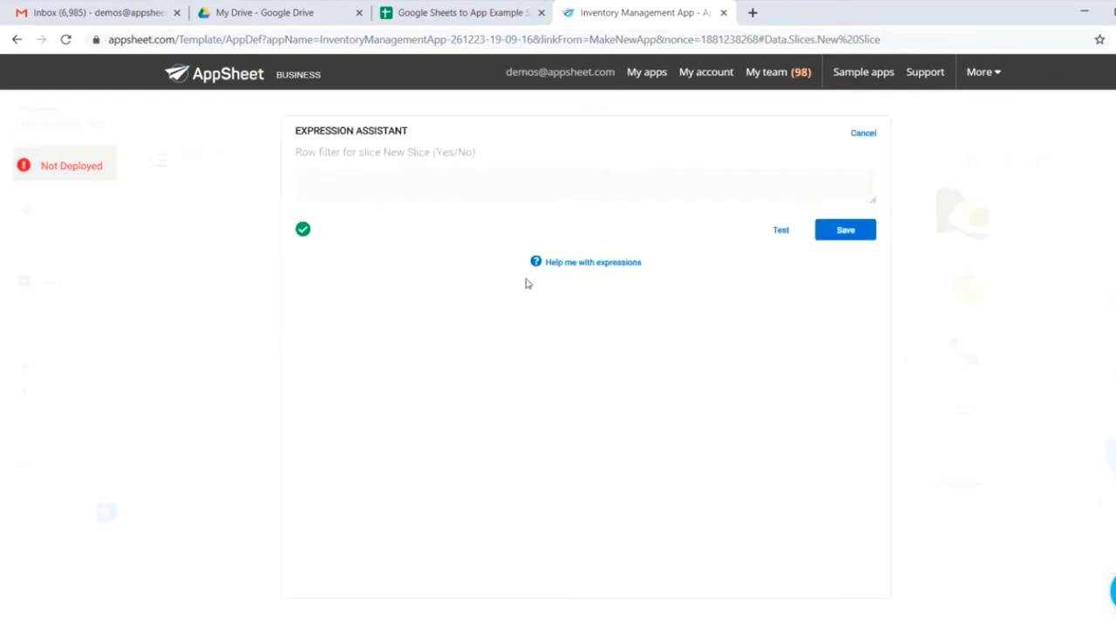
click(607, 279)
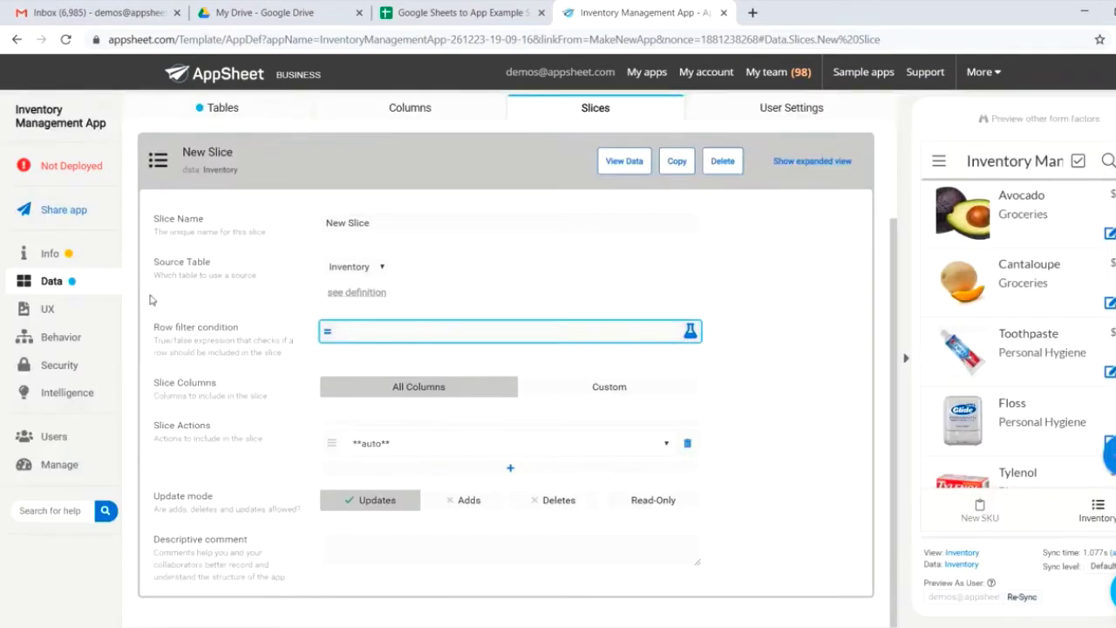
click(47, 309)
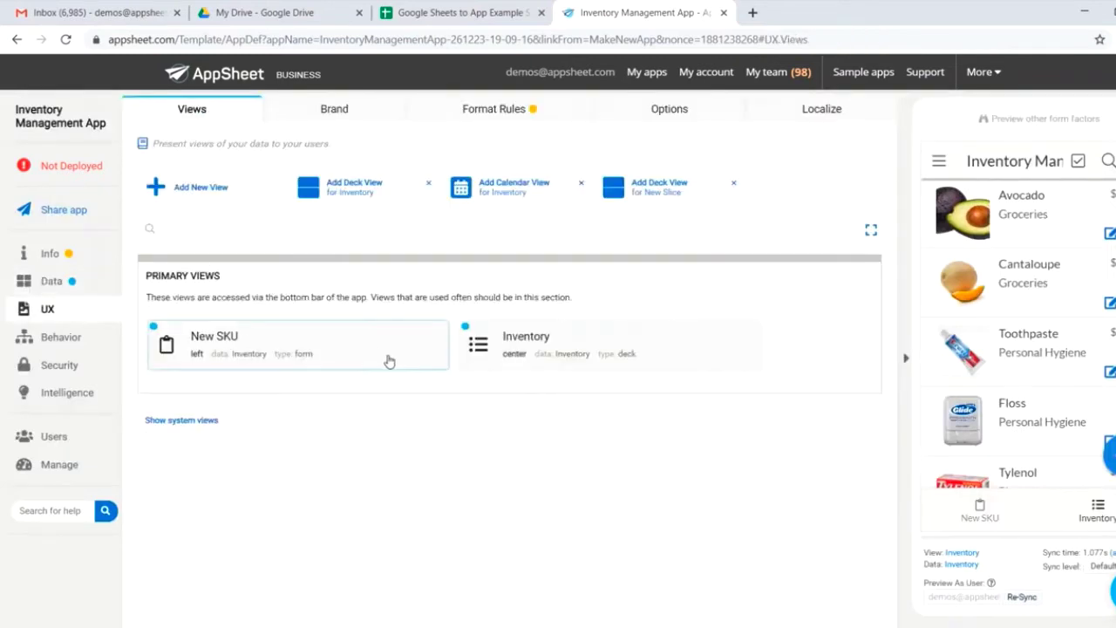
Step: Preview the Inventory view as table and gallery, keep it a deck, and add a sort by row number ascending
click(527, 345)
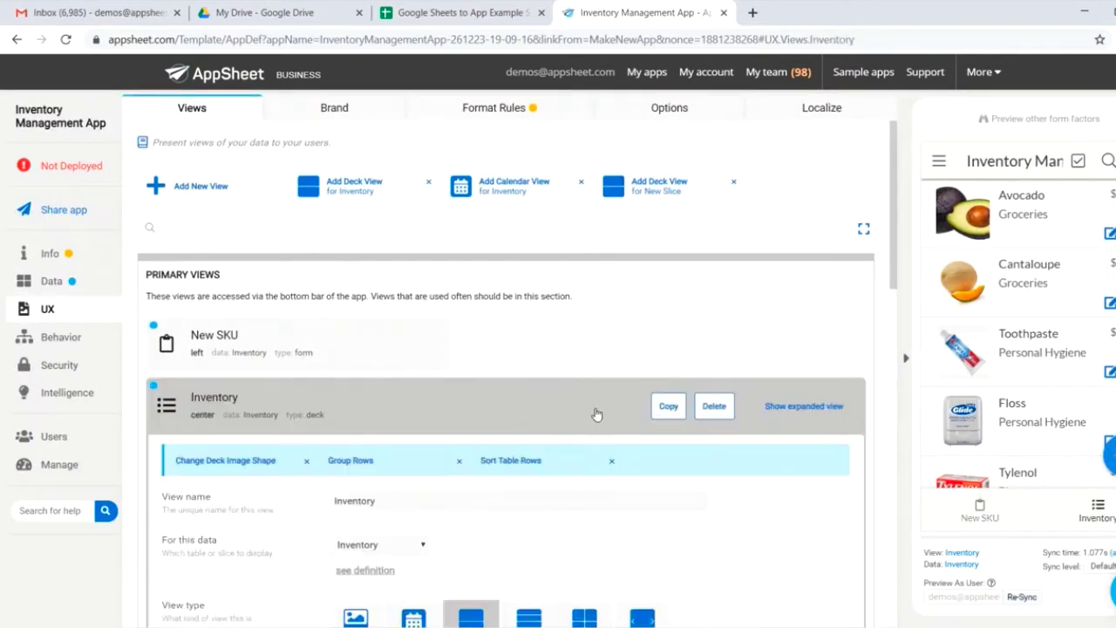
scroll(down, 3)
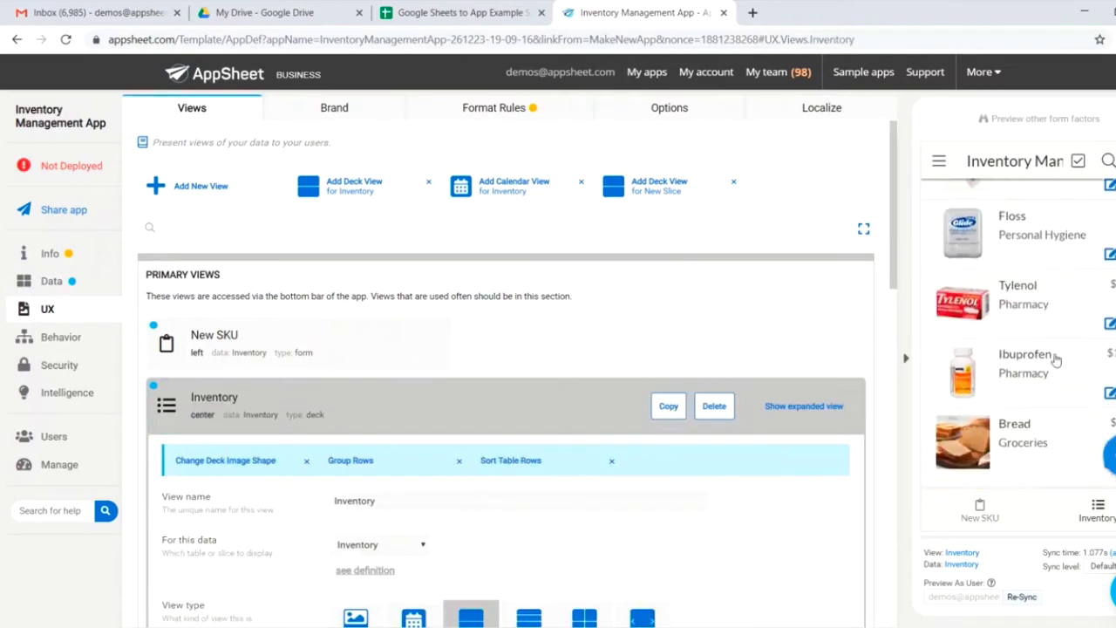
scroll(down, 3)
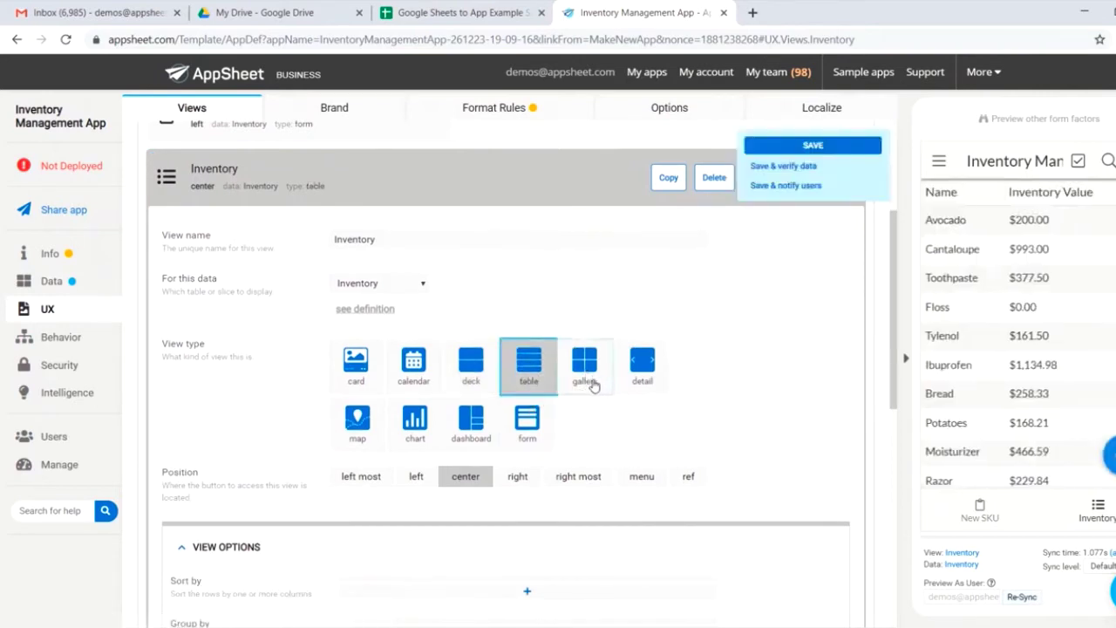
click(582, 361)
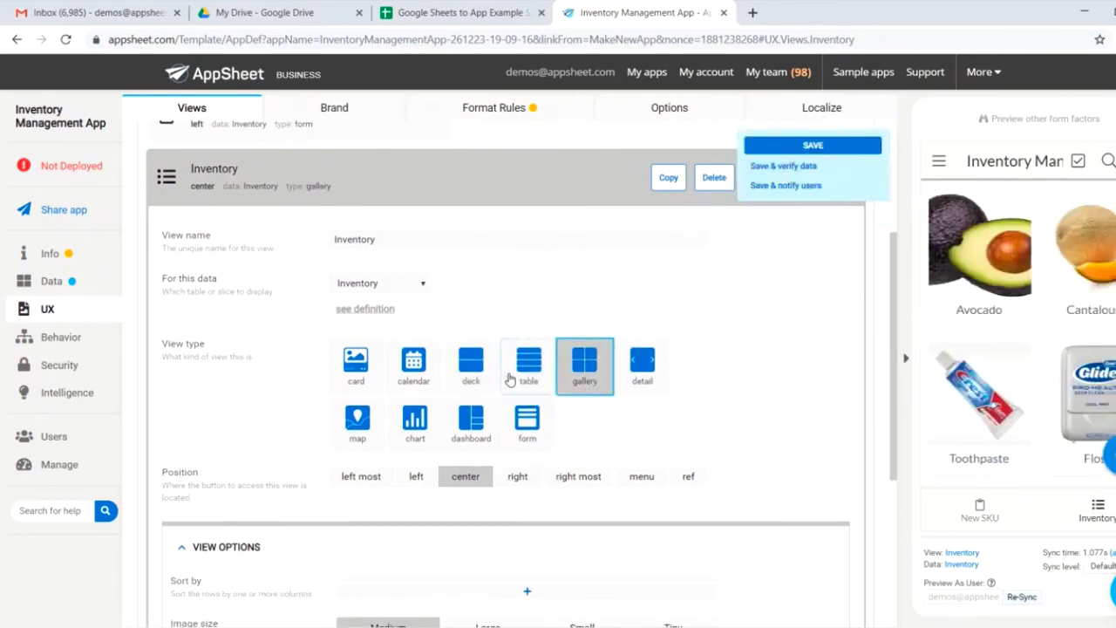
mouse_move(471, 367)
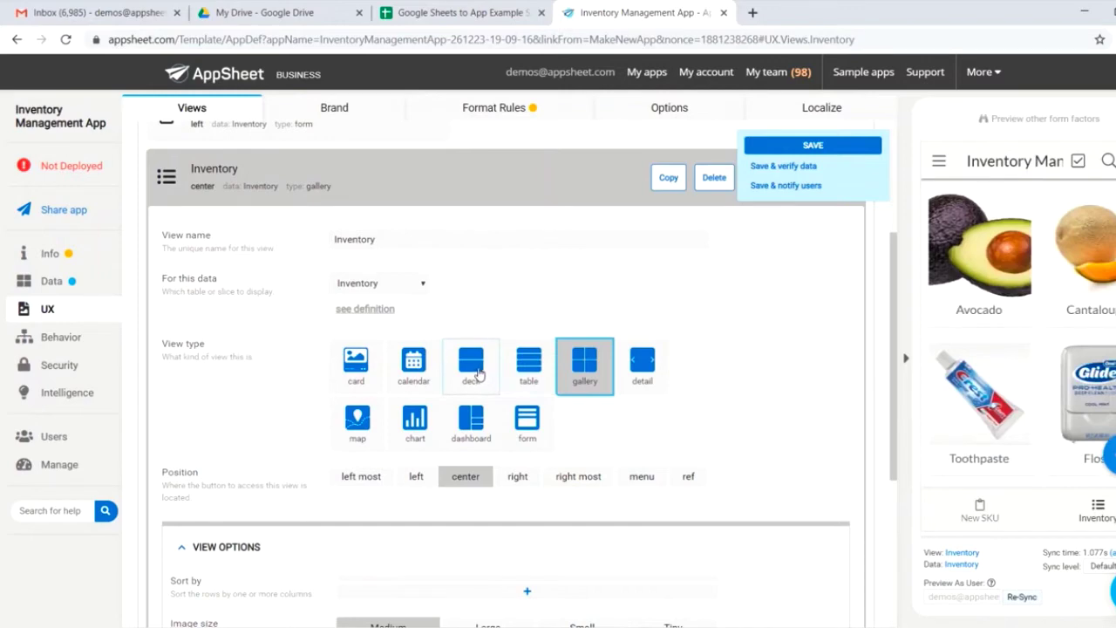
mouse_move(474, 375)
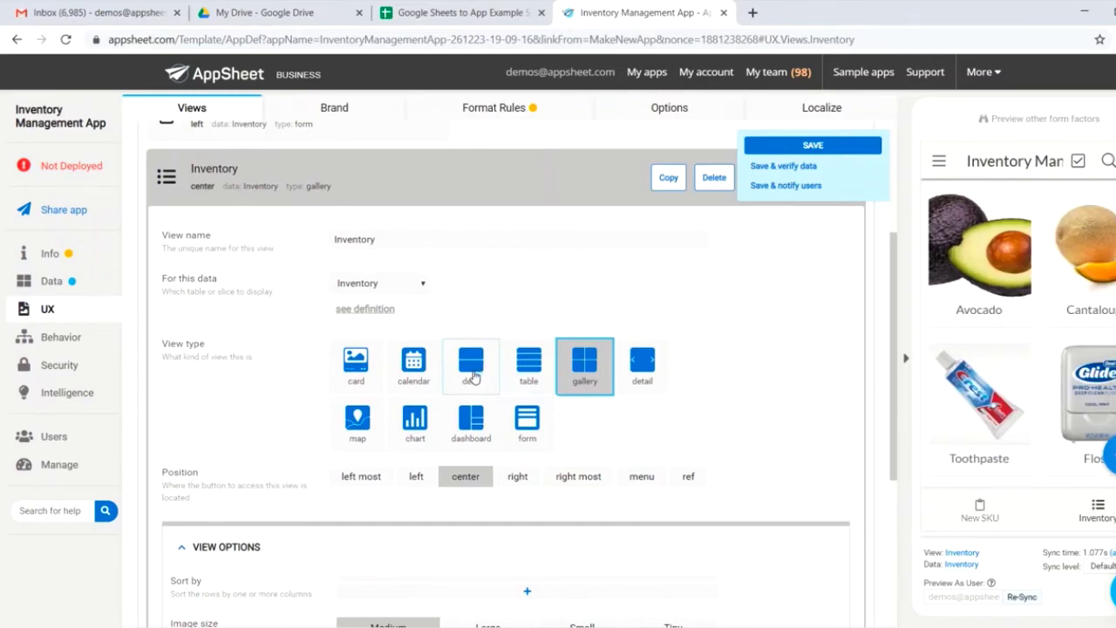
click(471, 364)
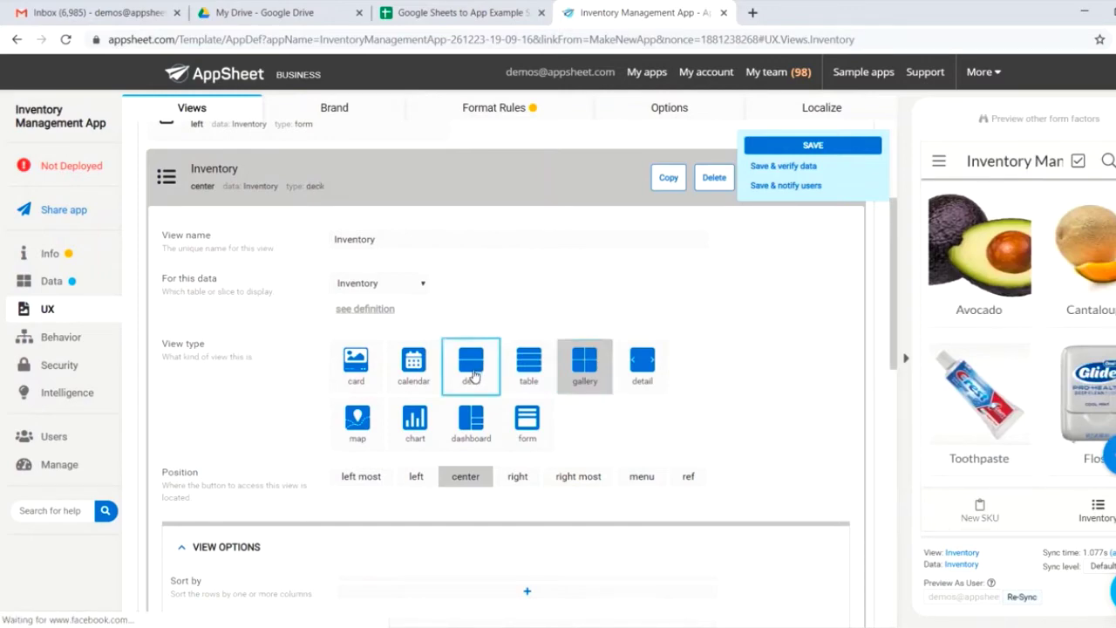
click(471, 365)
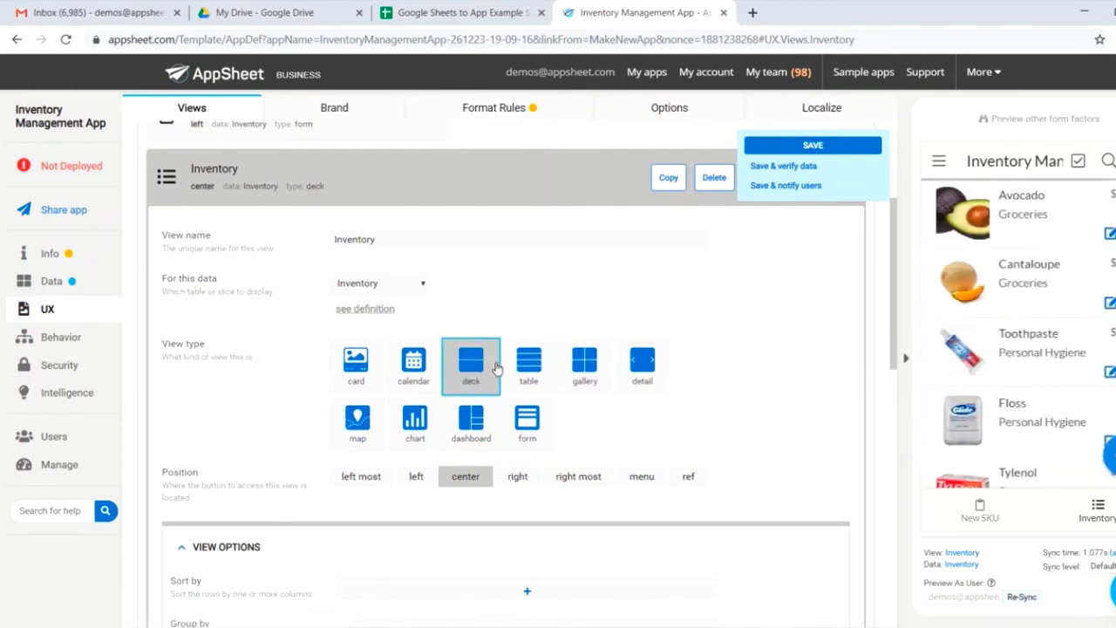
scroll(down, 3)
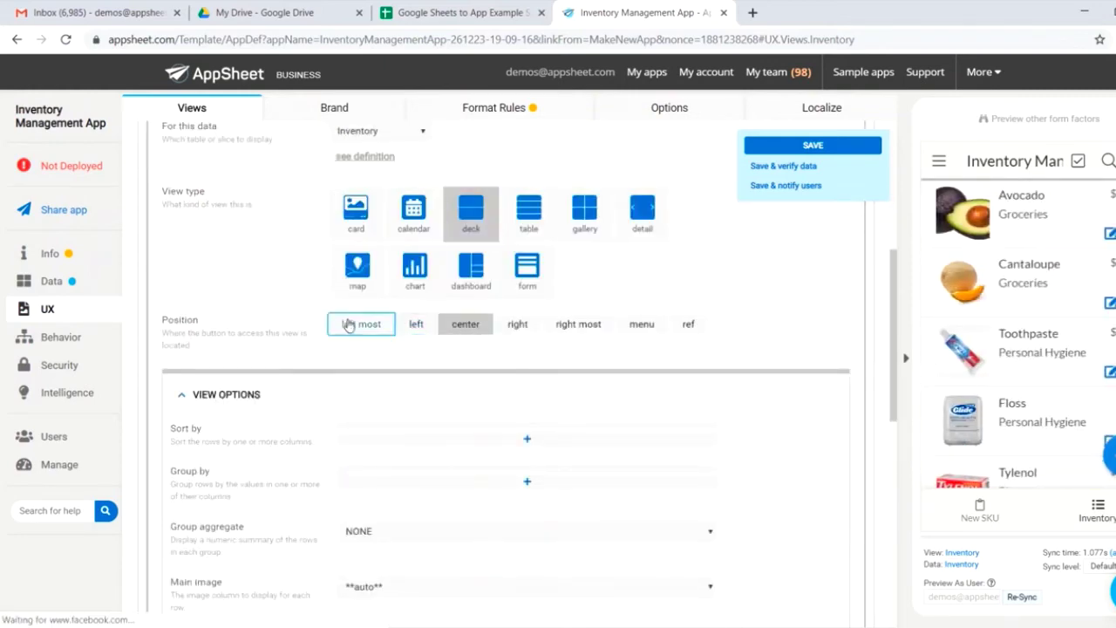
click(360, 323)
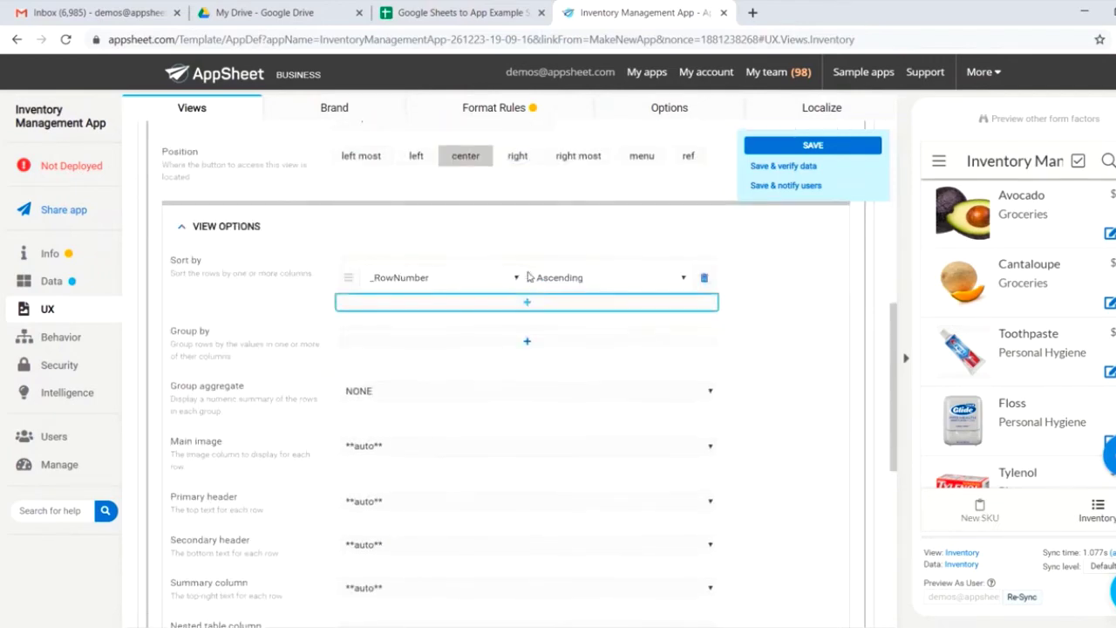
Step: Sort the Inventory view by Name ascending and group its items by Category
click(439, 277)
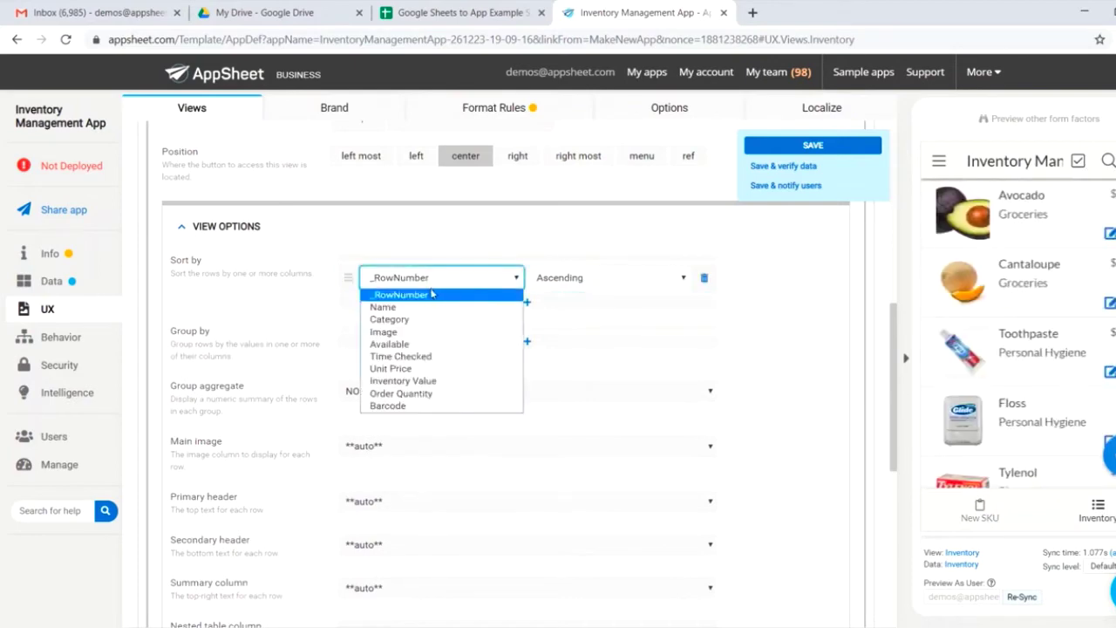
click(382, 307)
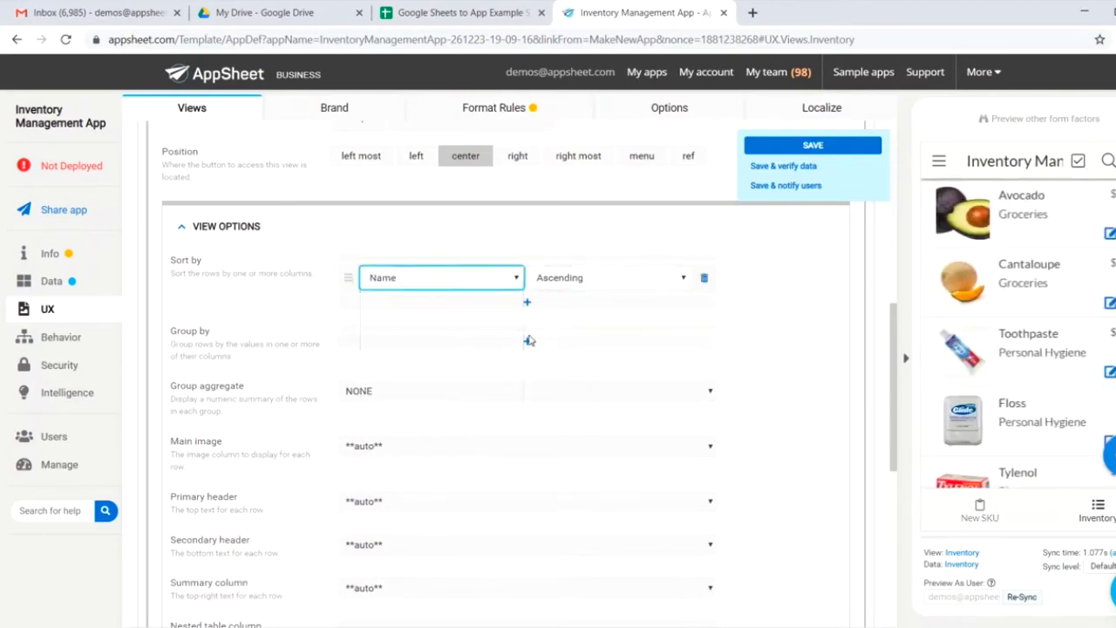
click(440, 349)
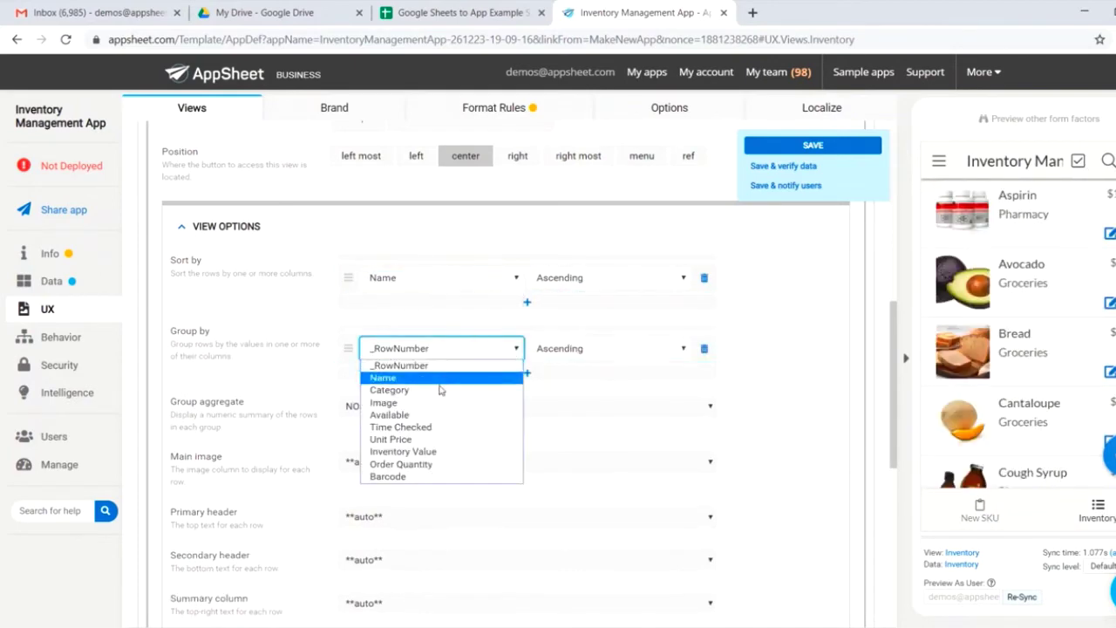
click(391, 390)
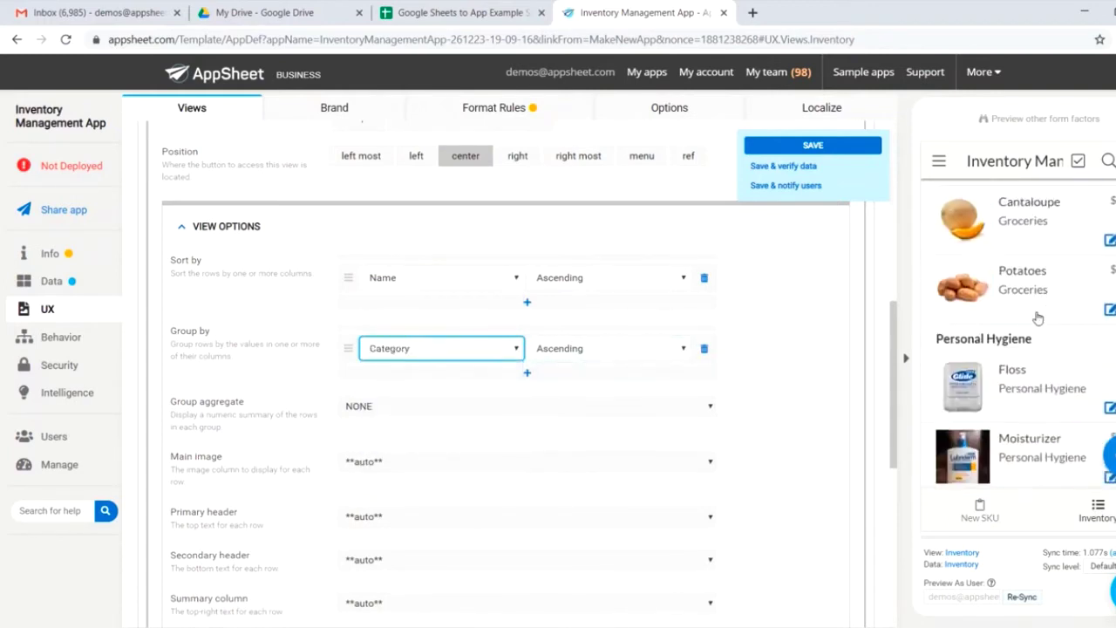
scroll(down, 3)
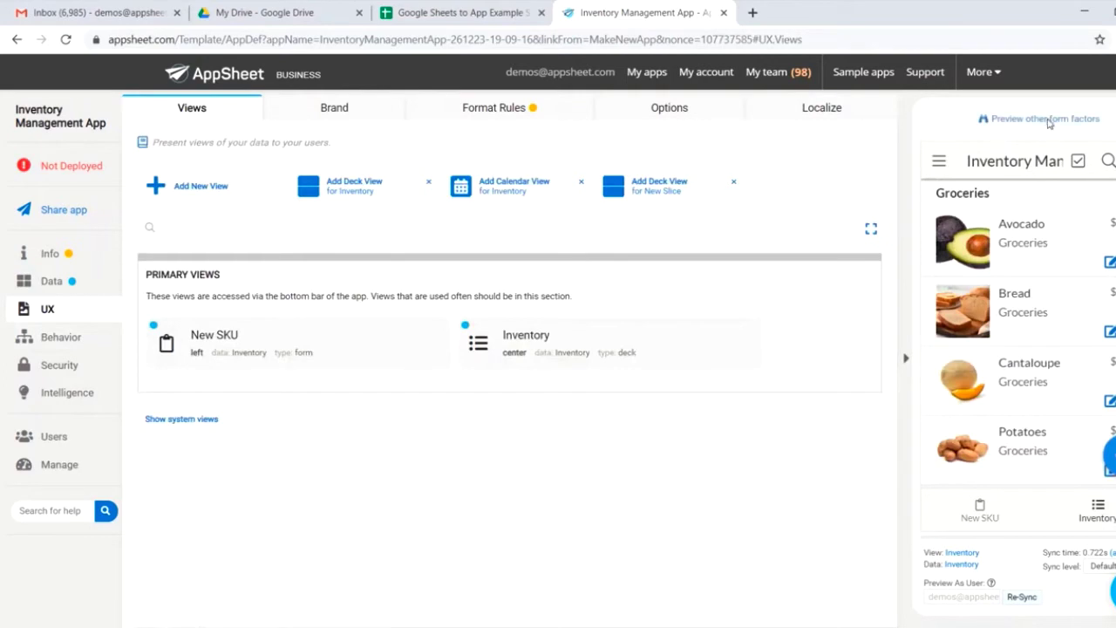
Step: Launch the app in a separate mobile preview tab, then return to the editor's views page
click(1043, 118)
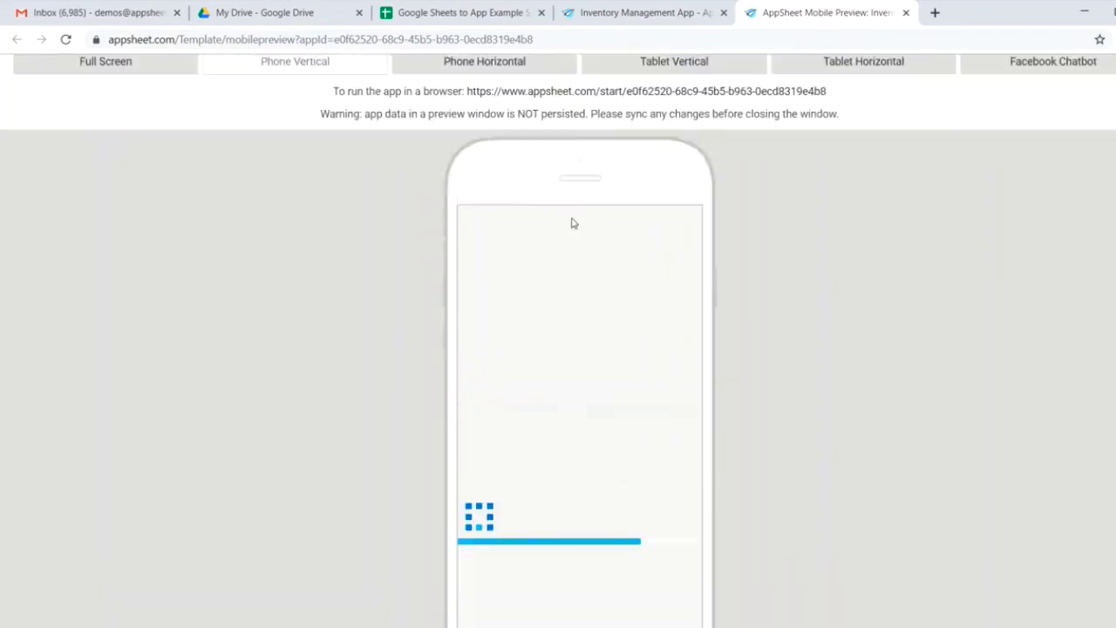
click(862, 136)
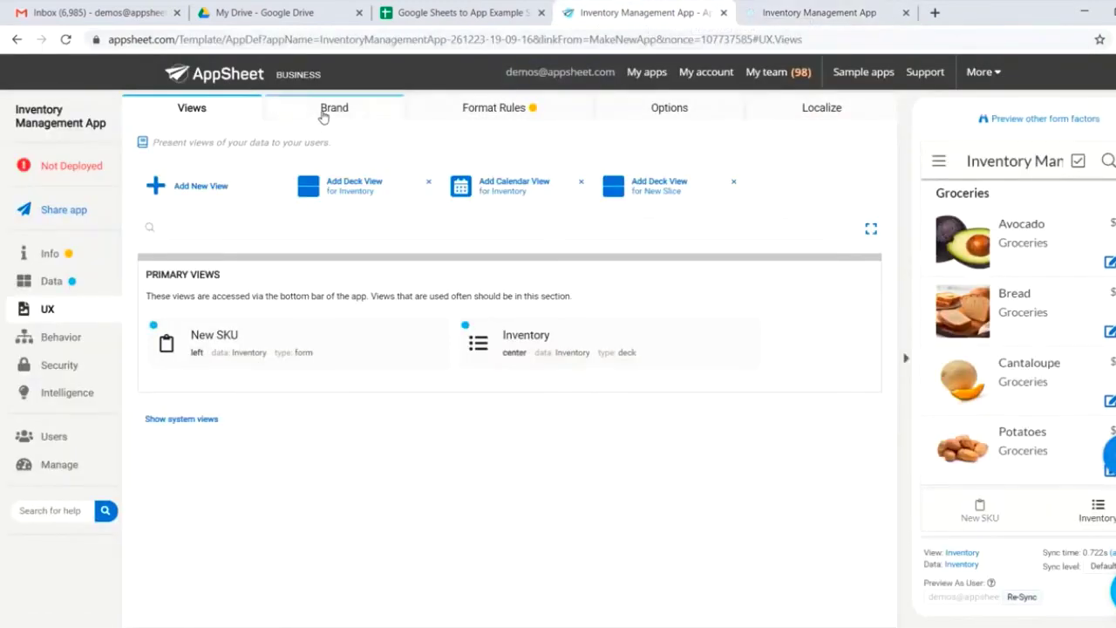
Step: View the Brand settings, then add 'New Format Rule 2' for the Inventory table under Format Rules
click(335, 108)
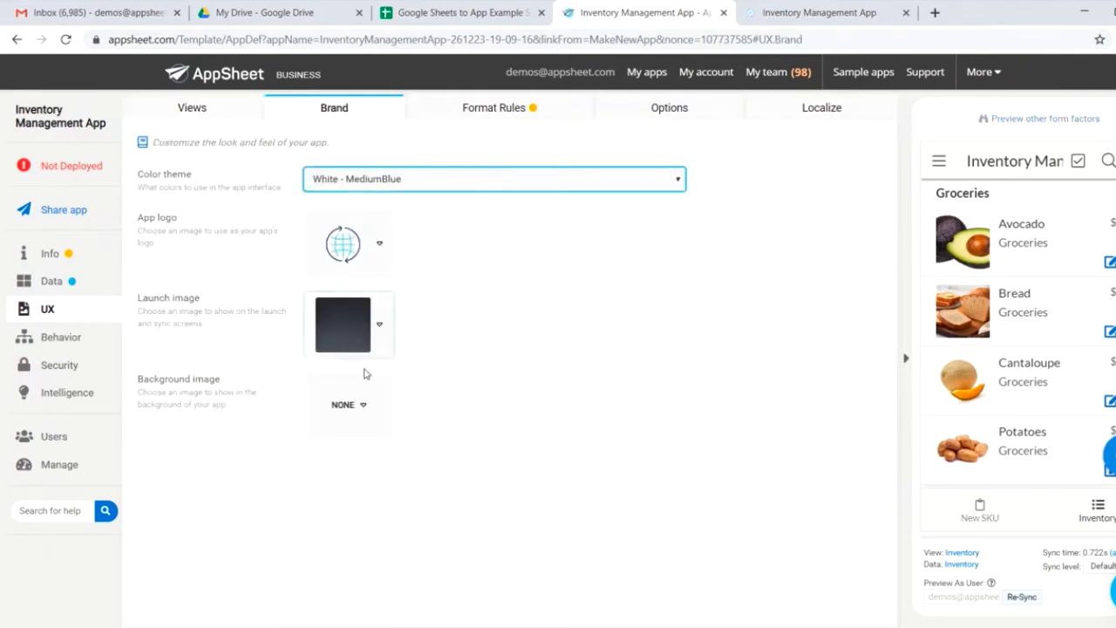
click(494, 108)
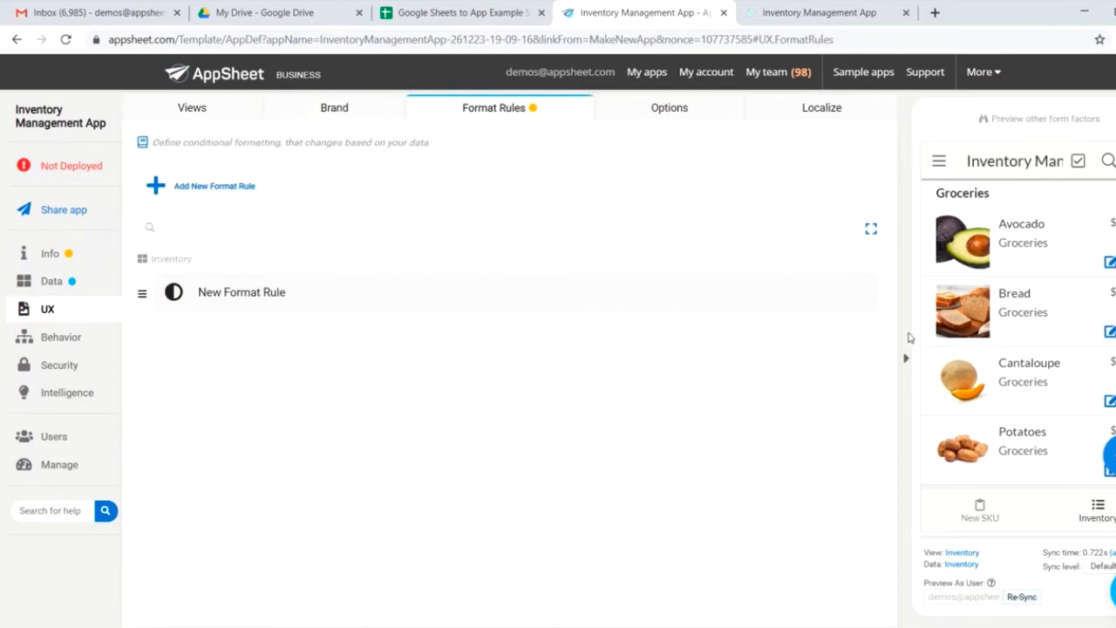
scroll(down, 3)
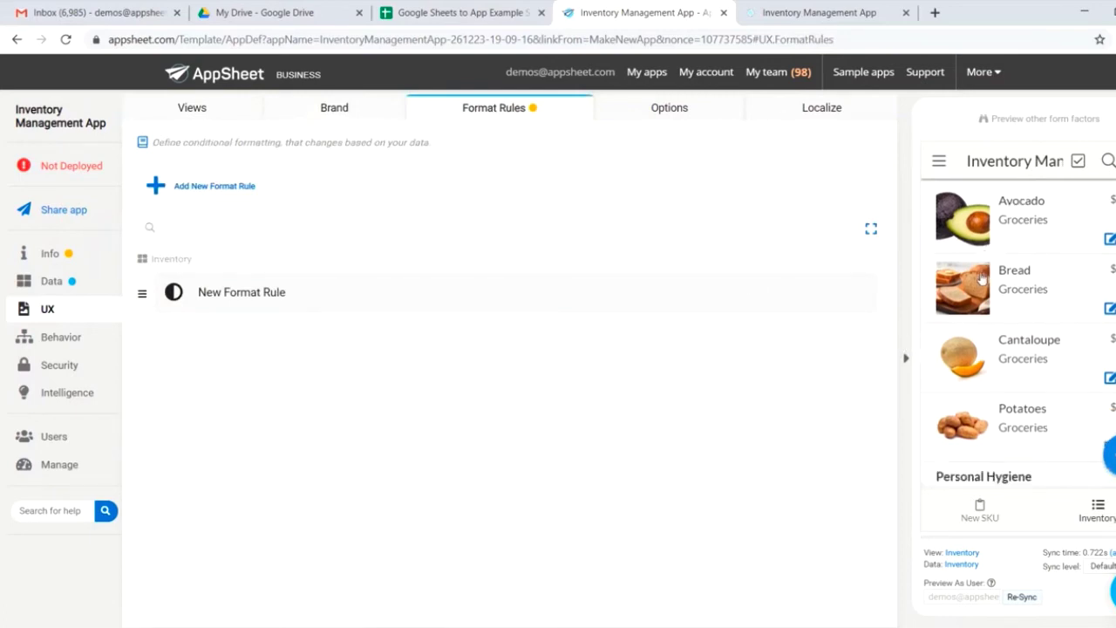
scroll(down, 3)
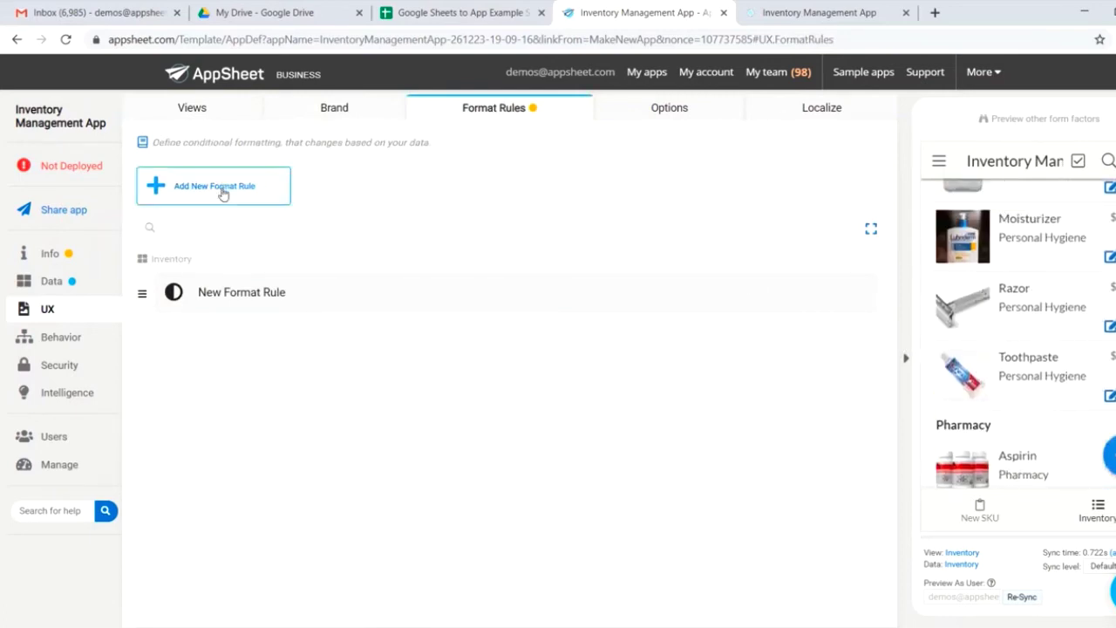
click(213, 185)
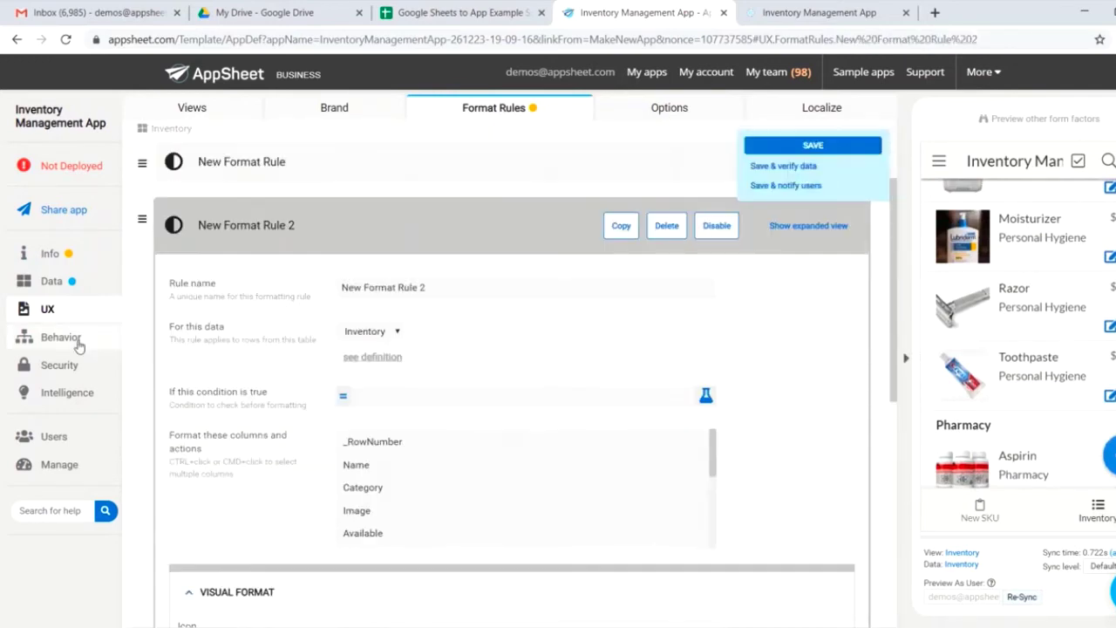
Step: Under Behavior > Actions, add a new action named Add Order Quantity
click(61, 337)
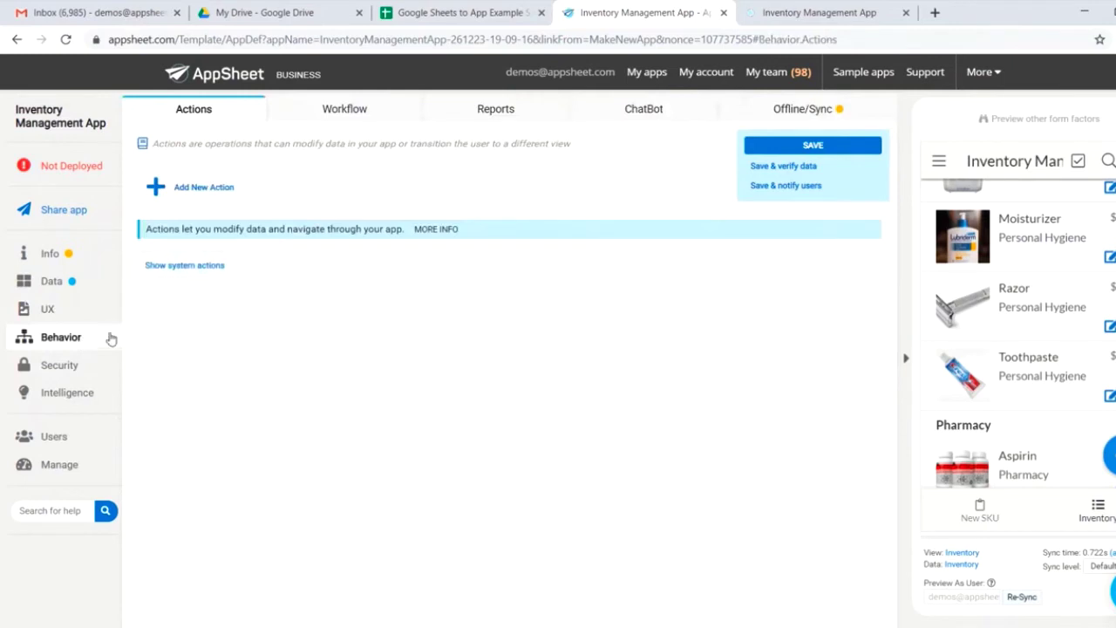
mouse_move(223, 199)
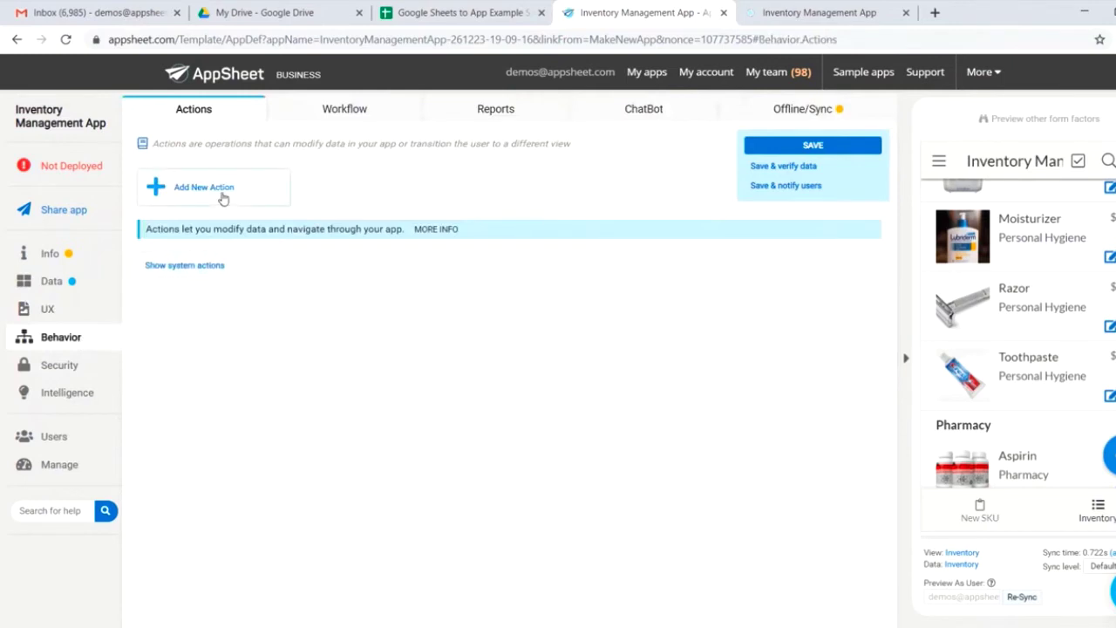
mouse_move(227, 193)
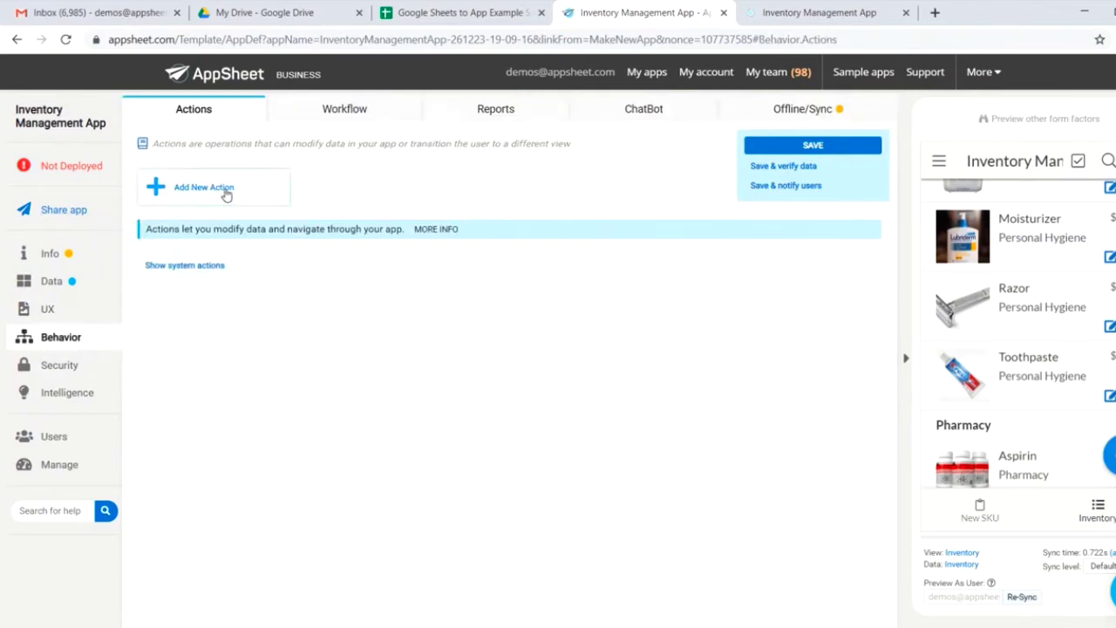
click(202, 186)
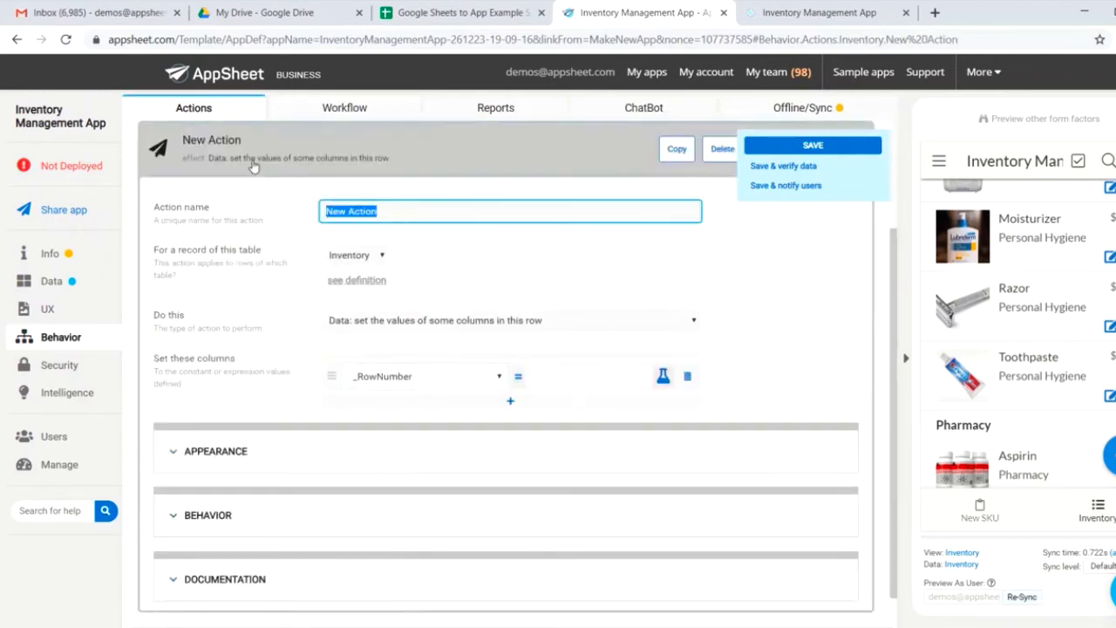
text(Add Order Quantity)
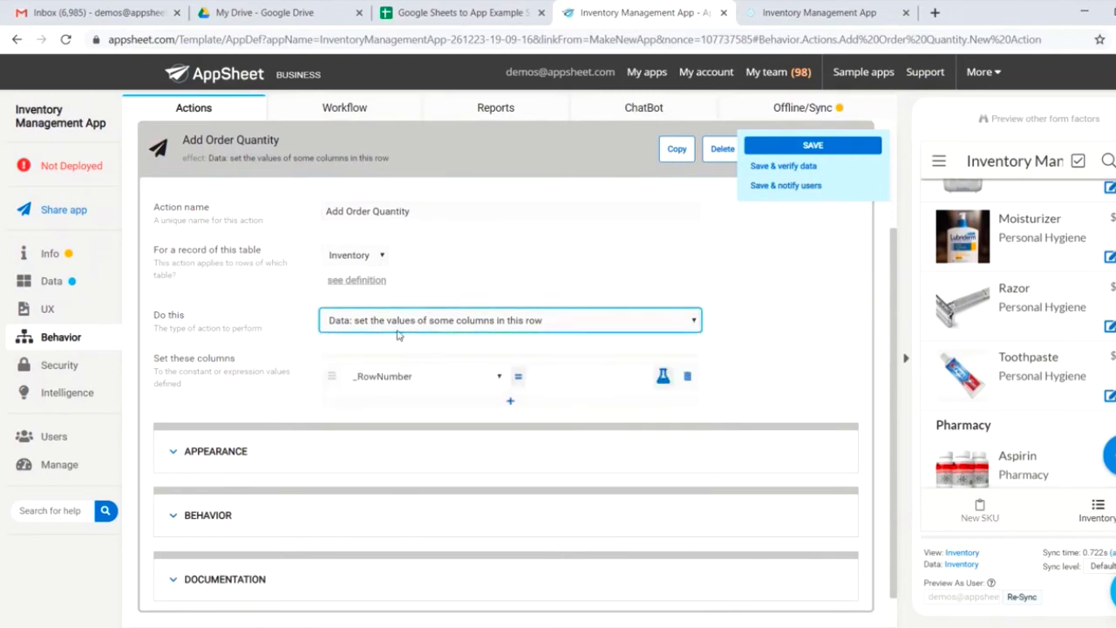
mouse_move(452, 397)
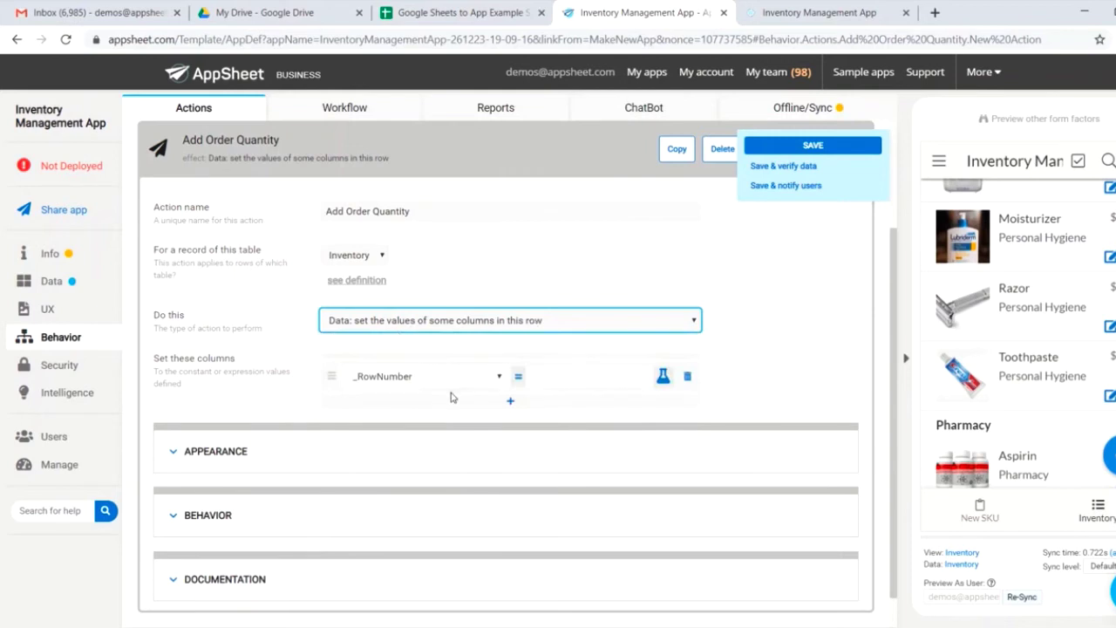
Step: Set the action to update Available to [Available]+[Order Quantity] and save it
click(426, 376)
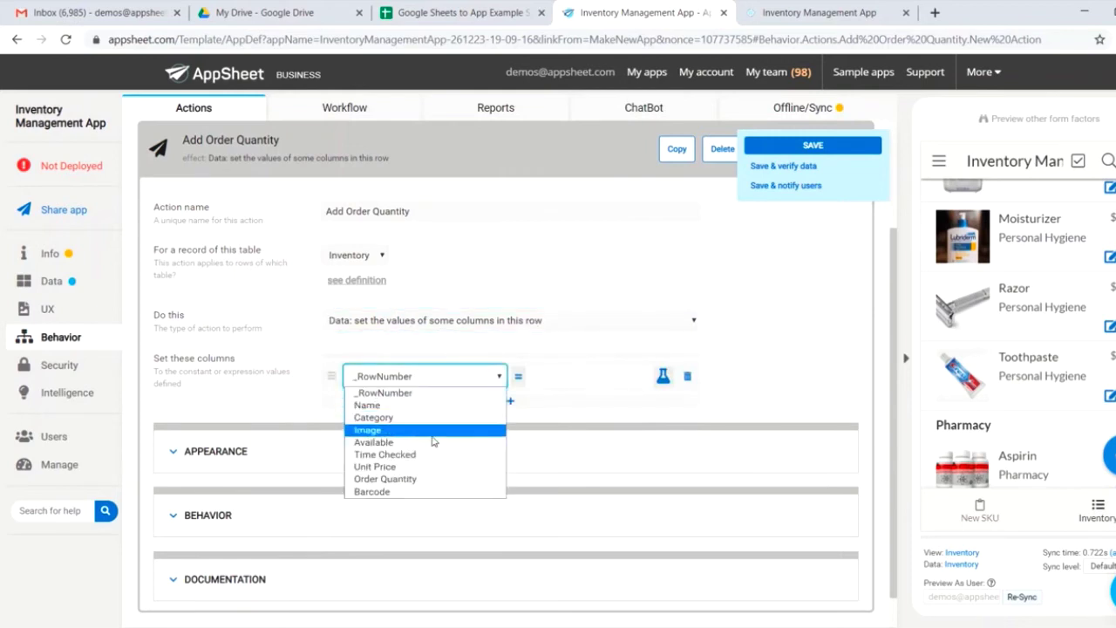
click(373, 443)
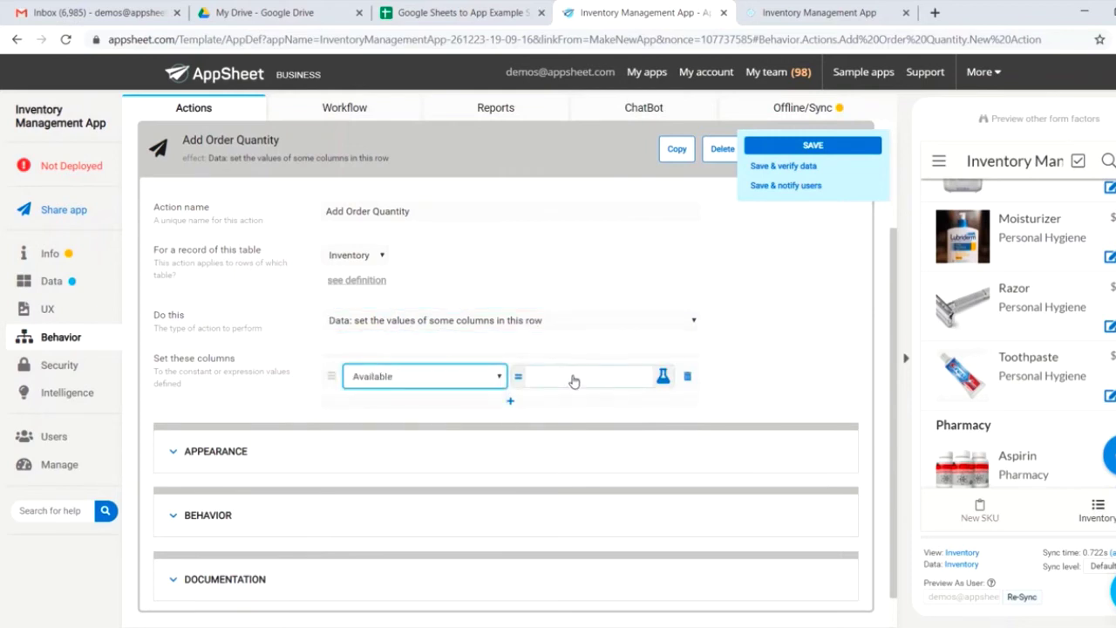
click(663, 377)
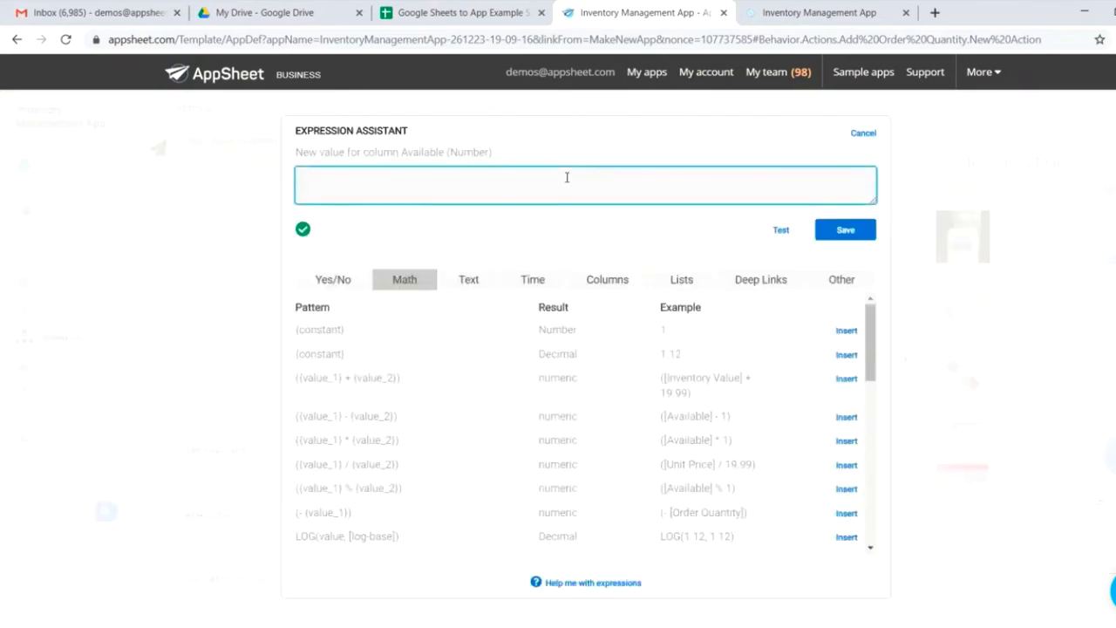
text([Available]+[Order Quantity)
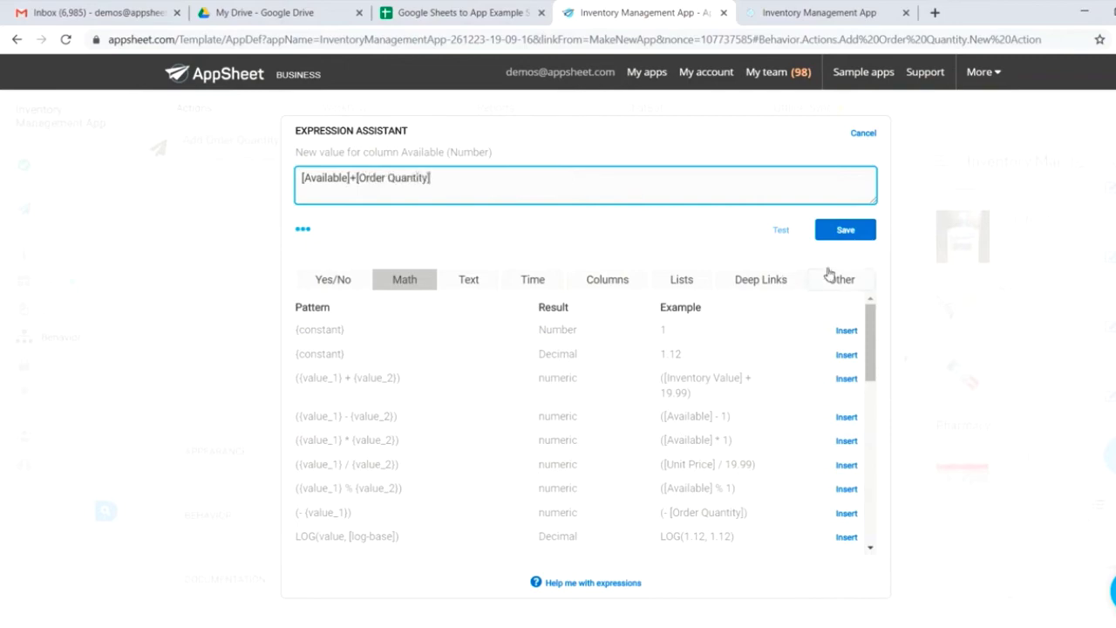
click(460, 12)
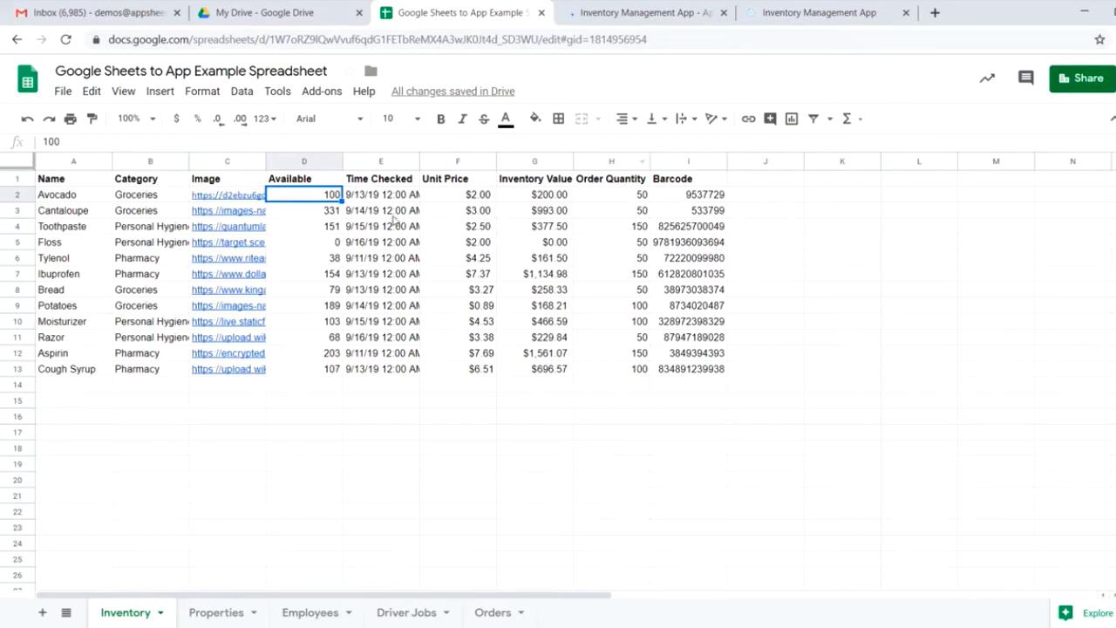
mouse_move(635, 205)
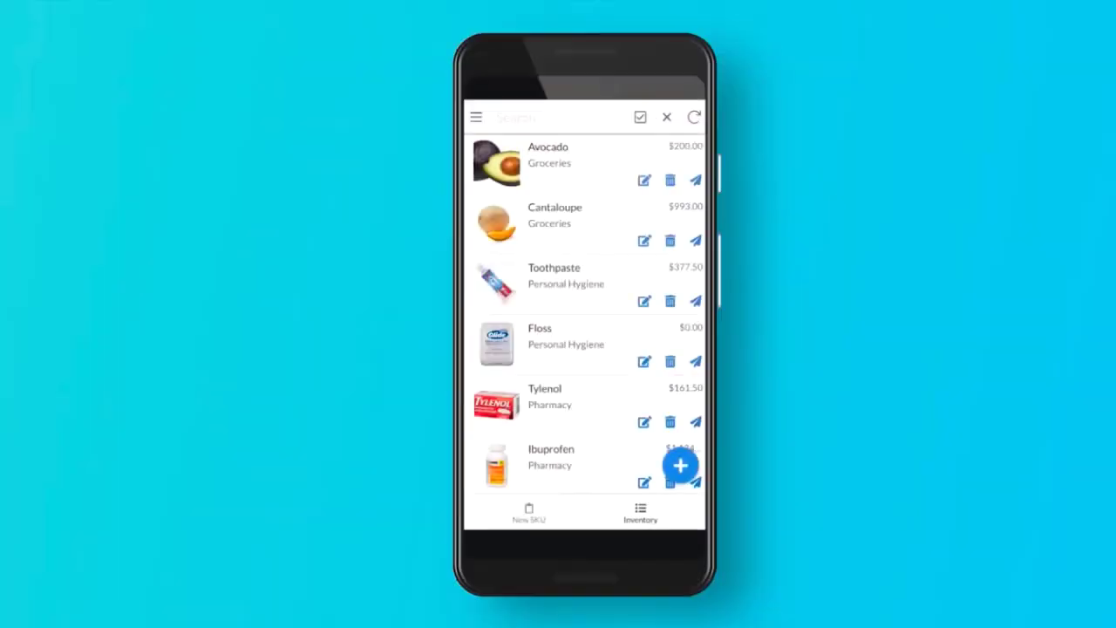
Step: Run Add Order Quantity on Avocado, raising its Available from 100 to 150, then return to the editor
click(548, 153)
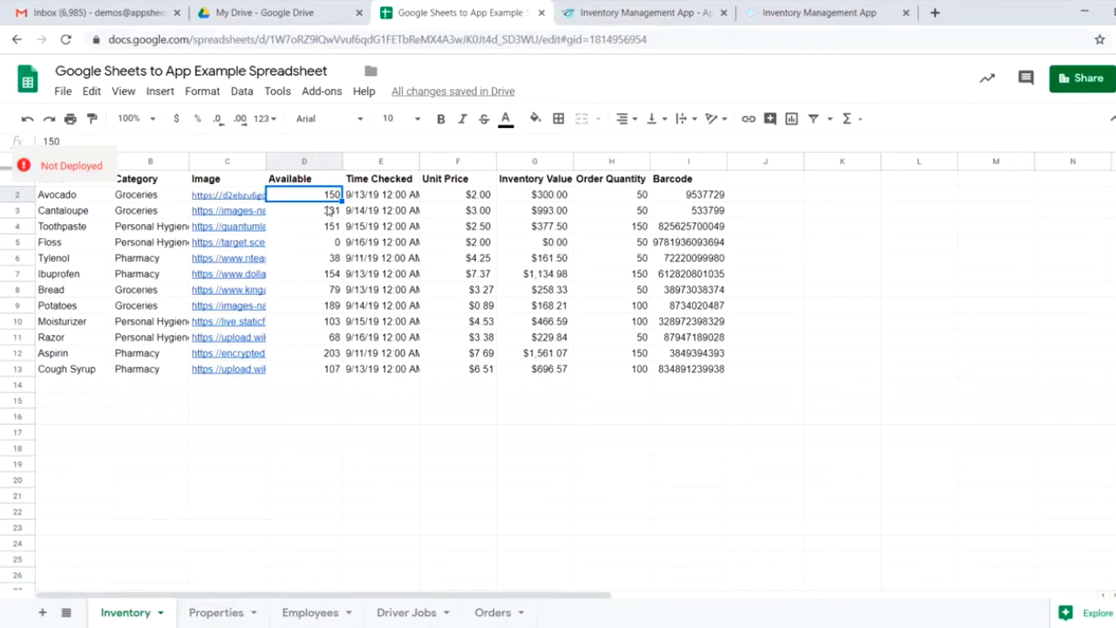
click(642, 12)
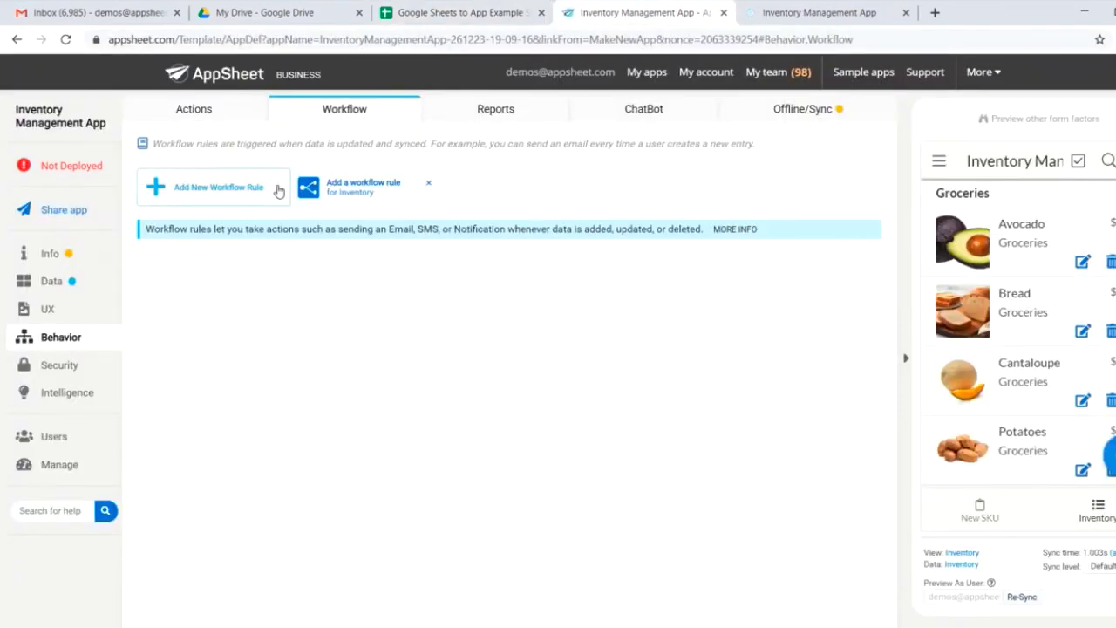
Step: Create a Low Inventory Warning workflow rule with condition [Available]<25
click(220, 186)
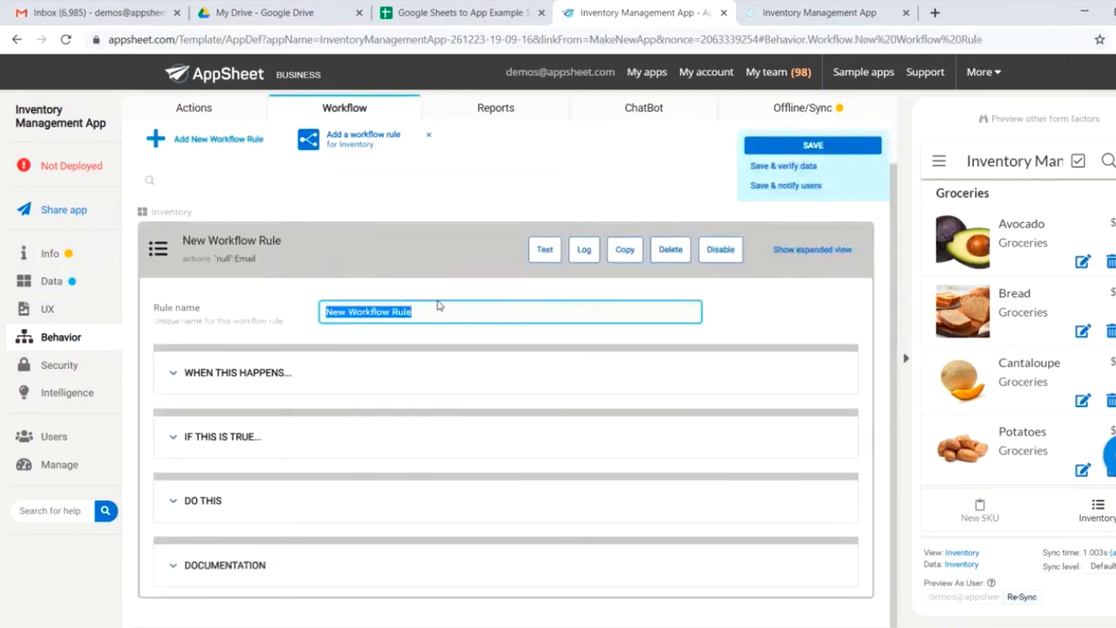
text(Low Inventory Warning)
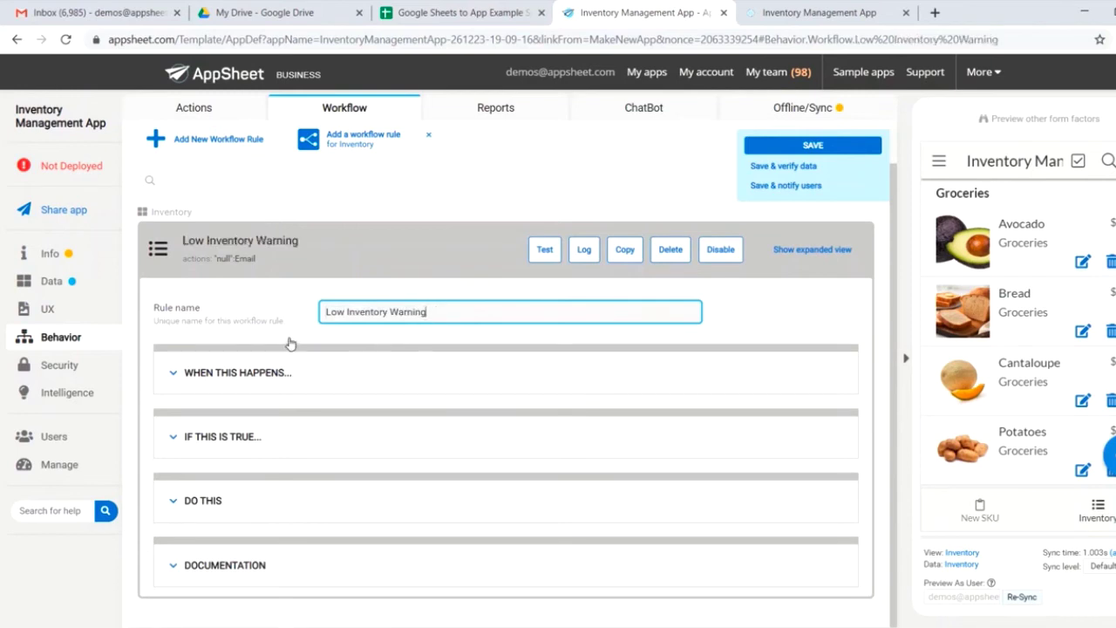
click(237, 374)
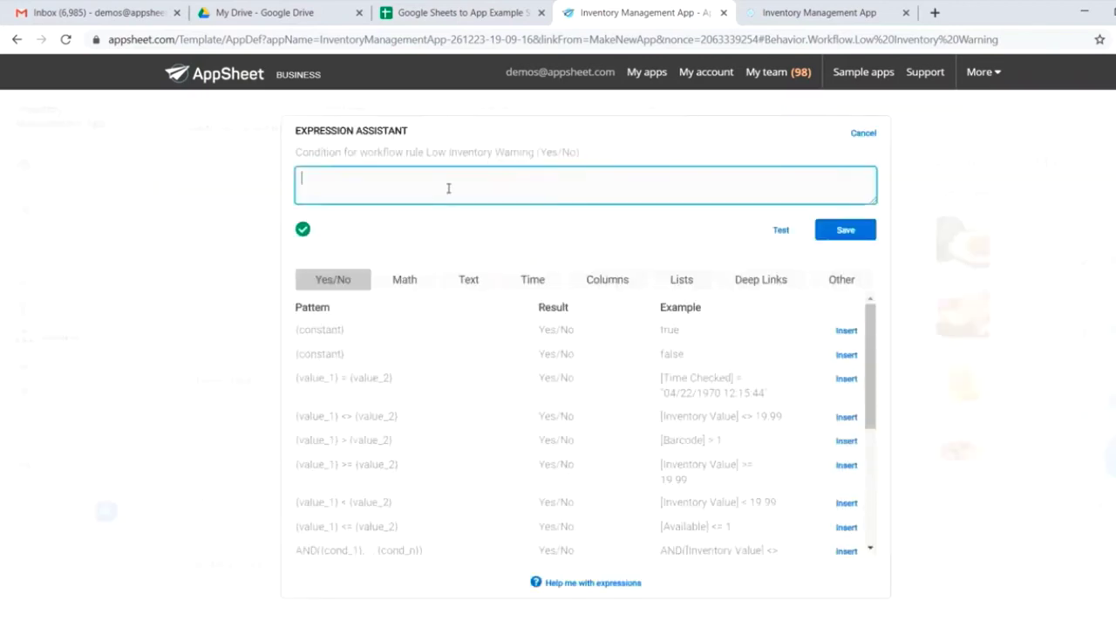
text([Available]<25)
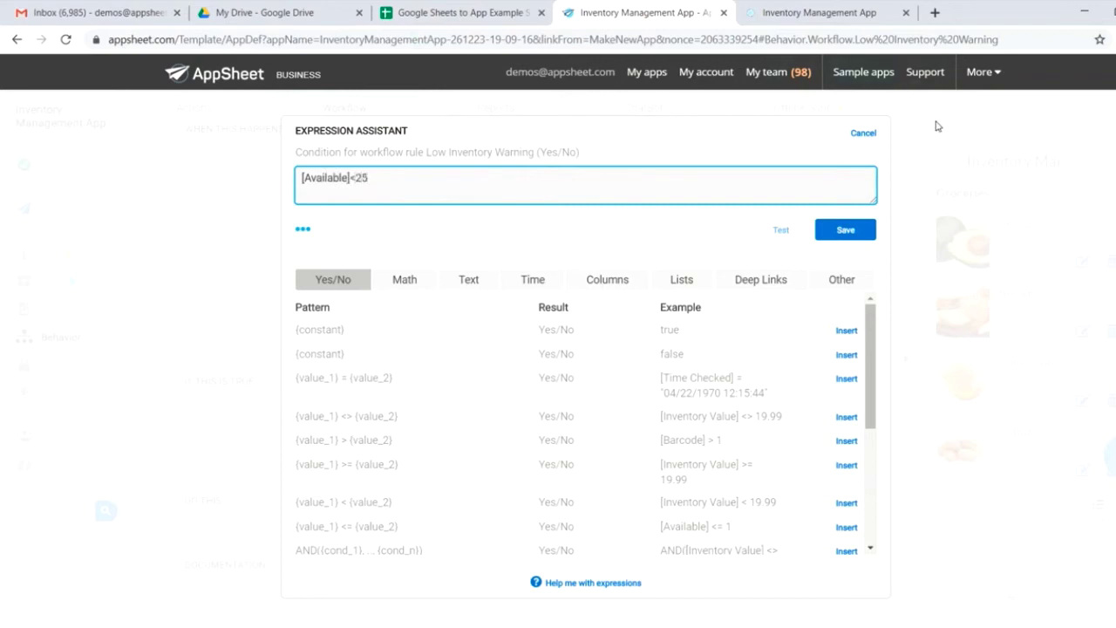
click(844, 231)
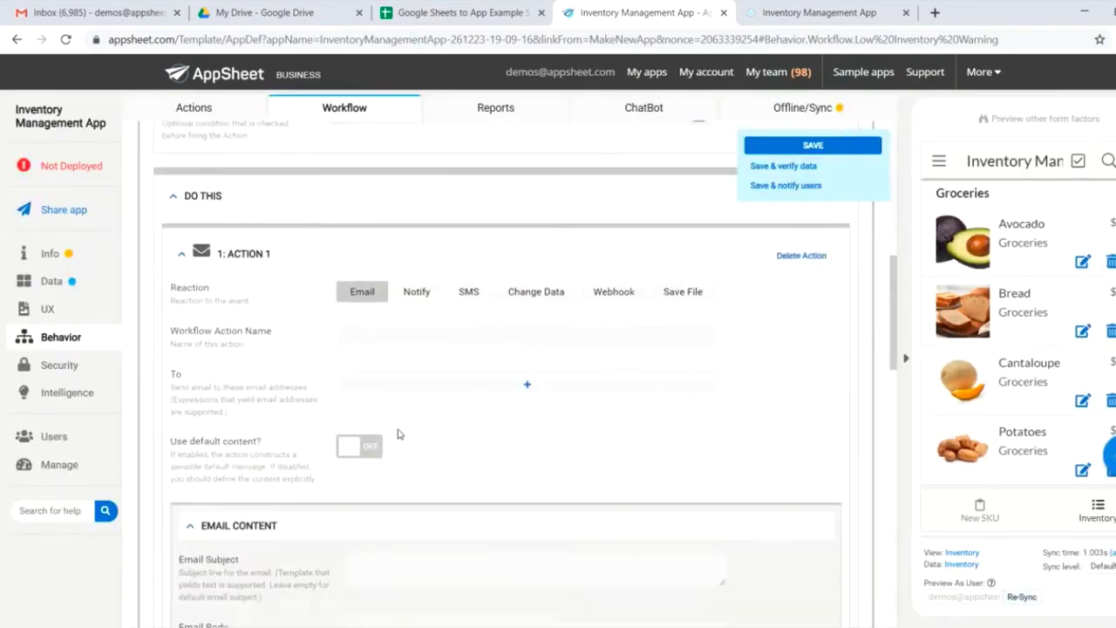
Step: Make the rule send an email to the store manager's address
click(527, 384)
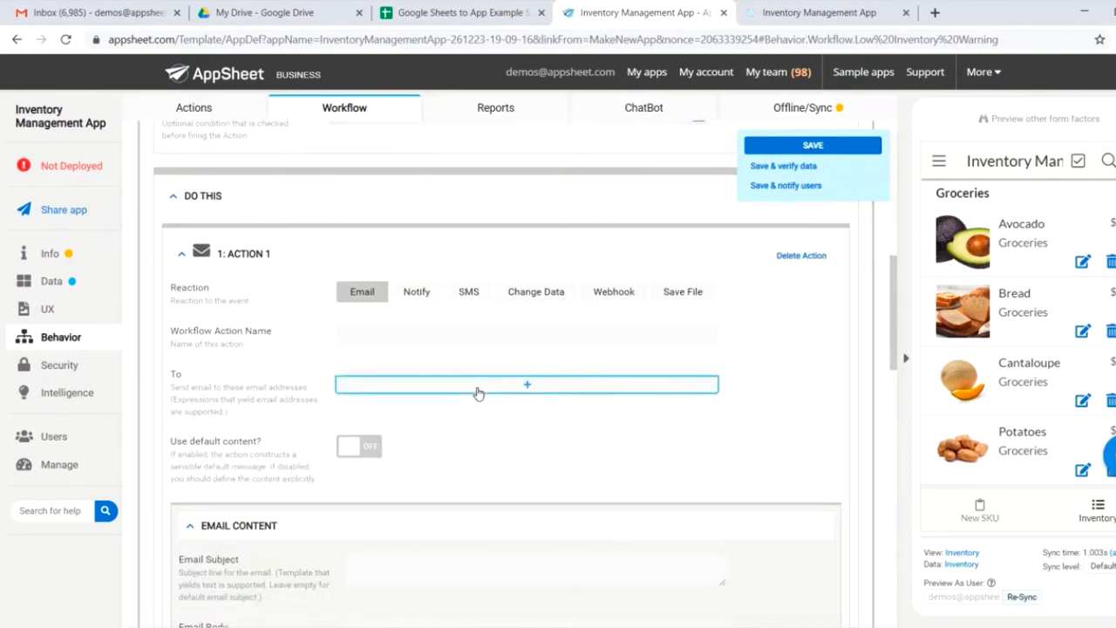
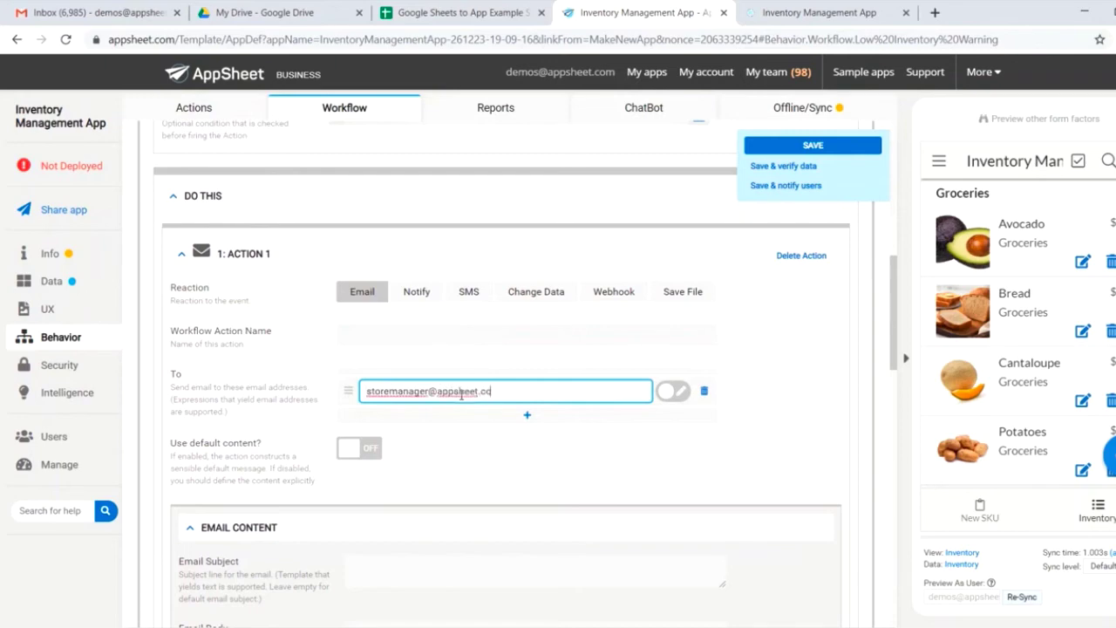
Step: Under Reports, add a new scheduled report that sends an email
click(495, 108)
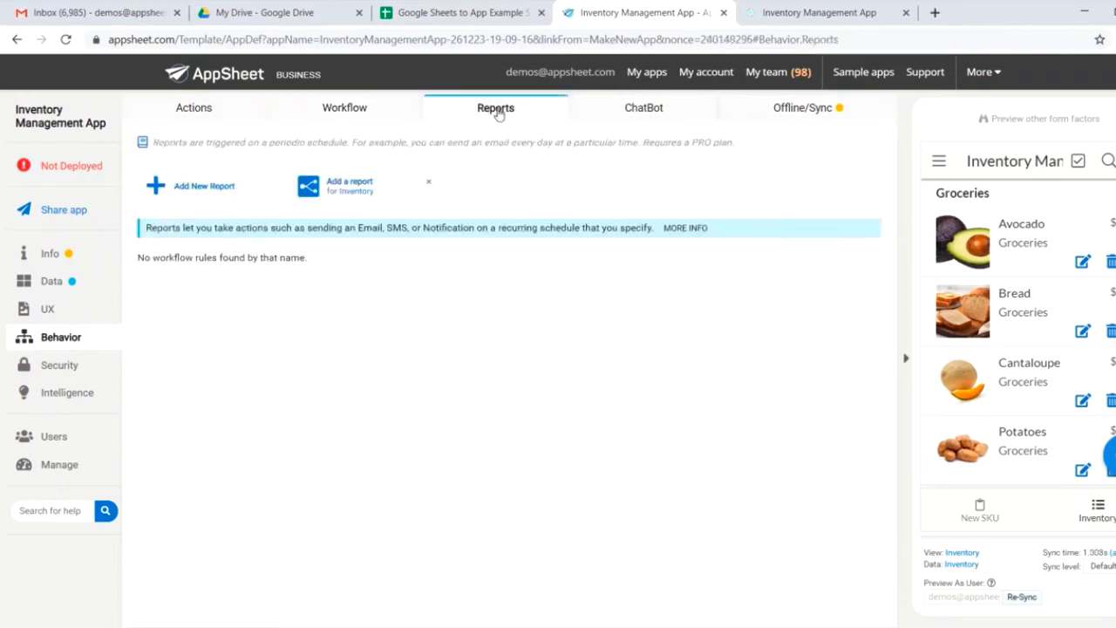
click(204, 185)
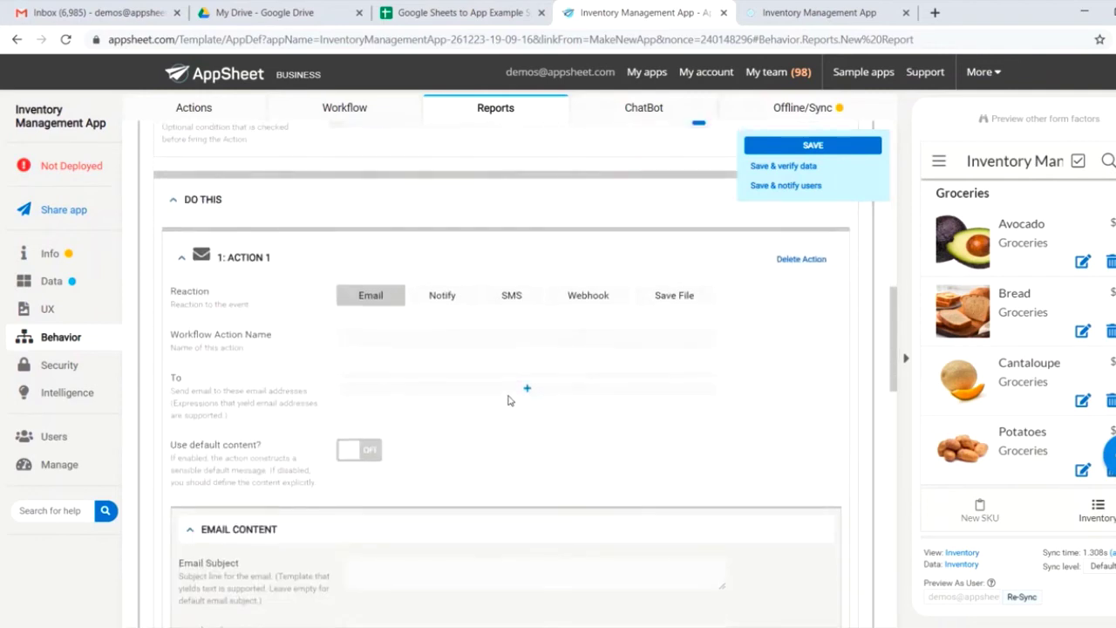
Step: In Security, require user sign-in with Google as the authentication provider
click(59, 364)
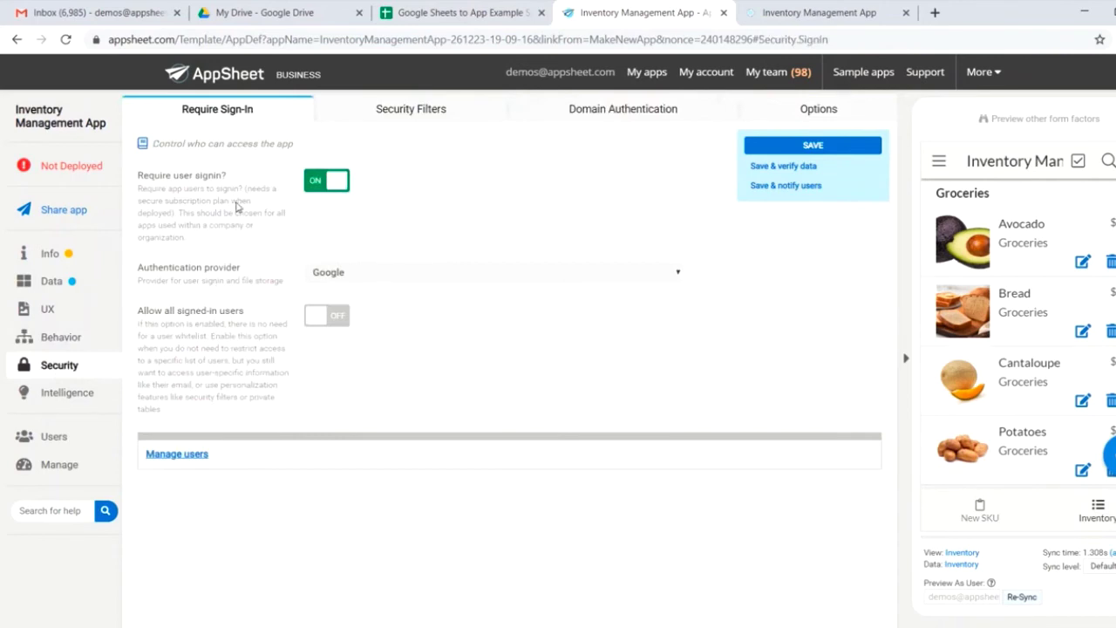
mouse_move(297, 216)
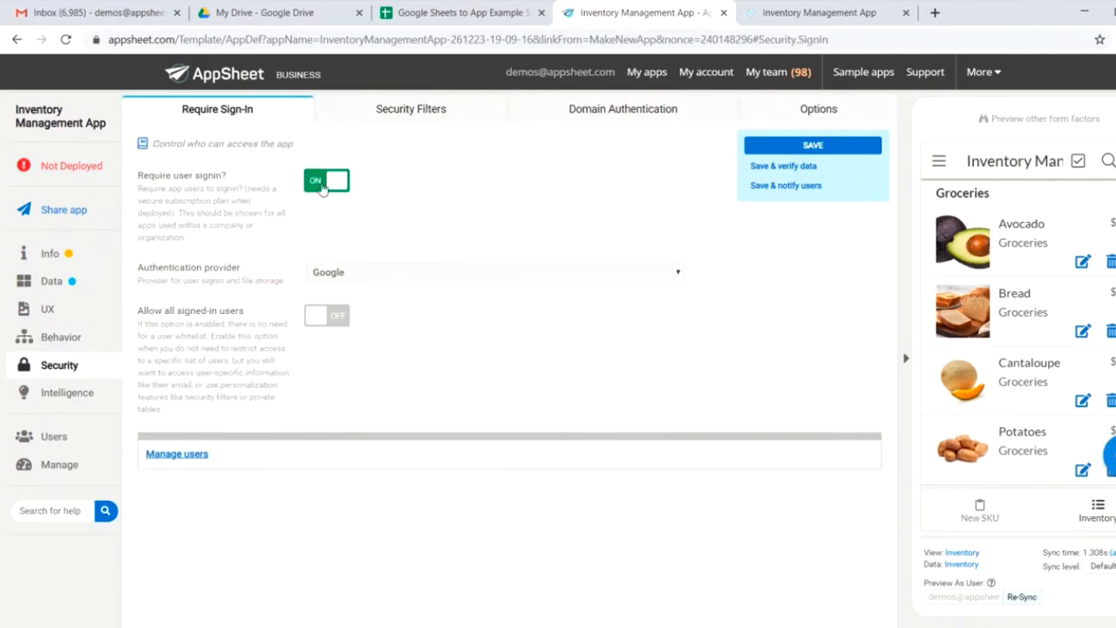
click(492, 273)
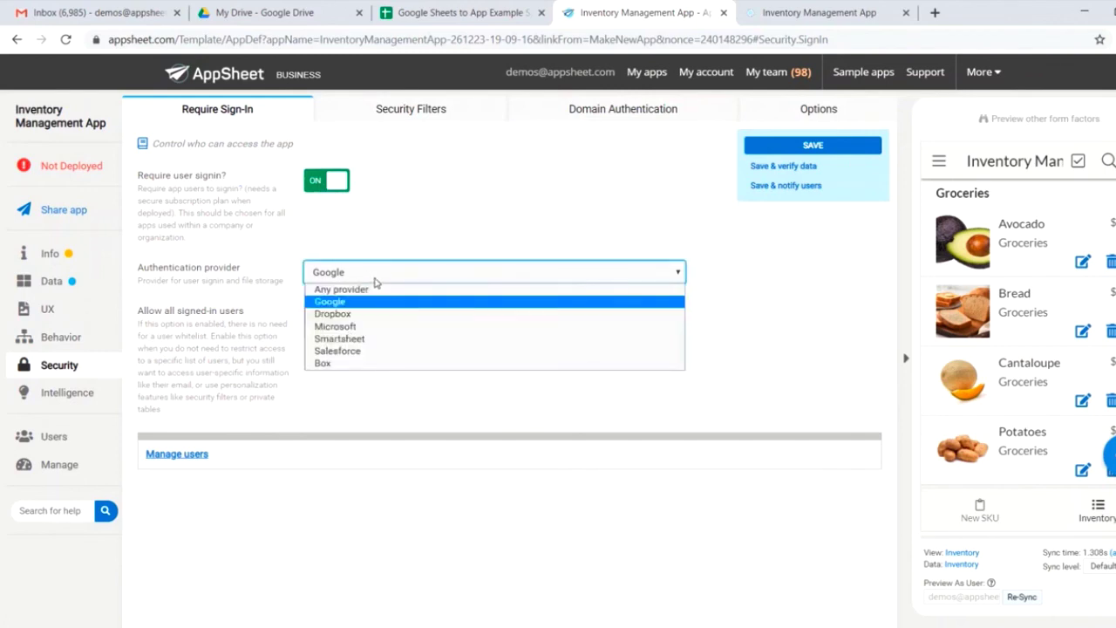
mouse_move(376, 277)
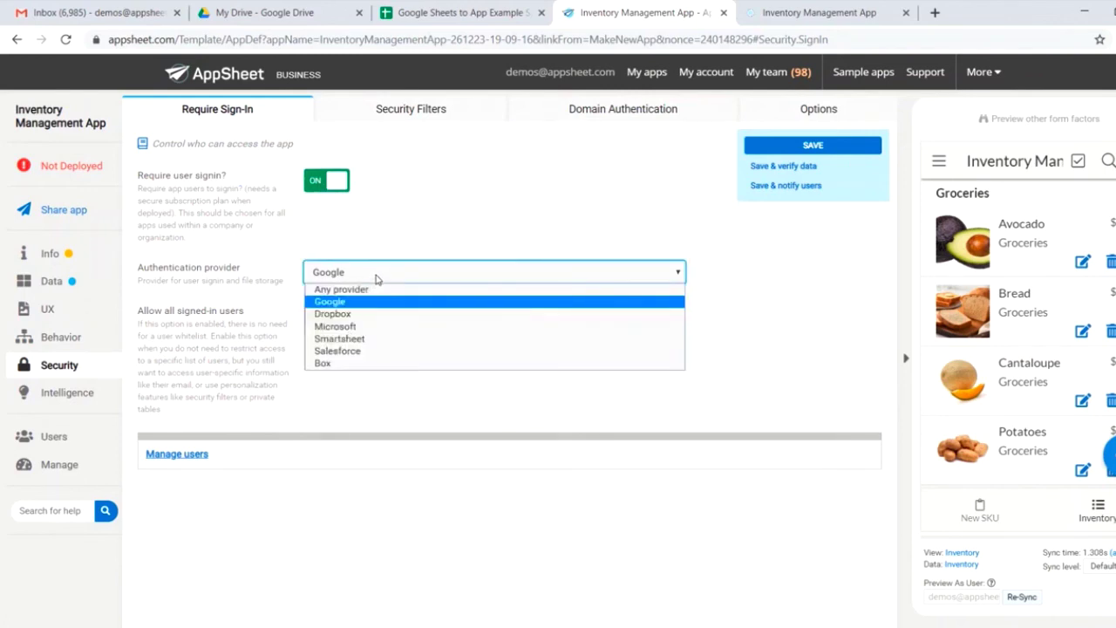
click(330, 300)
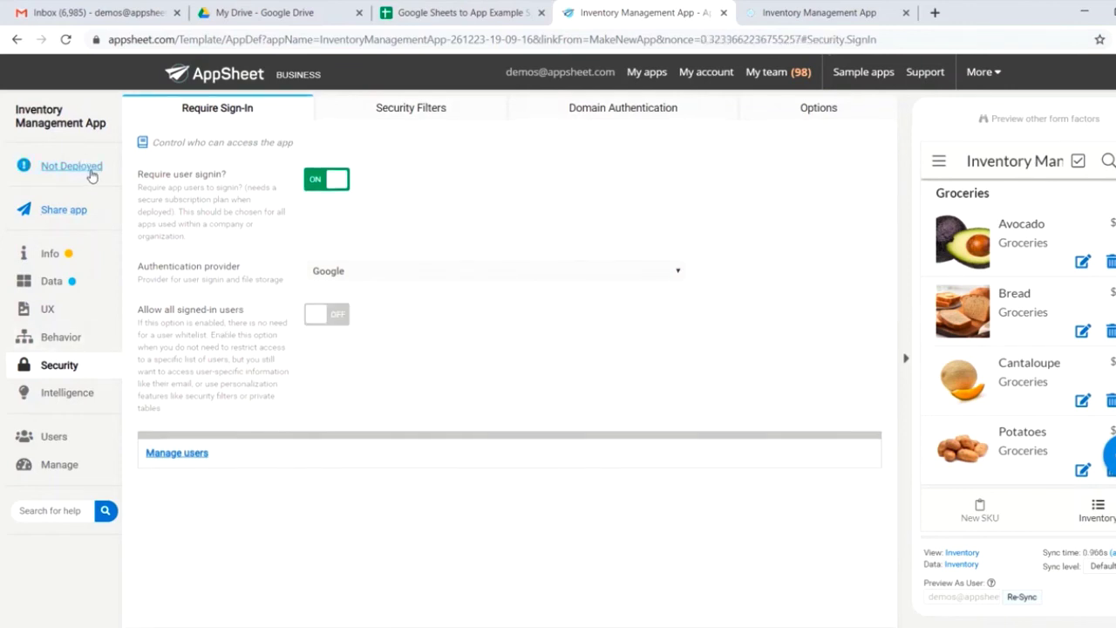
Step: Run the deployment check and move the Inventory Management App to deployed state
click(59, 464)
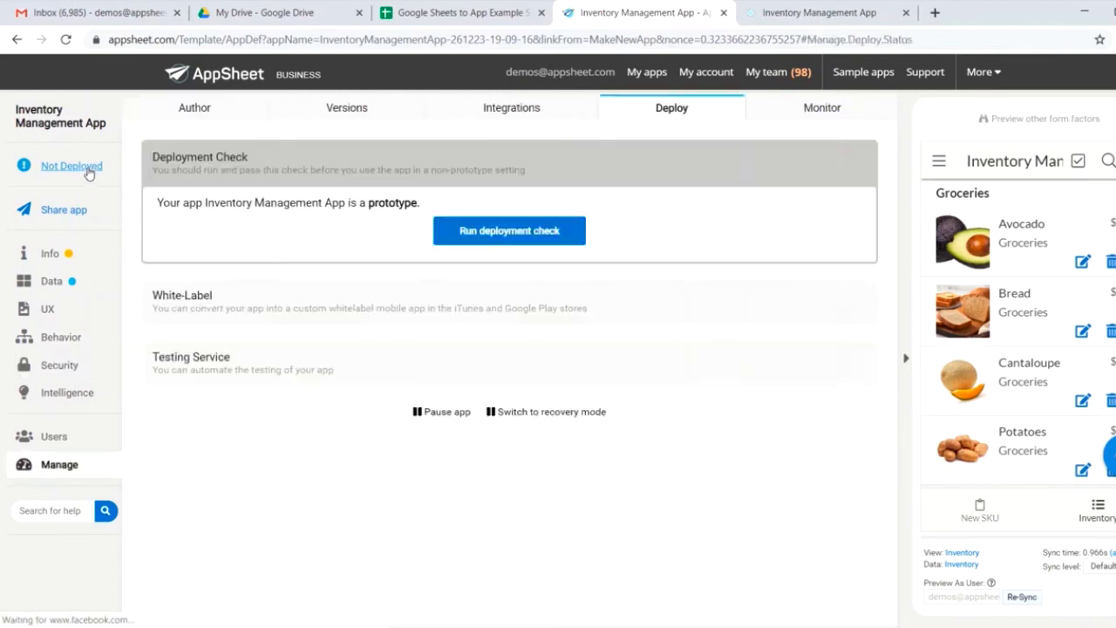
click(509, 230)
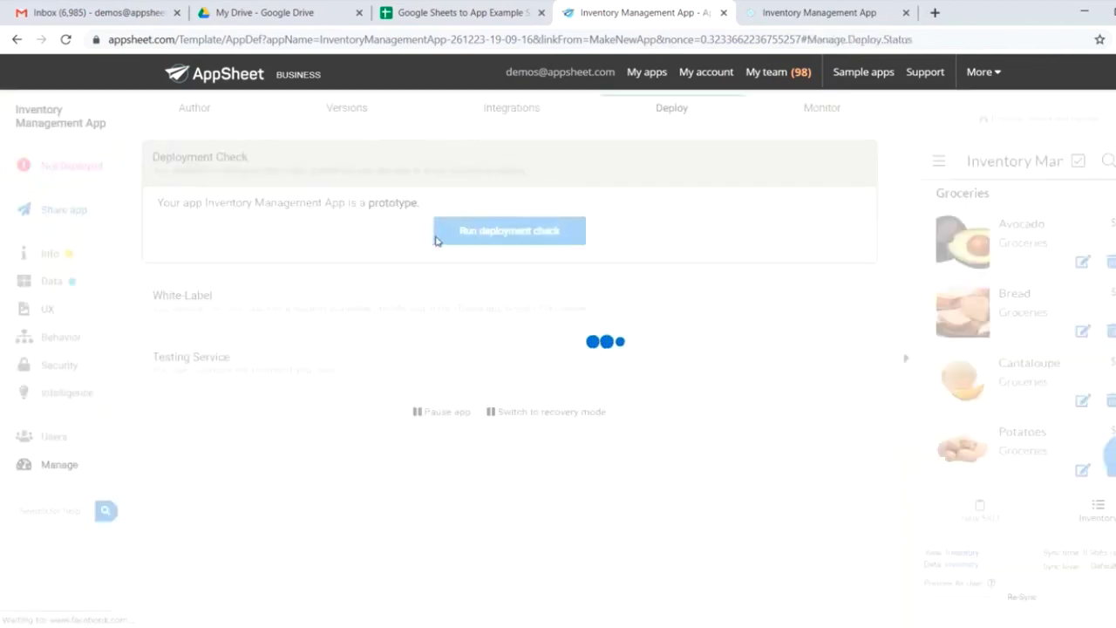
click(509, 231)
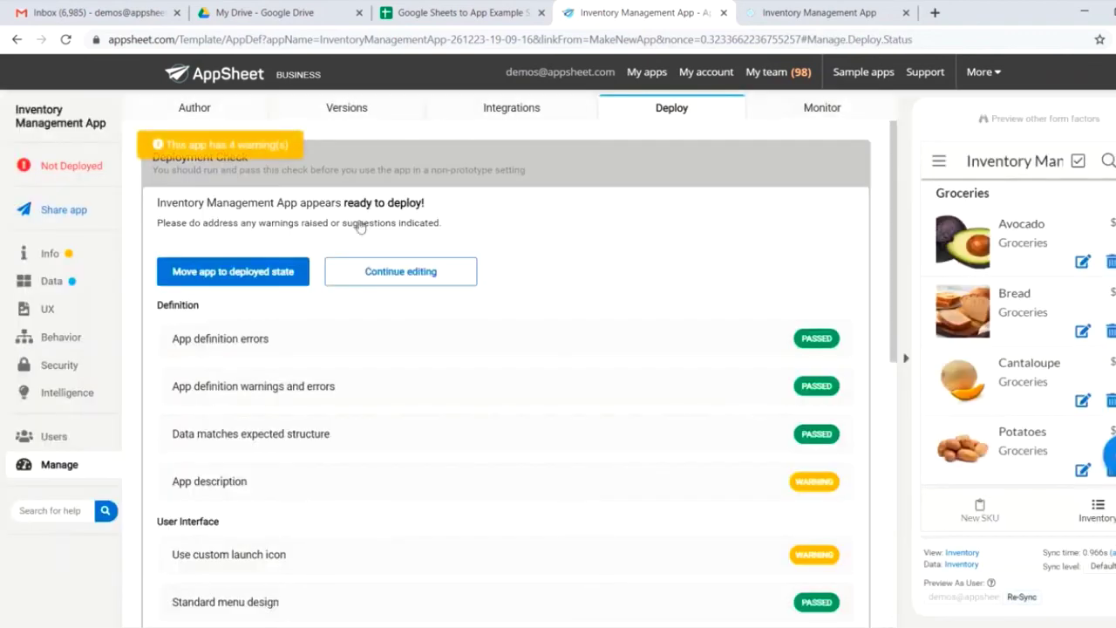
click(233, 272)
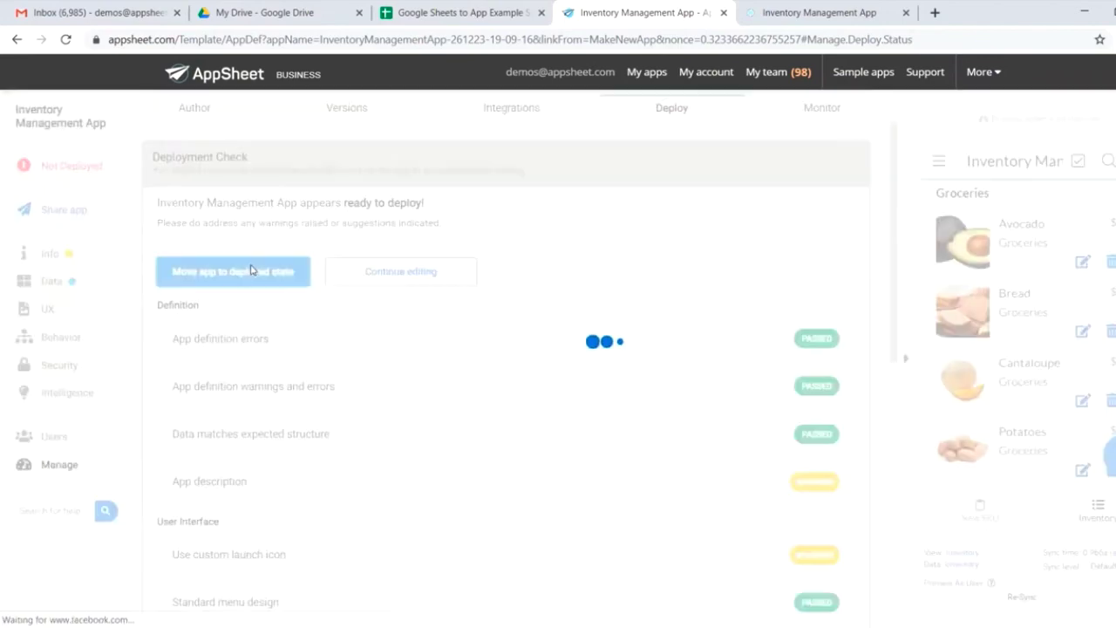
click(233, 272)
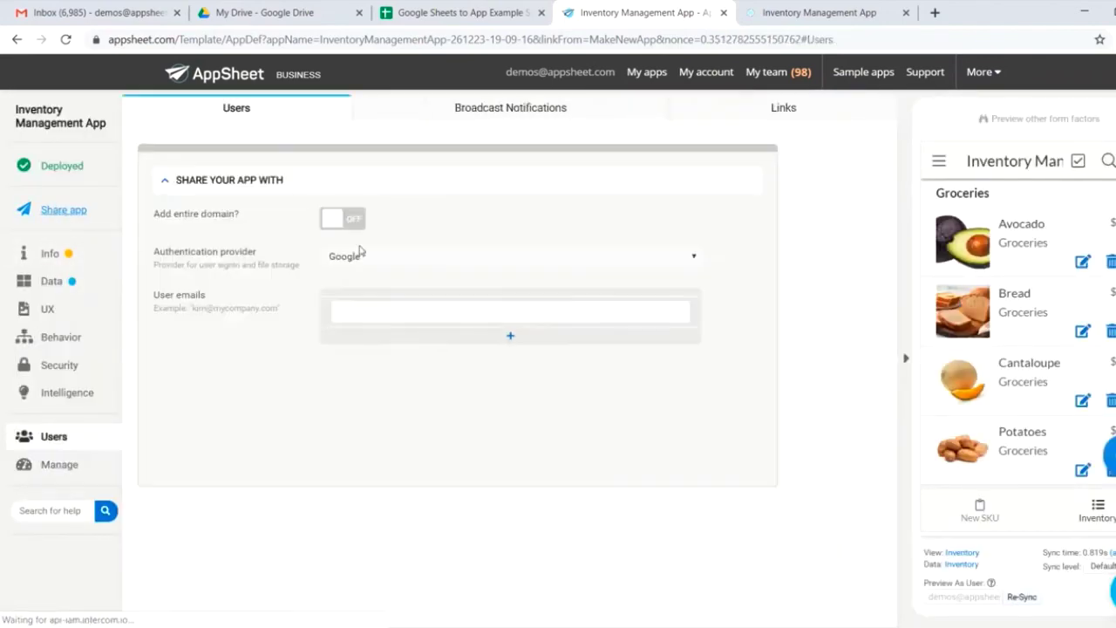
Step: Add a test user's email and send them an invite to the app
click(509, 311)
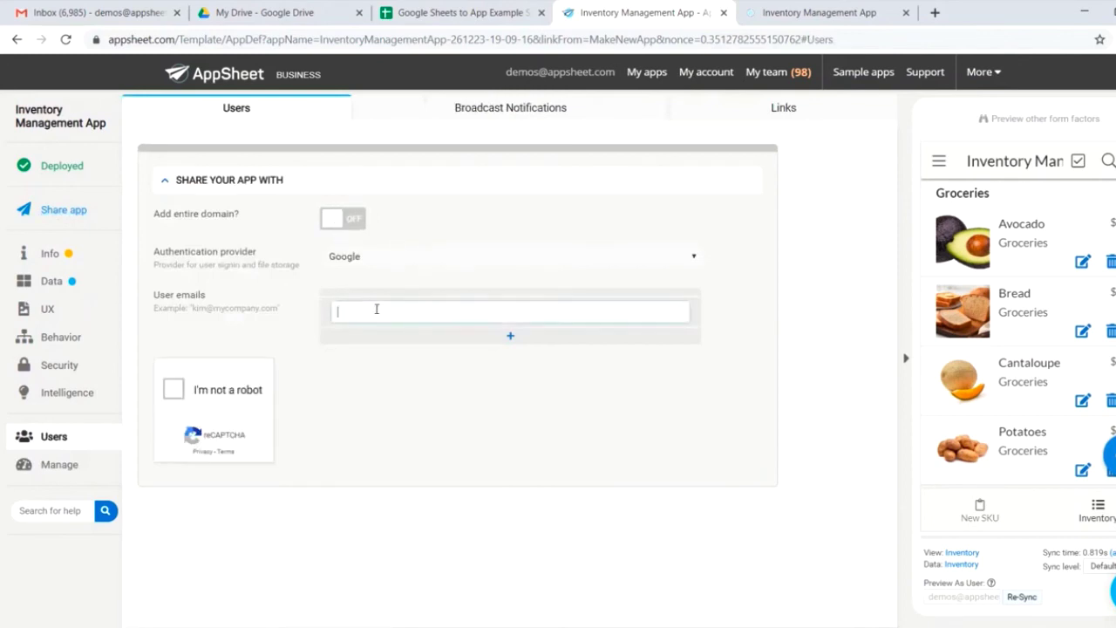
text(testuser@appsheet.com)
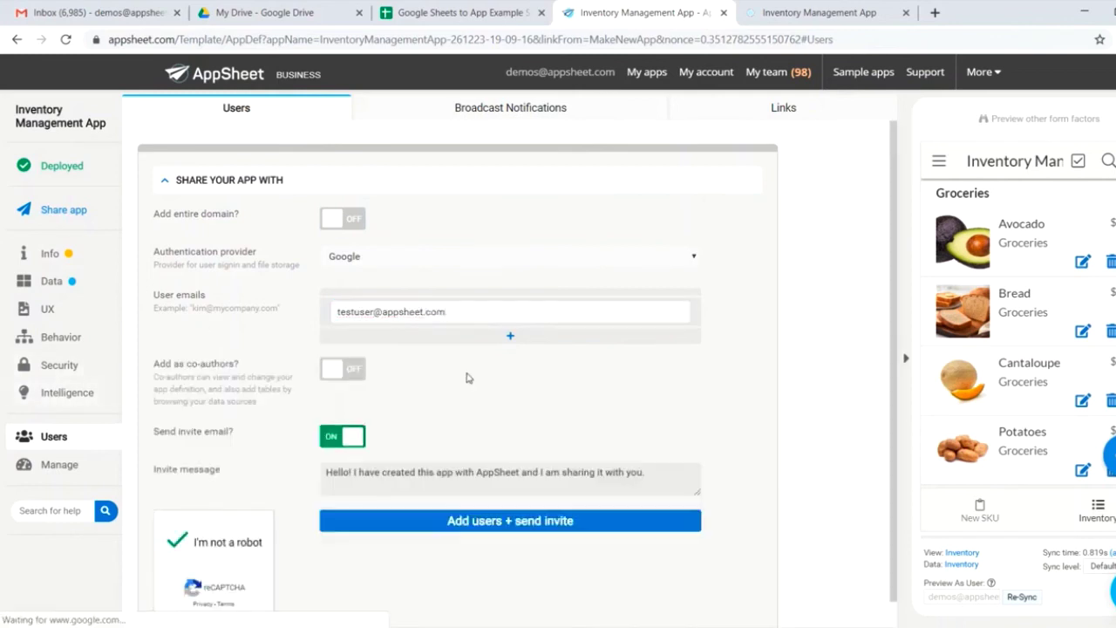
click(509, 519)
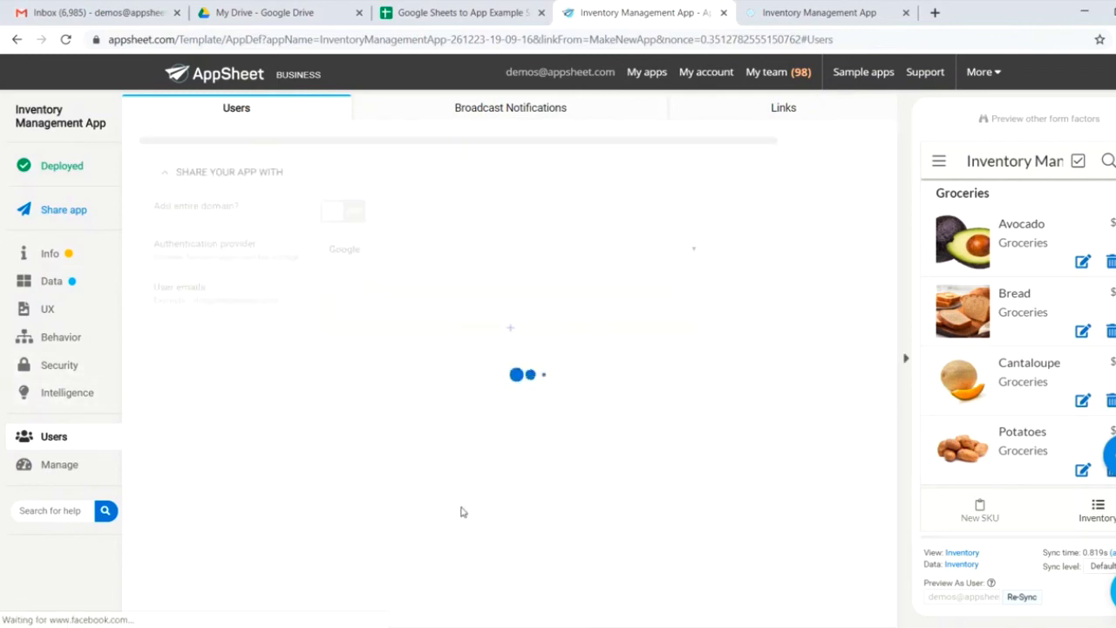
Step: View the app's UX views, then bring up the appsheet.com homepage in a new tab
click(47, 309)
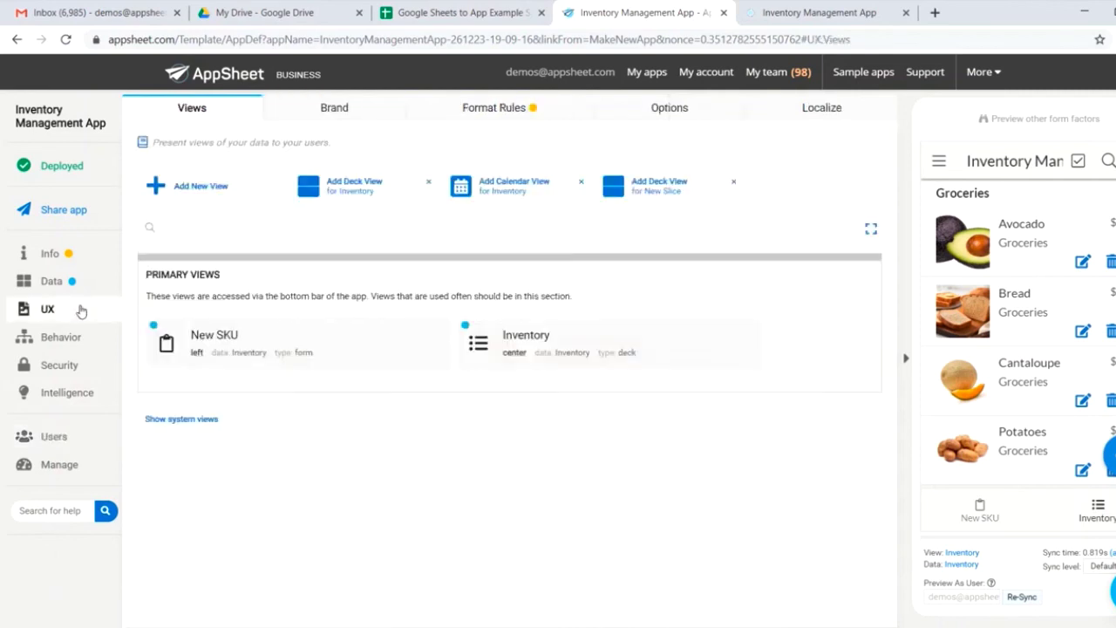
mouse_move(771, 344)
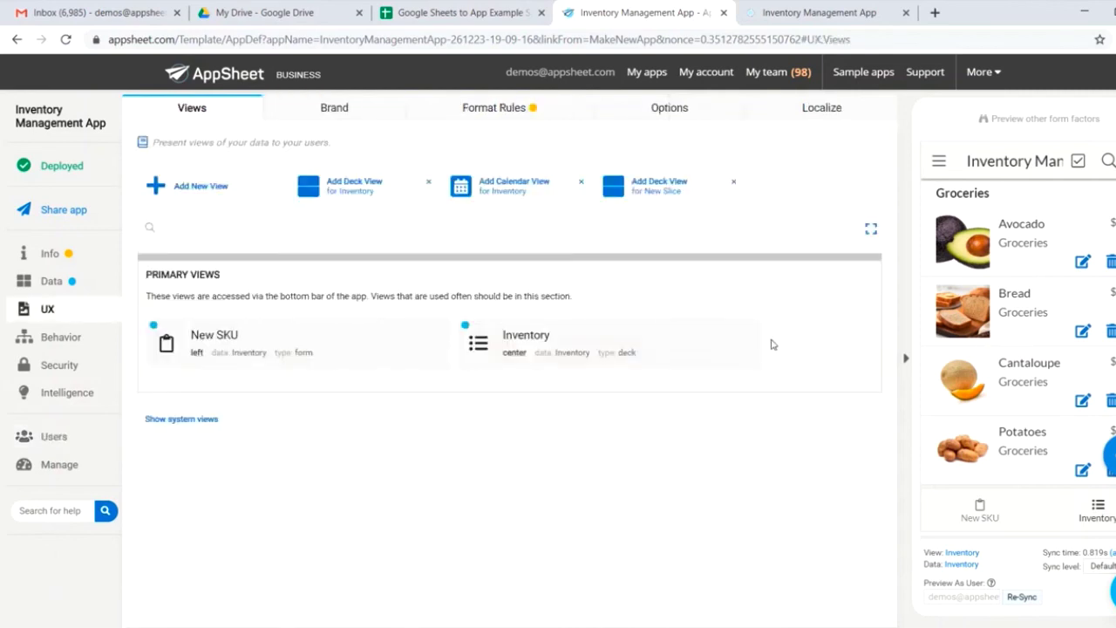
scroll(down, 3)
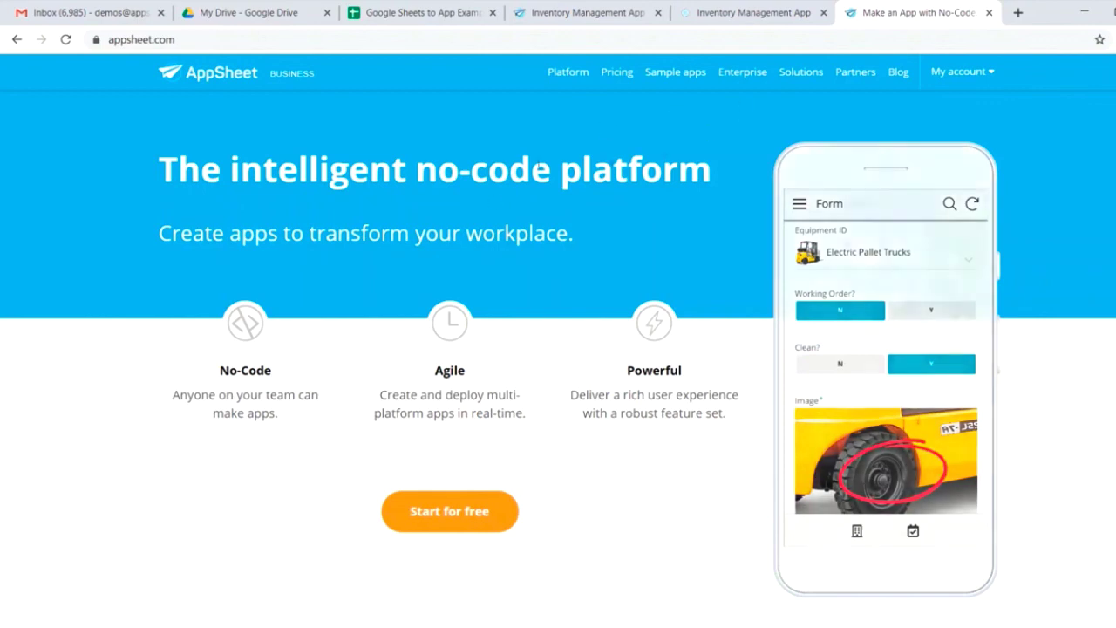
Step: Browse the Sample apps gallery of copyable templates
click(675, 71)
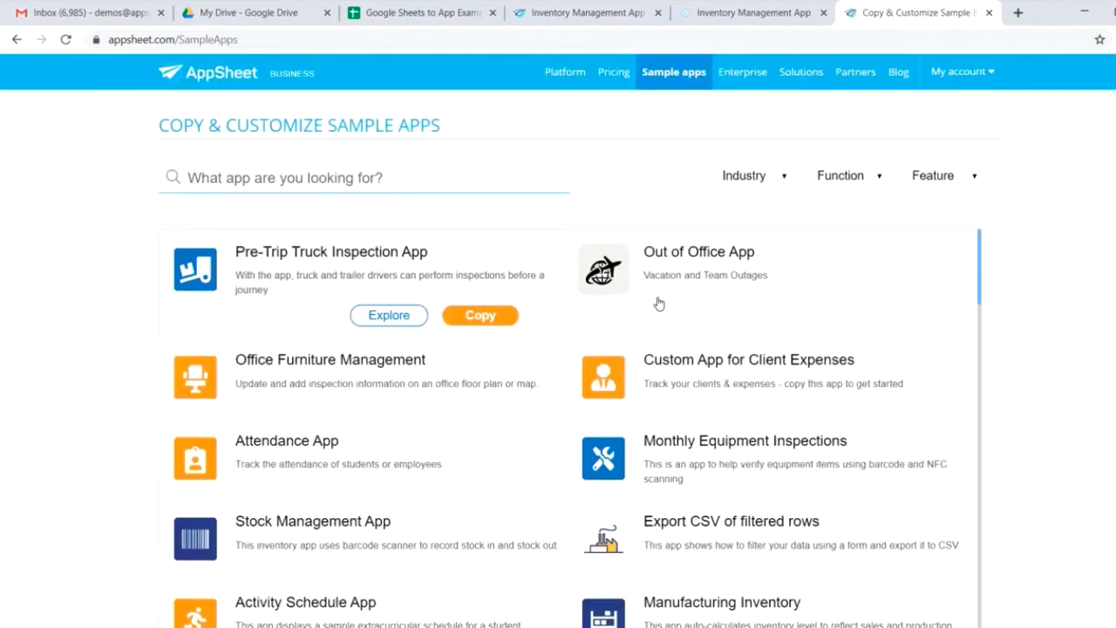
scroll(down, 3)
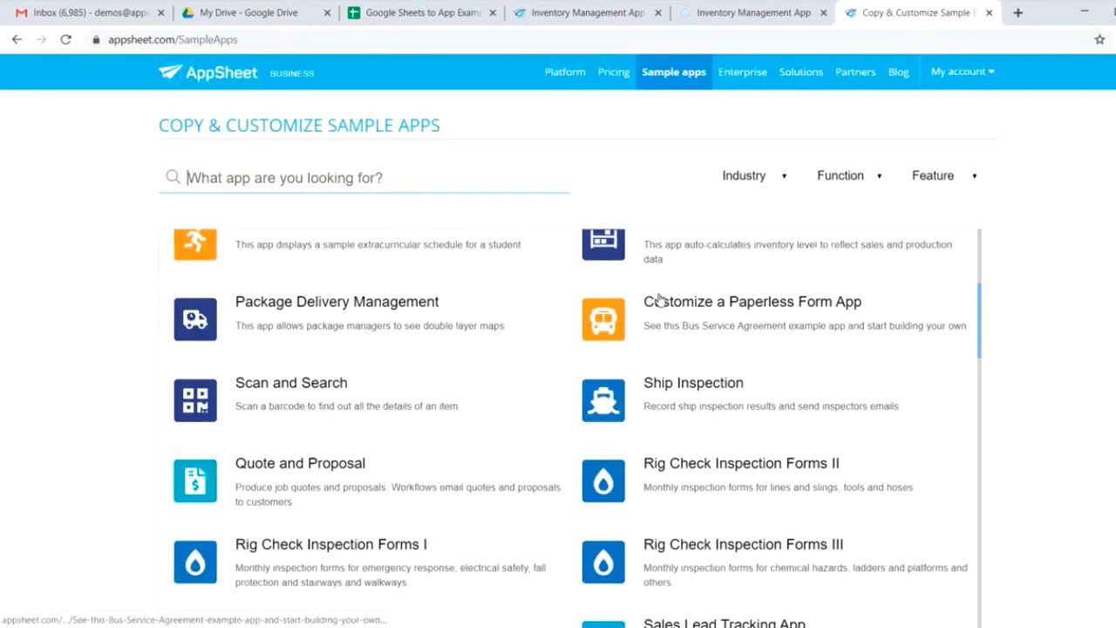